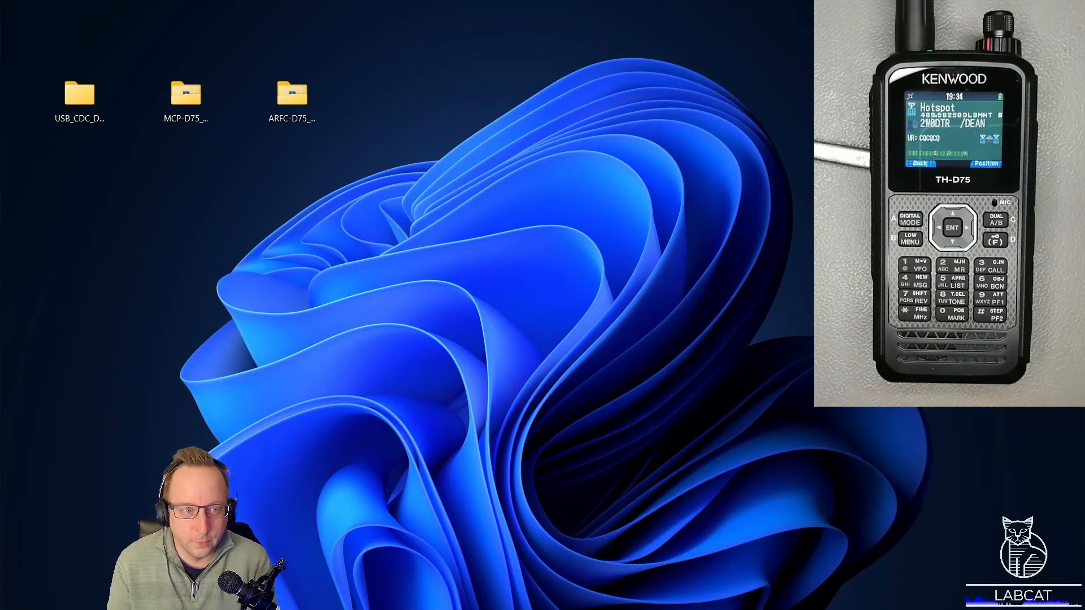
mouse_move(518, 56)
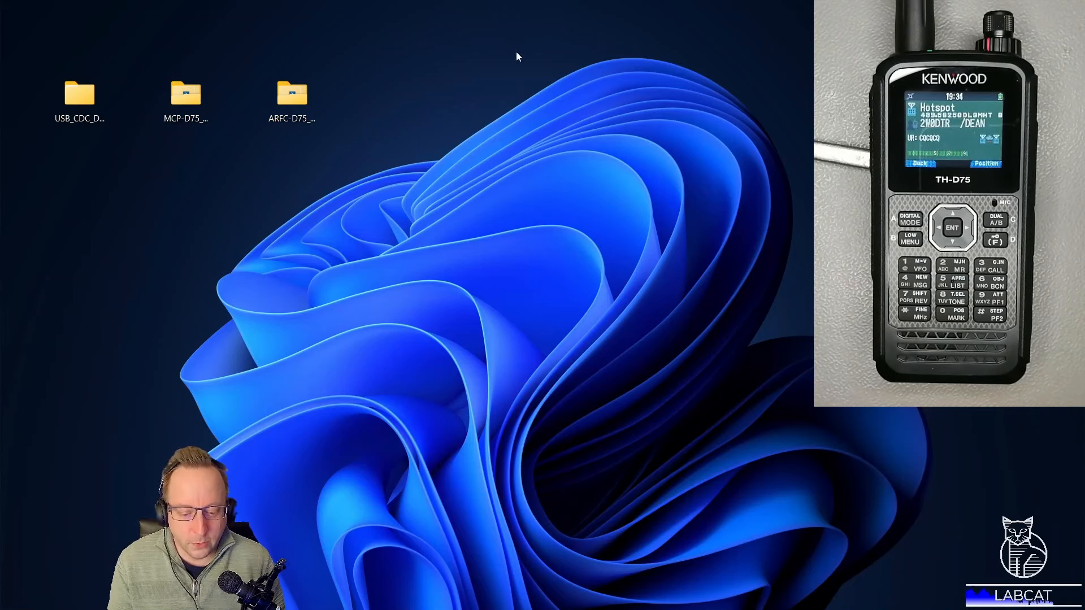
mouse_move(81, 235)
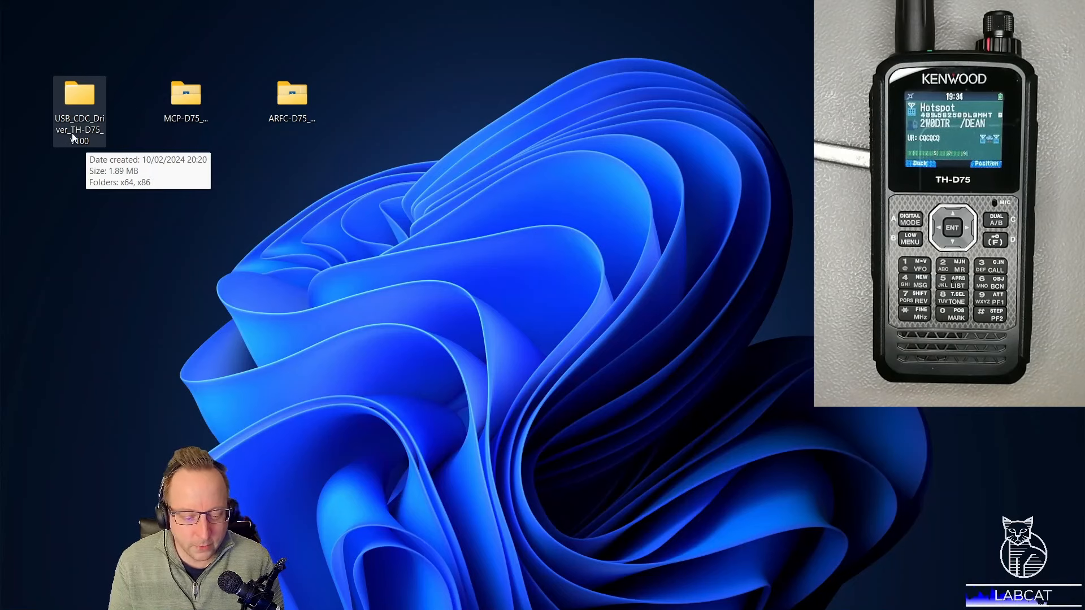
- Browse the desktop folders and drill into USB_CDC_Driver_TH-D75_V100\x64 to reveal dpinst and its catalog files
click(185, 104)
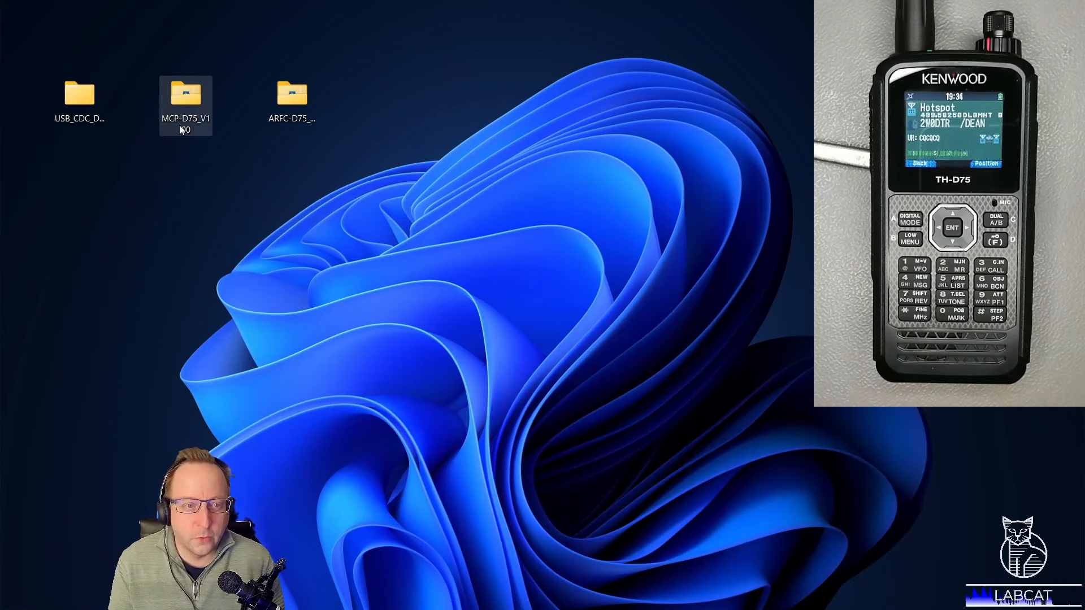
mouse_move(187, 101)
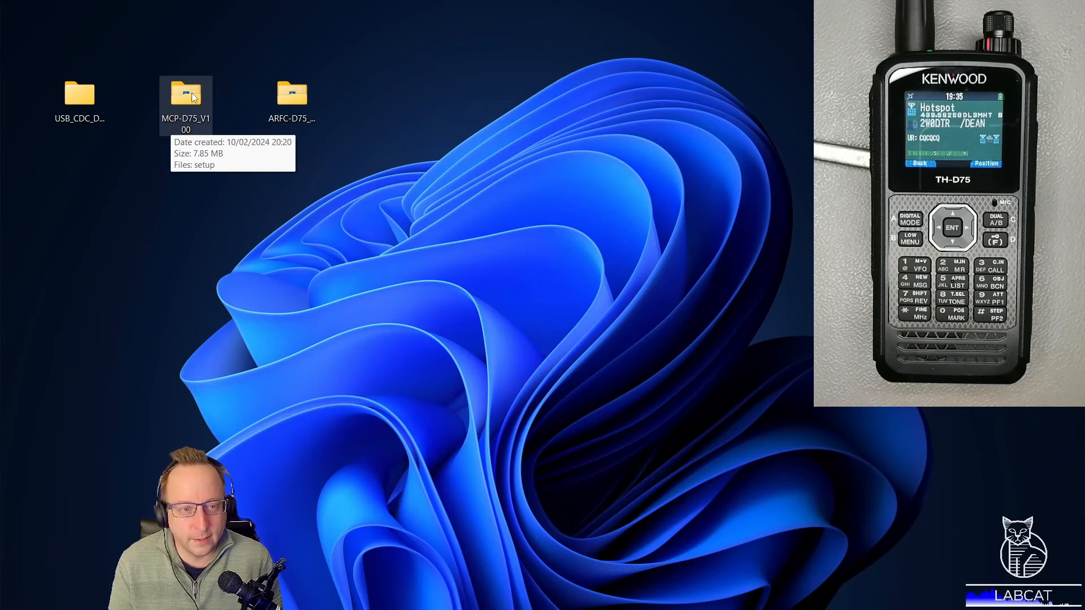
click(291, 94)
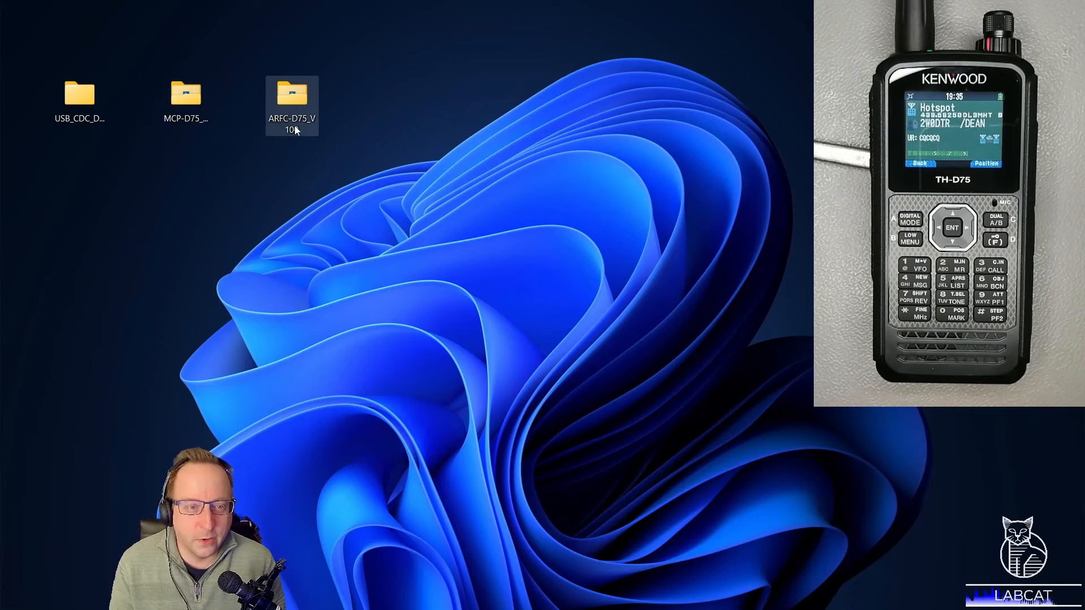
mouse_move(291, 104)
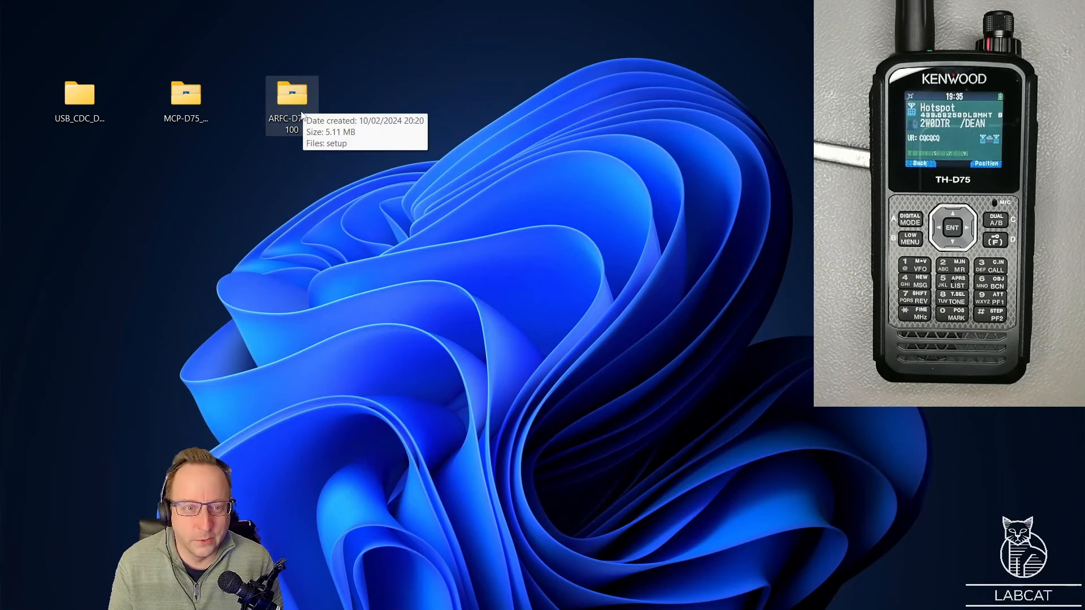
mouse_move(303, 104)
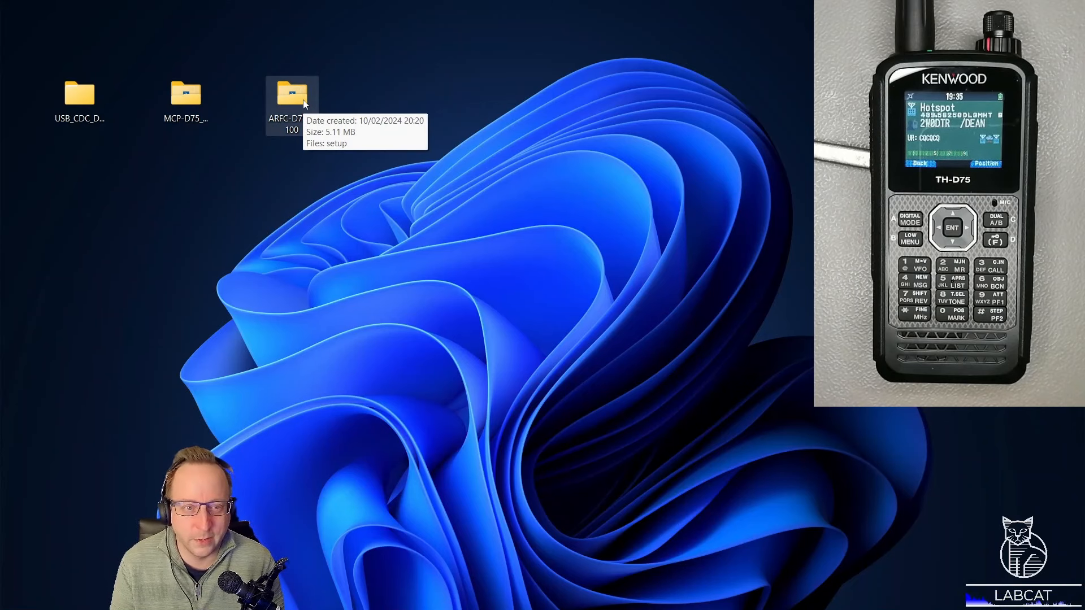
mouse_move(293, 108)
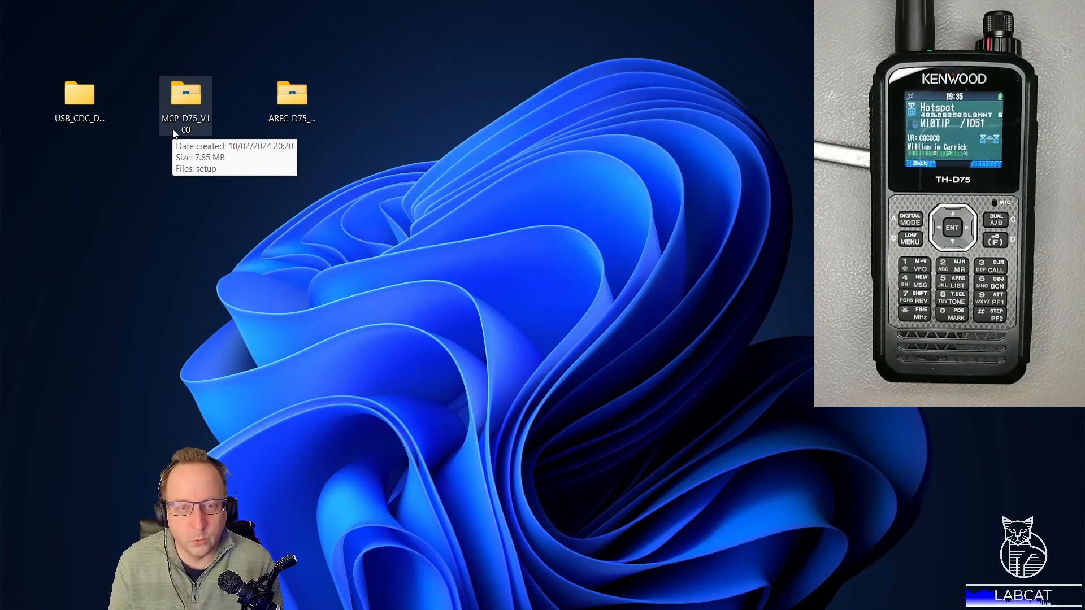
click(79, 101)
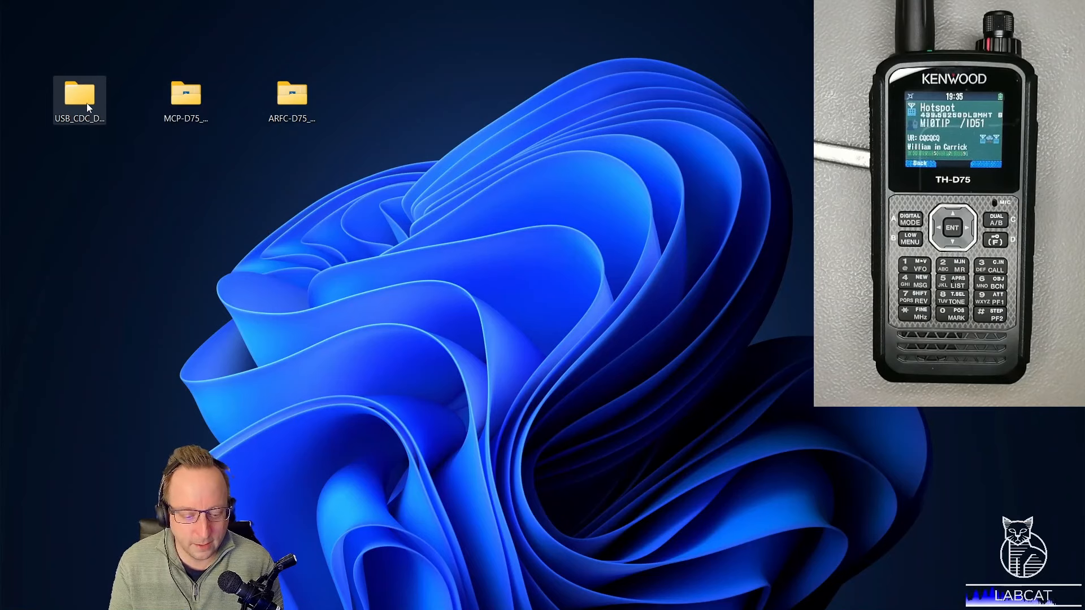
double_click(79, 95)
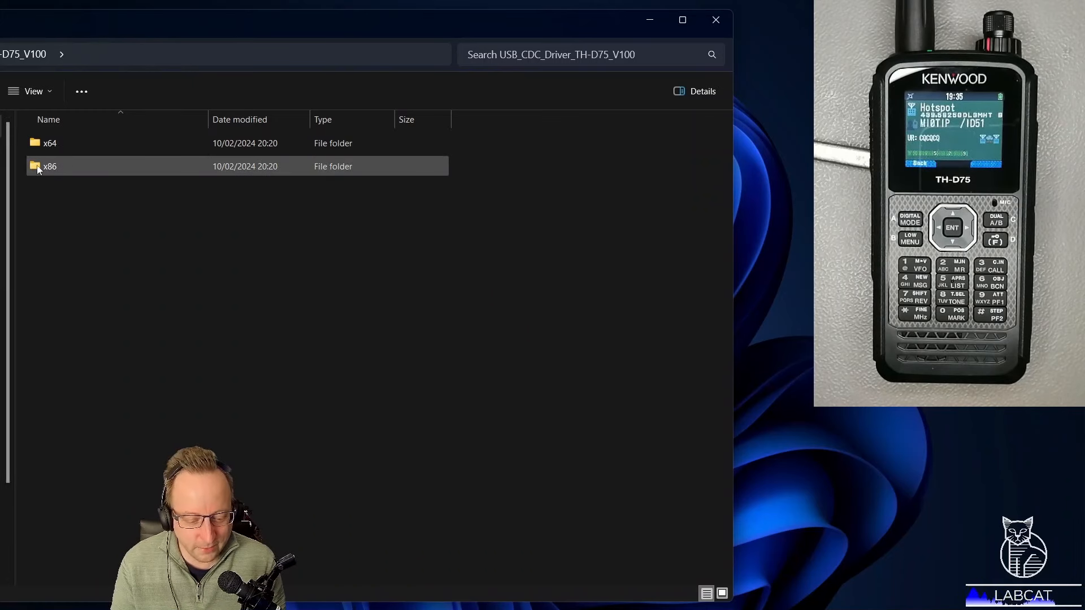
click(49, 143)
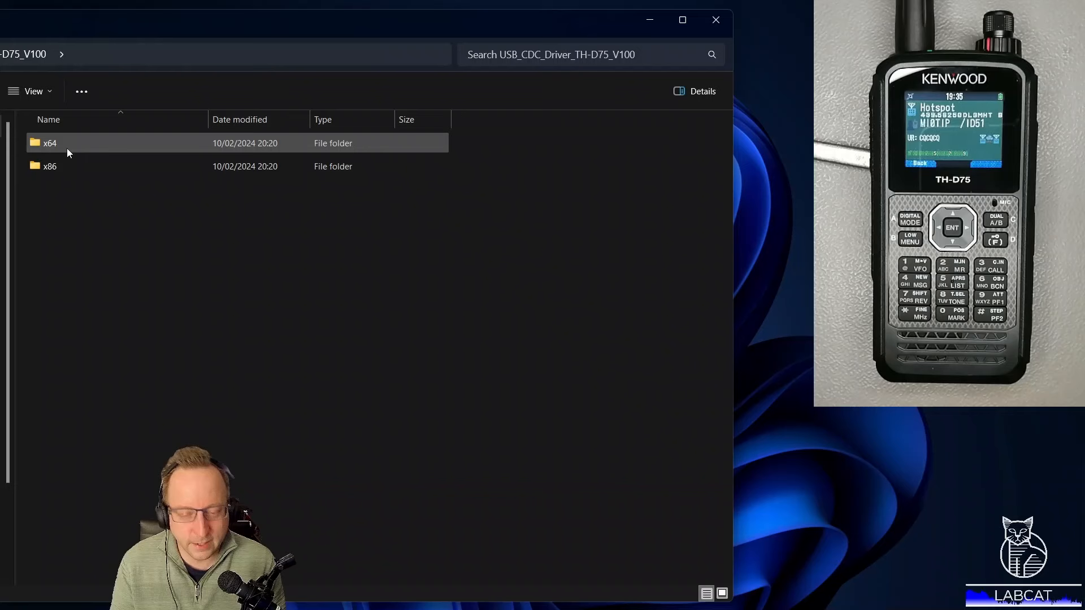
mouse_move(81, 152)
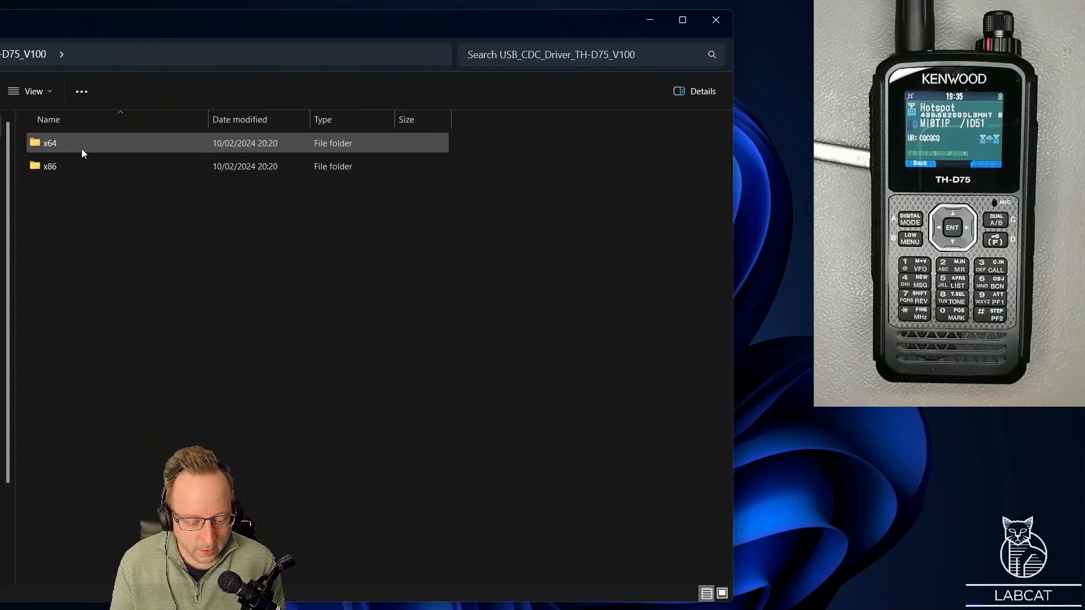
double_click(49, 144)
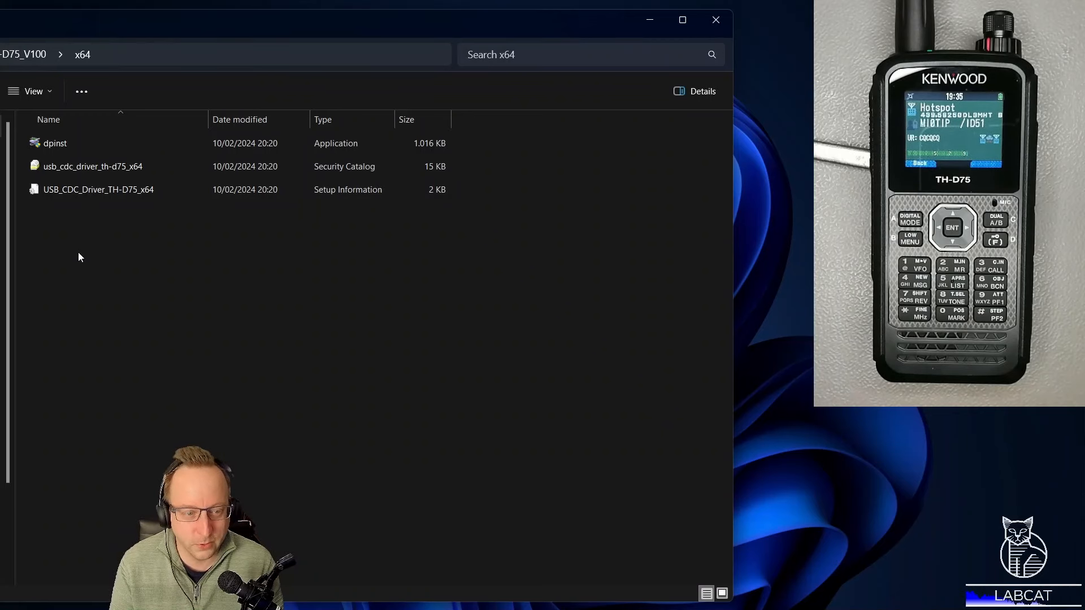
mouse_move(182, 119)
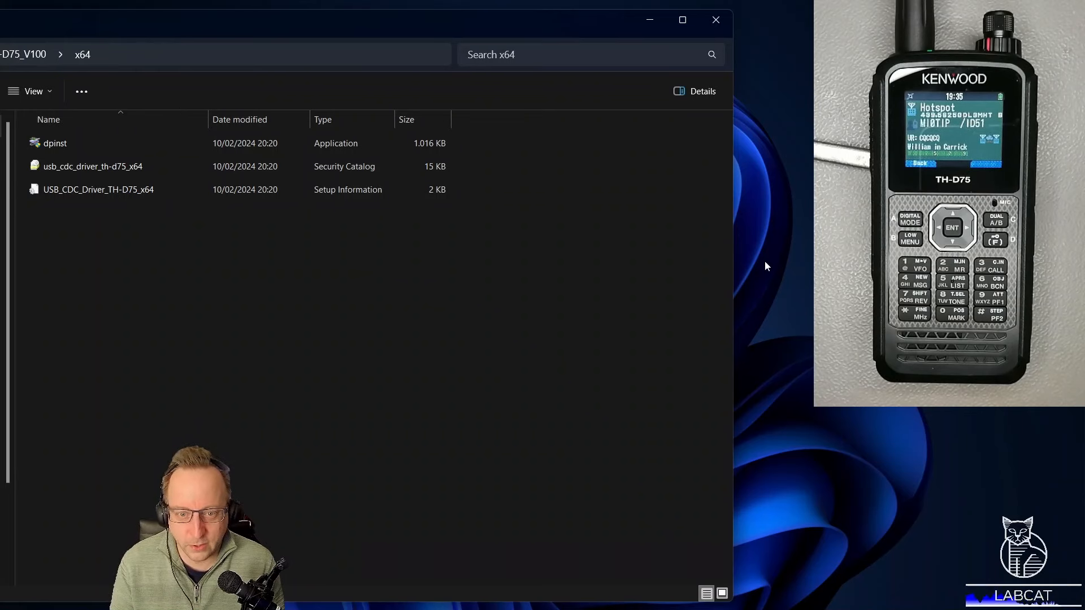
mouse_move(964, 429)
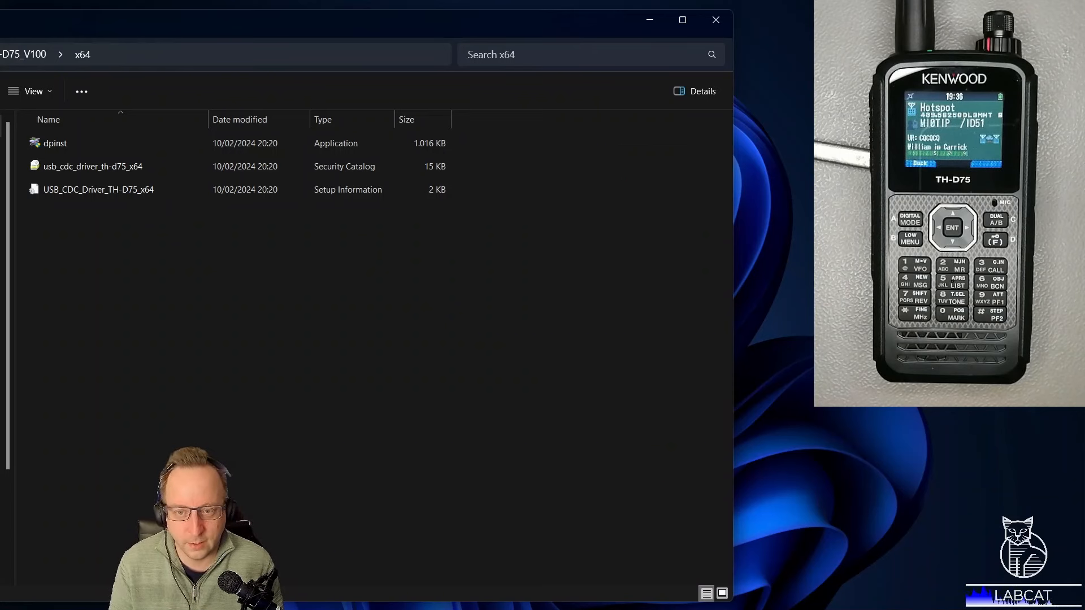
mouse_move(69, 217)
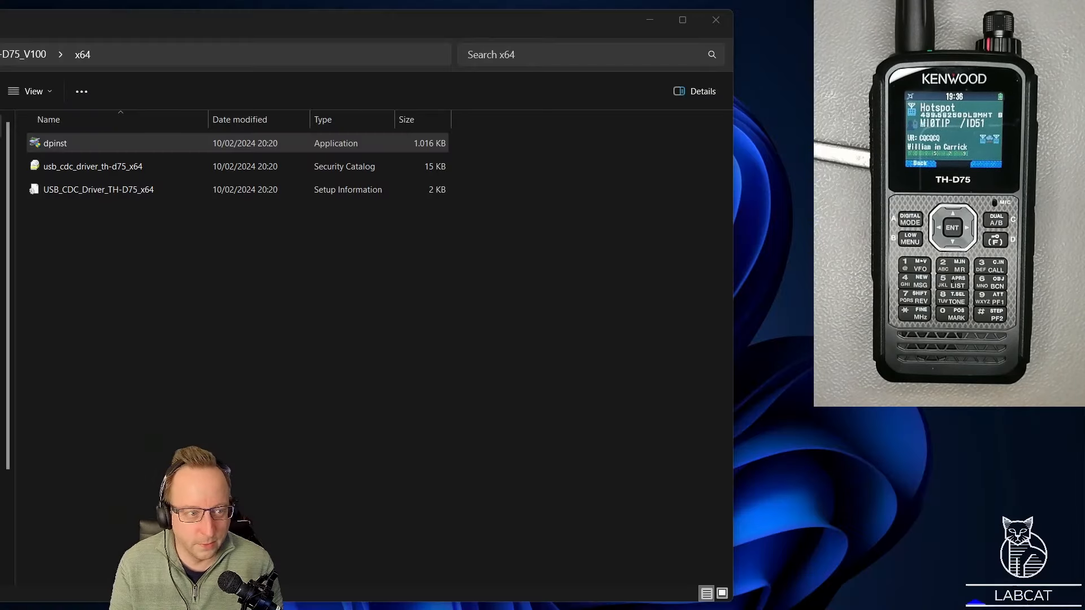
- Run dpinst and approve the JVCKENWOOD ports driver so it reports ready to use, then finish
double_click(53, 143)
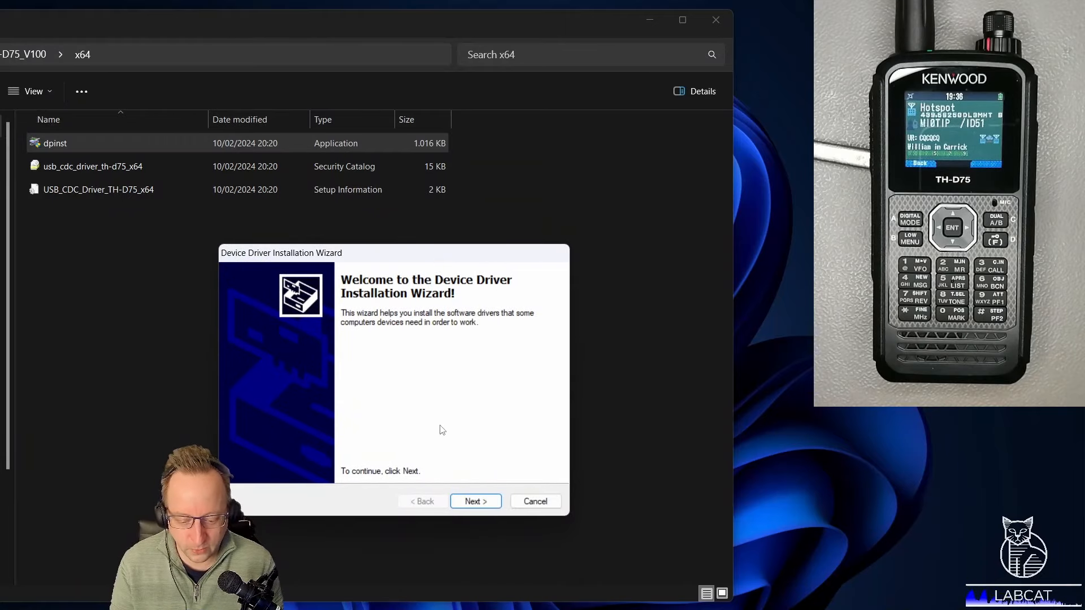
mouse_move(360, 268)
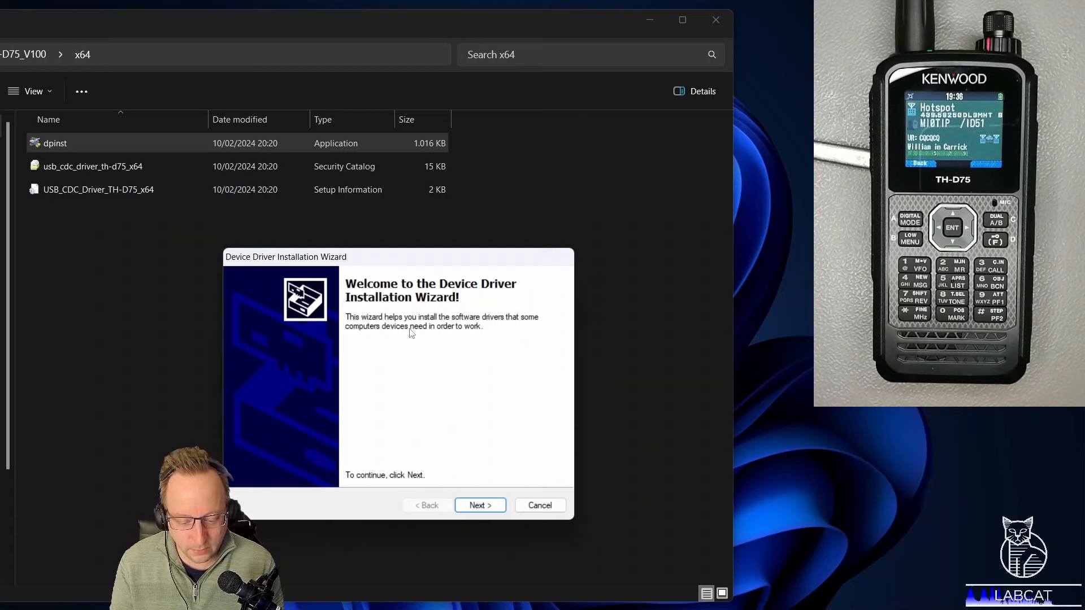
click(479, 505)
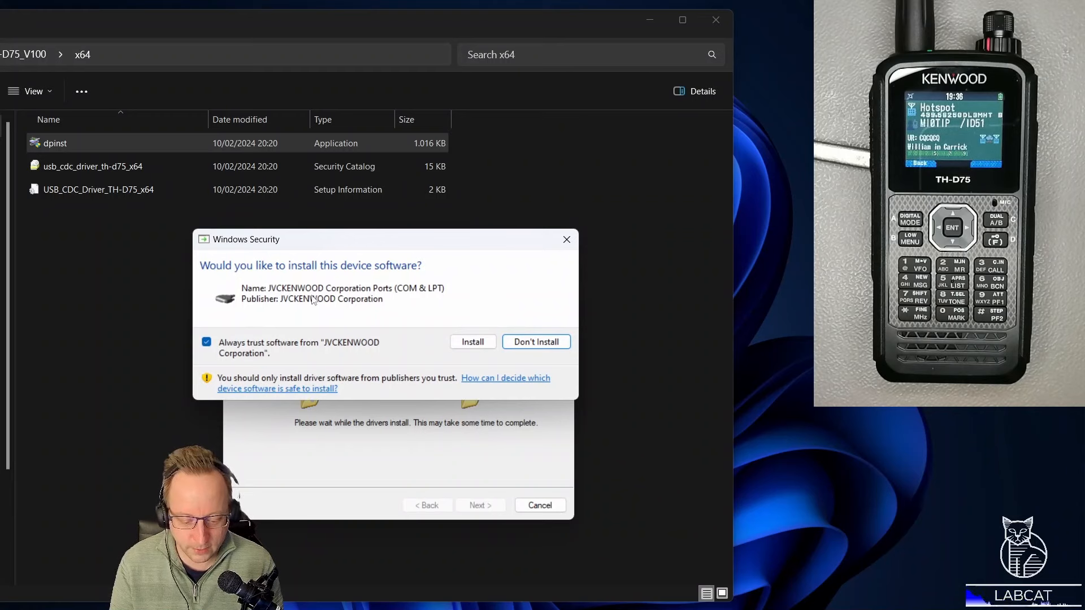
mouse_move(408, 339)
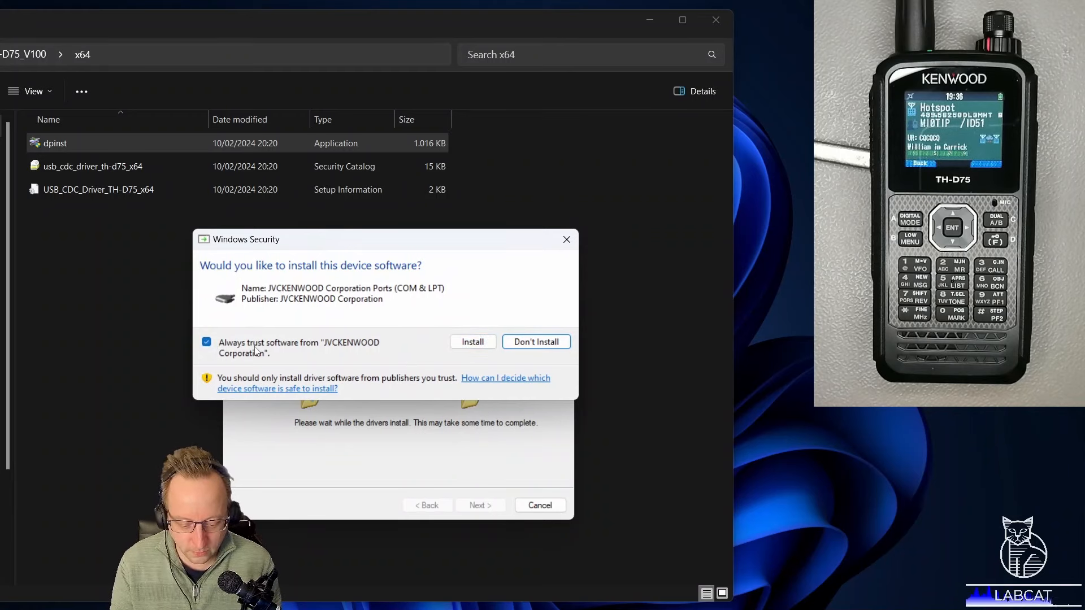
mouse_move(536, 341)
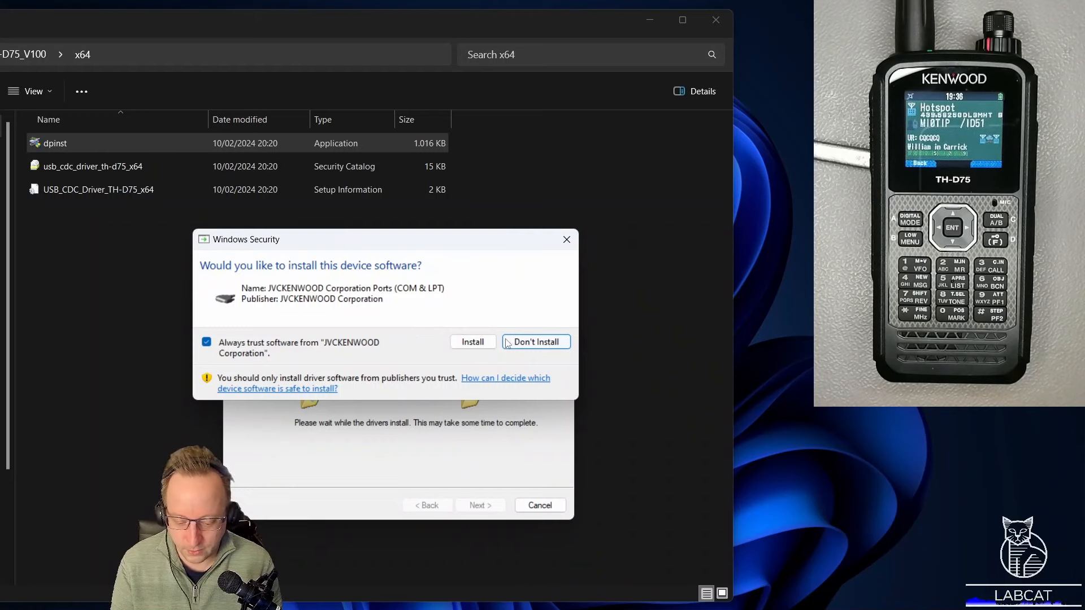
click(472, 341)
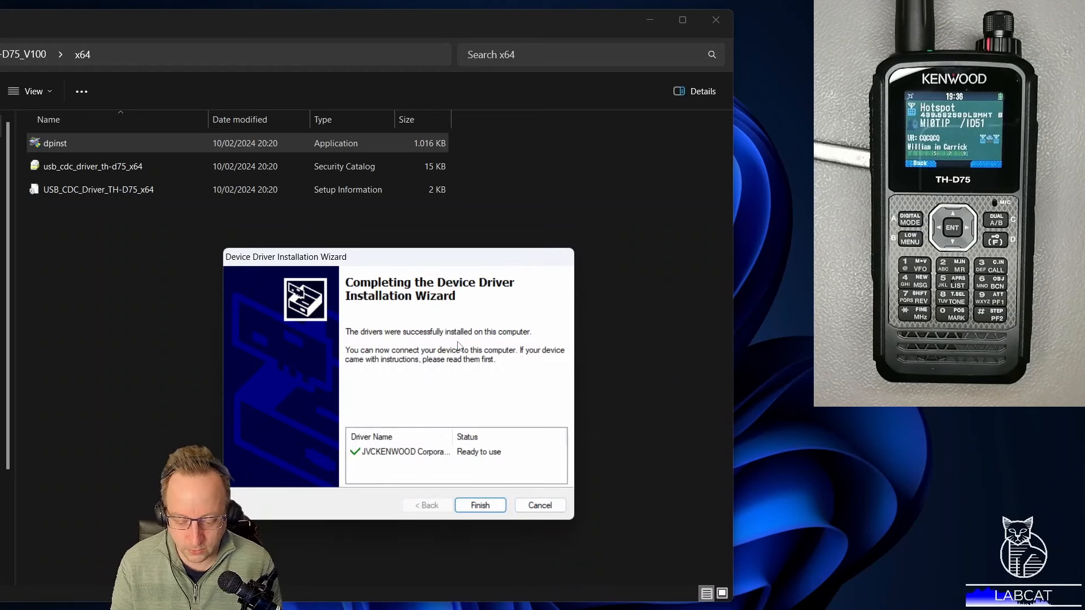
click(480, 505)
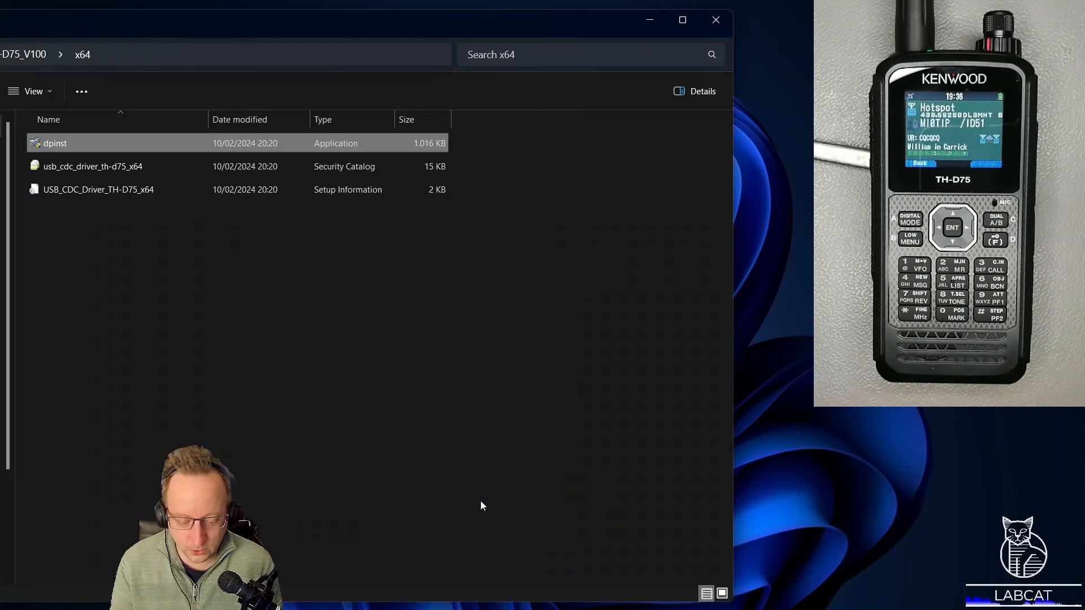
mouse_move(543, 147)
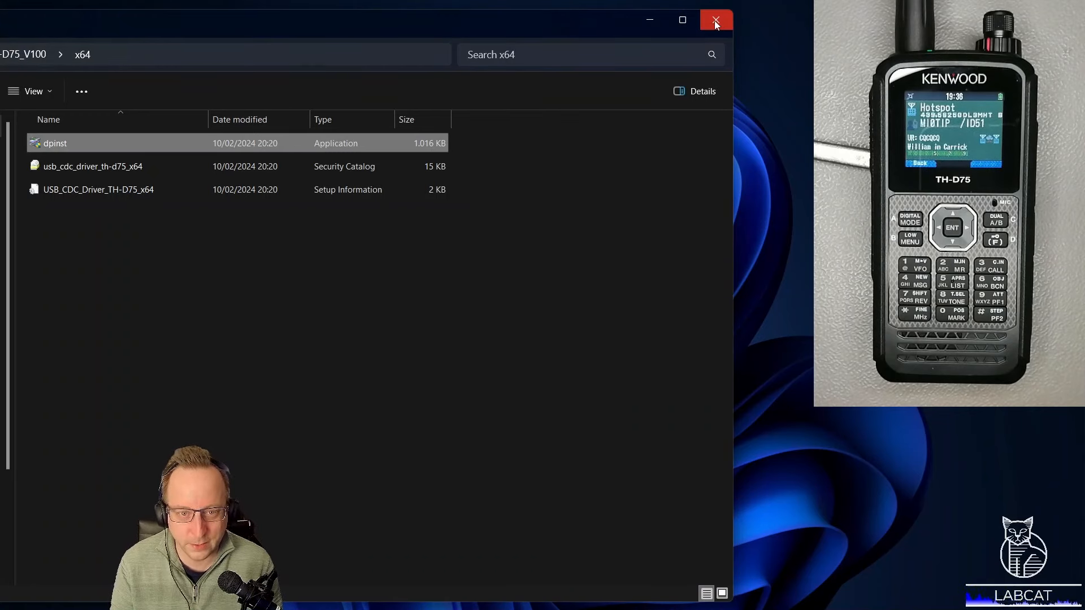
- Leave the driver folder and show the MCP-D75_V100 folder with its setup application
click(715, 19)
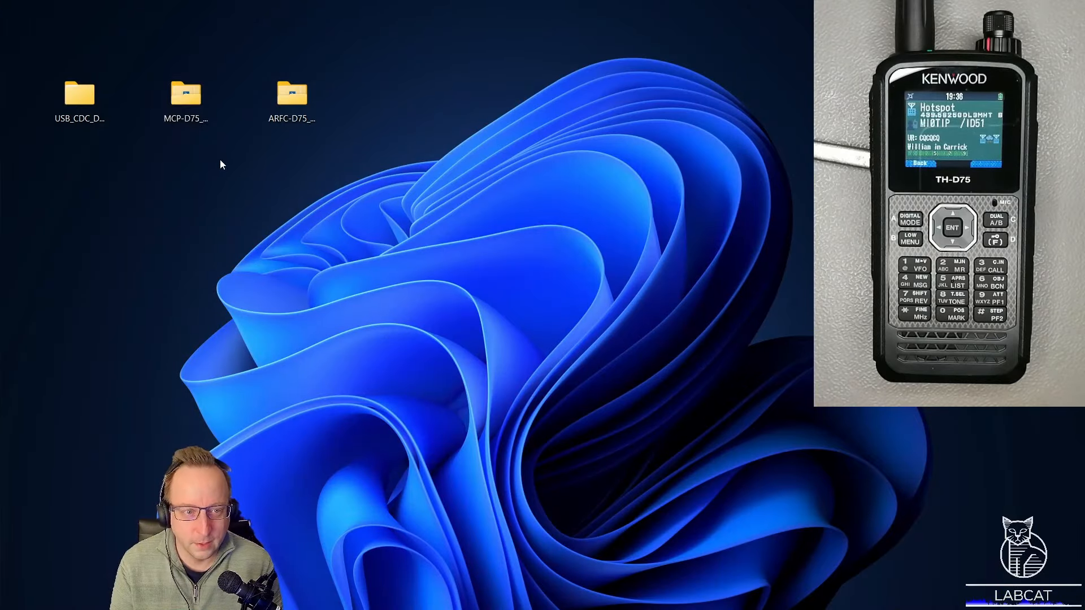
click(184, 98)
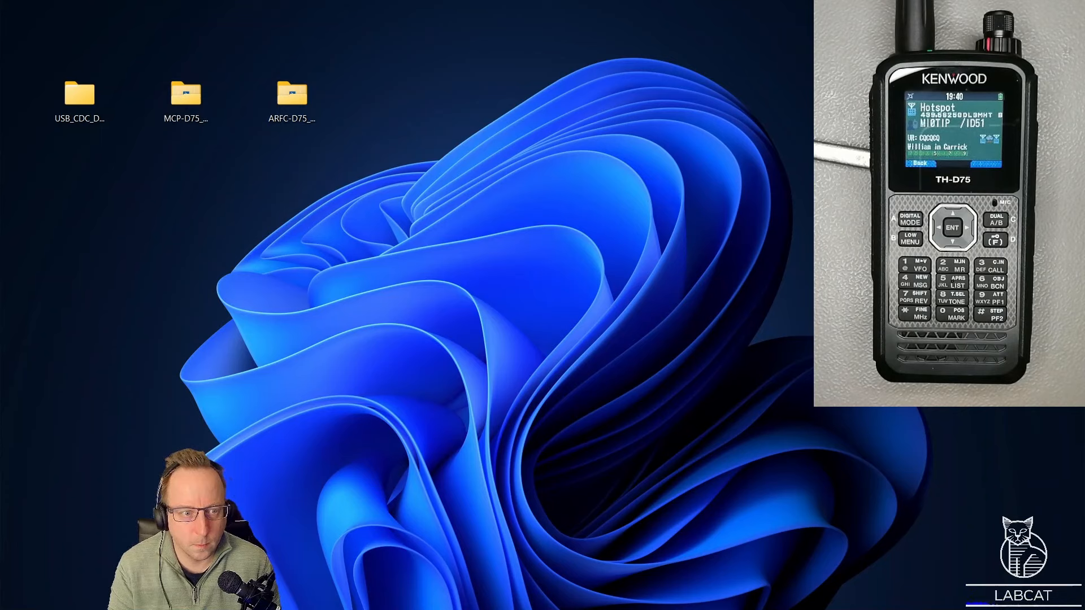
double_click(184, 93)
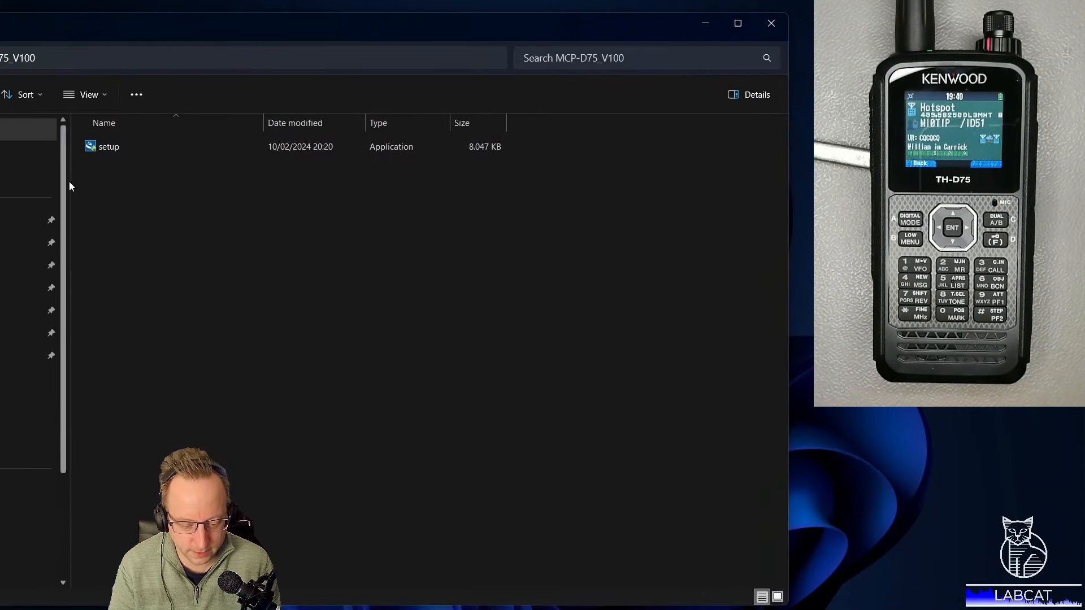
mouse_move(109, 146)
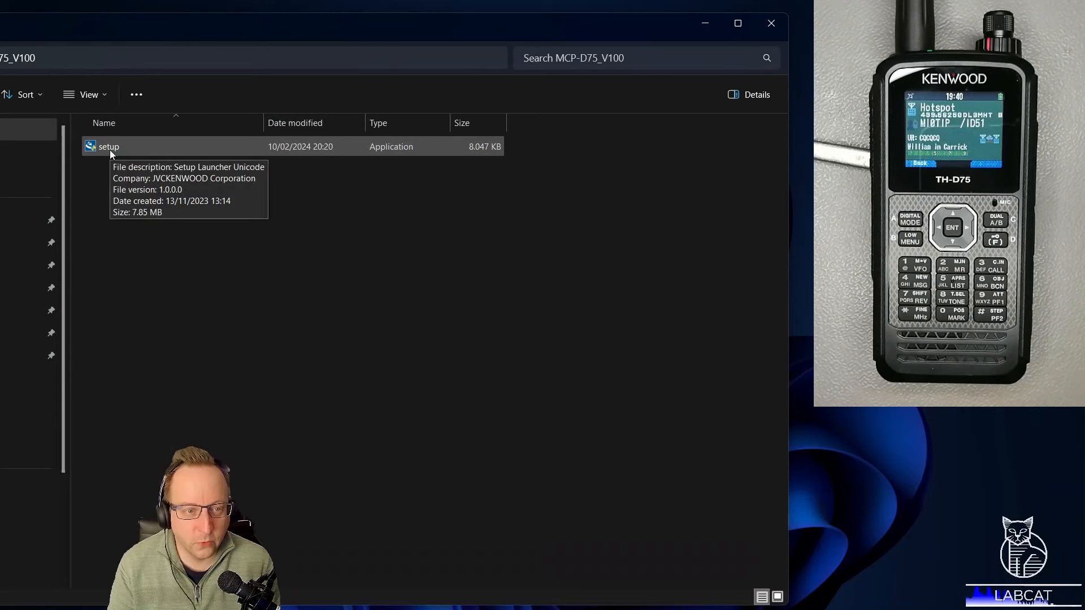
- Launch setup.exe and allow it through the SmartScreen unknown-publisher warning via Run anyway
double_click(109, 146)
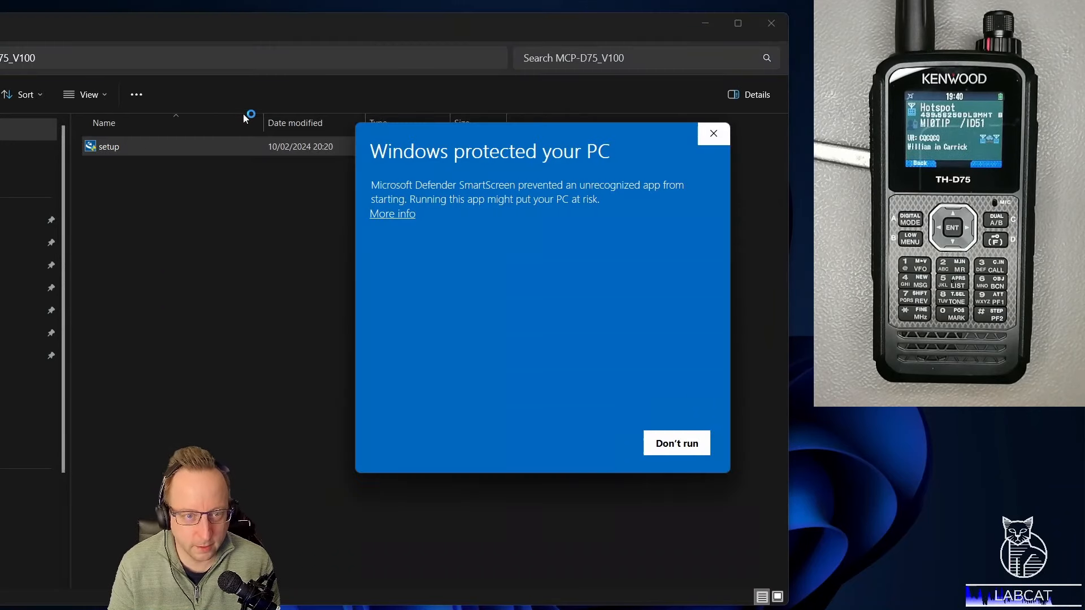
mouse_move(418, 386)
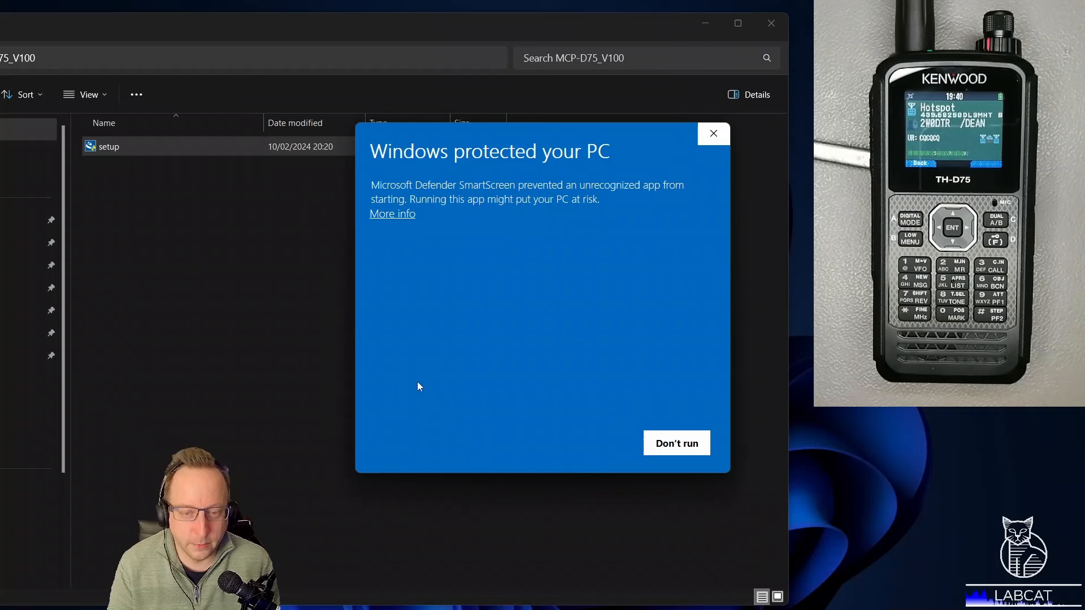
mouse_move(391, 301)
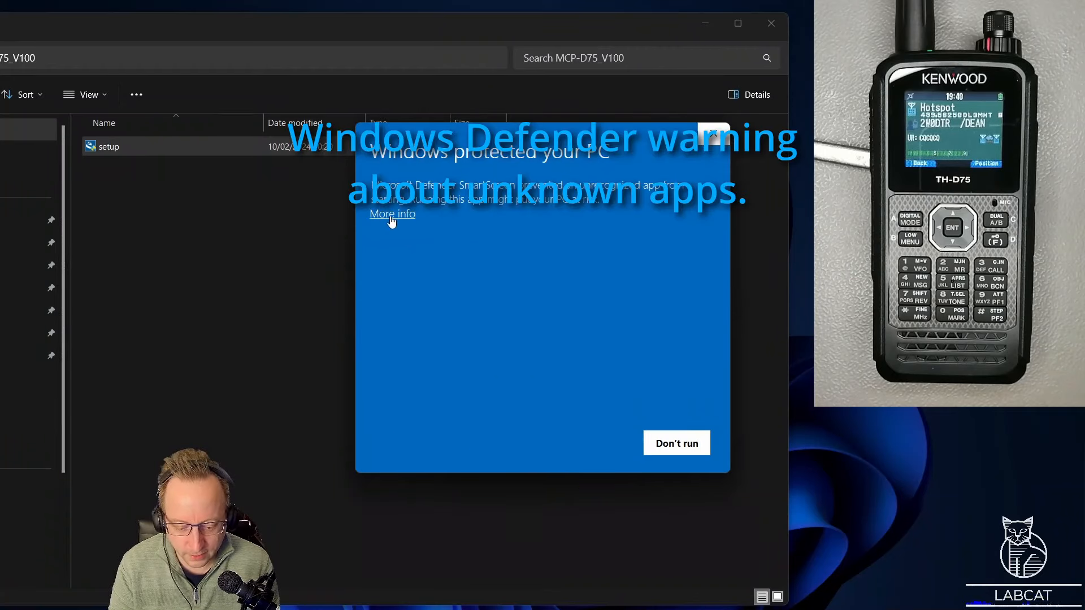
click(392, 214)
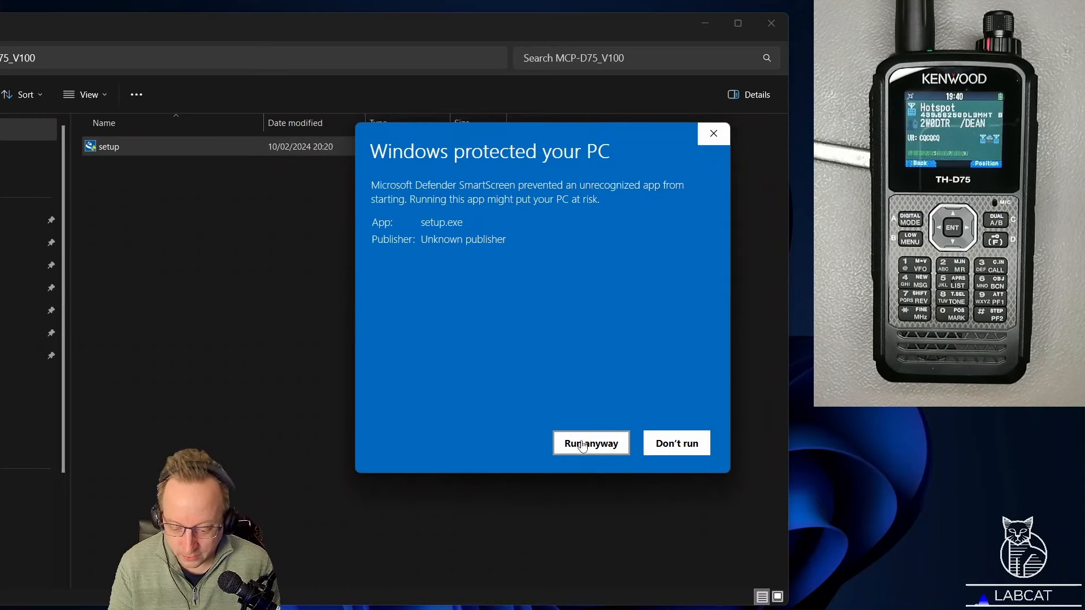
click(590, 443)
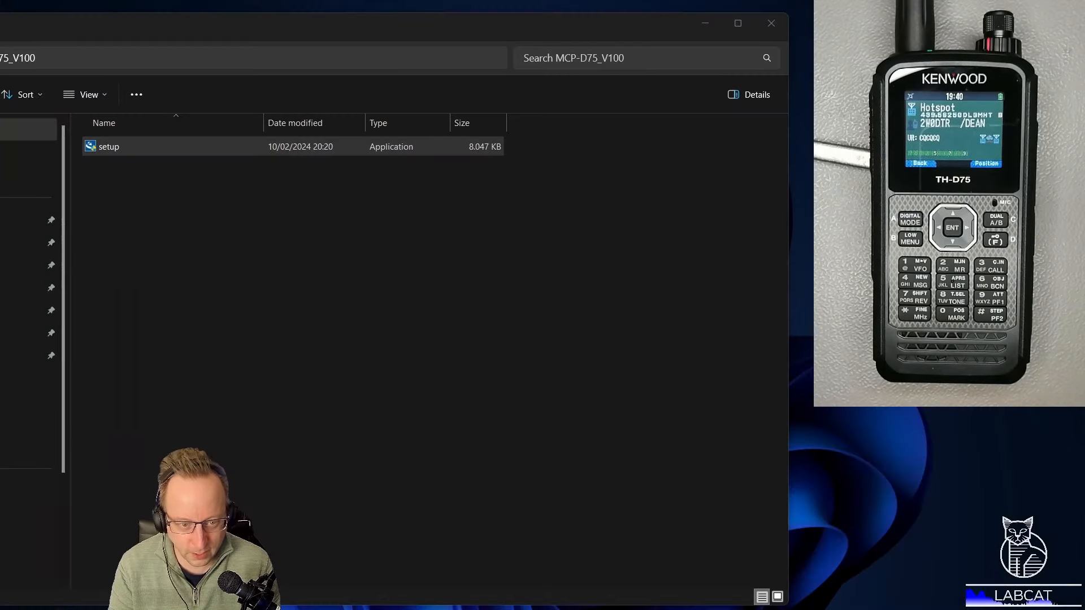
double_click(109, 146)
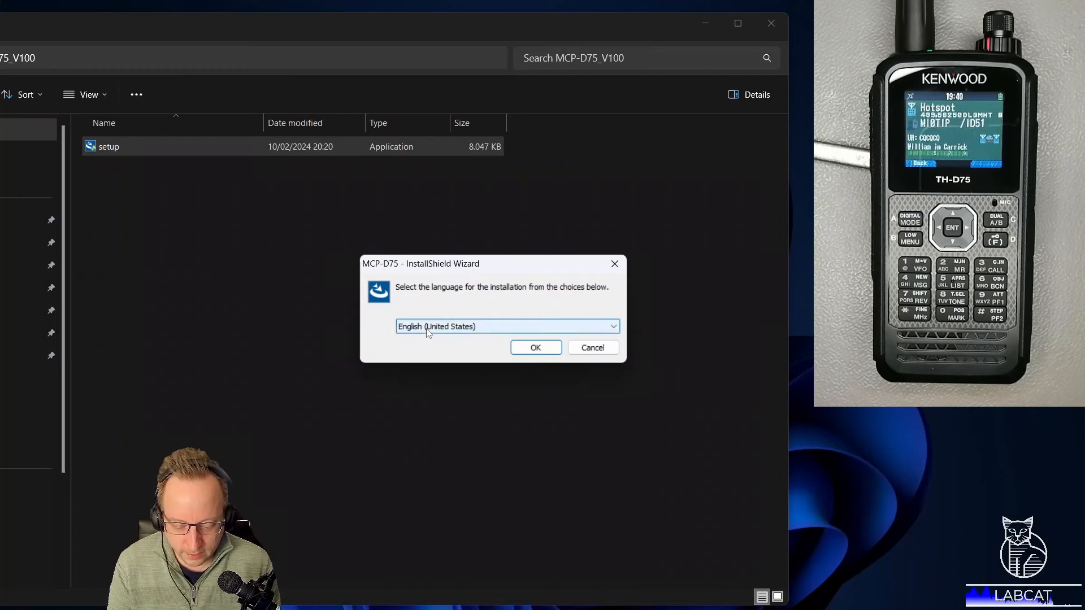
click(610, 326)
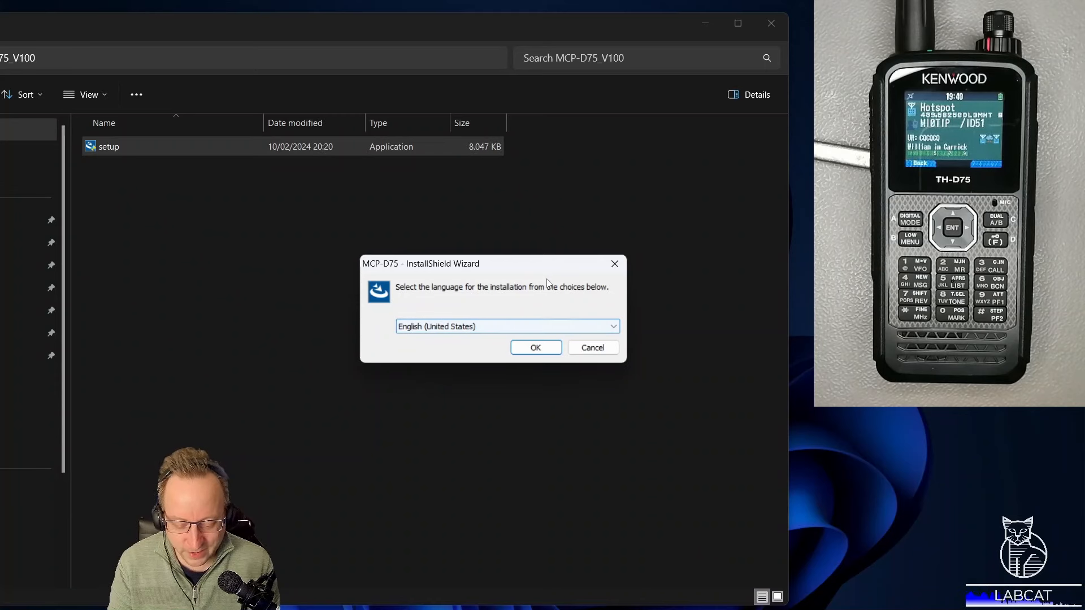
mouse_move(450, 365)
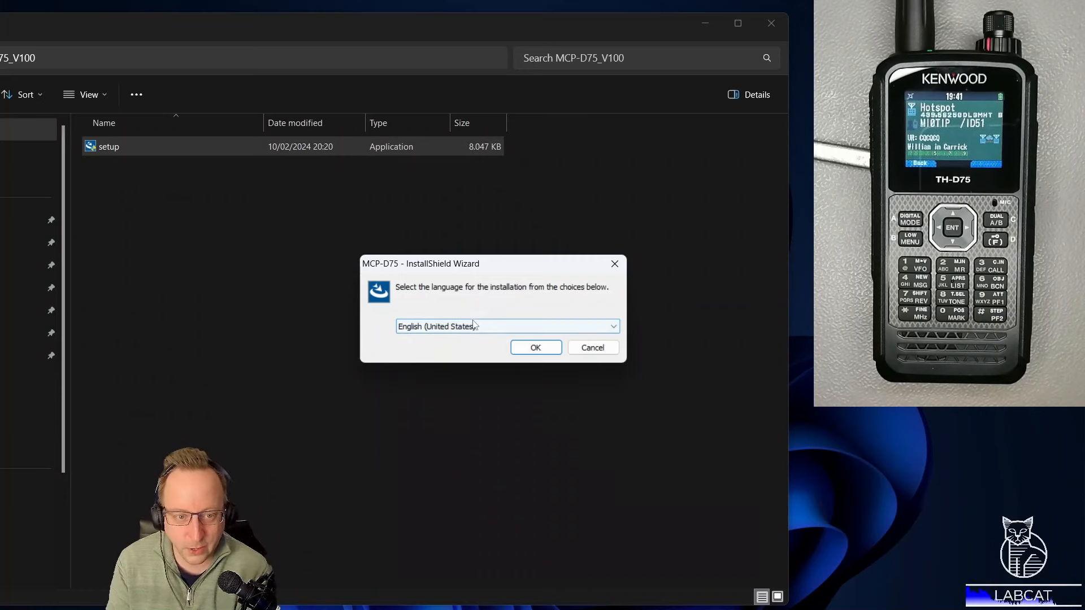
mouse_move(446, 209)
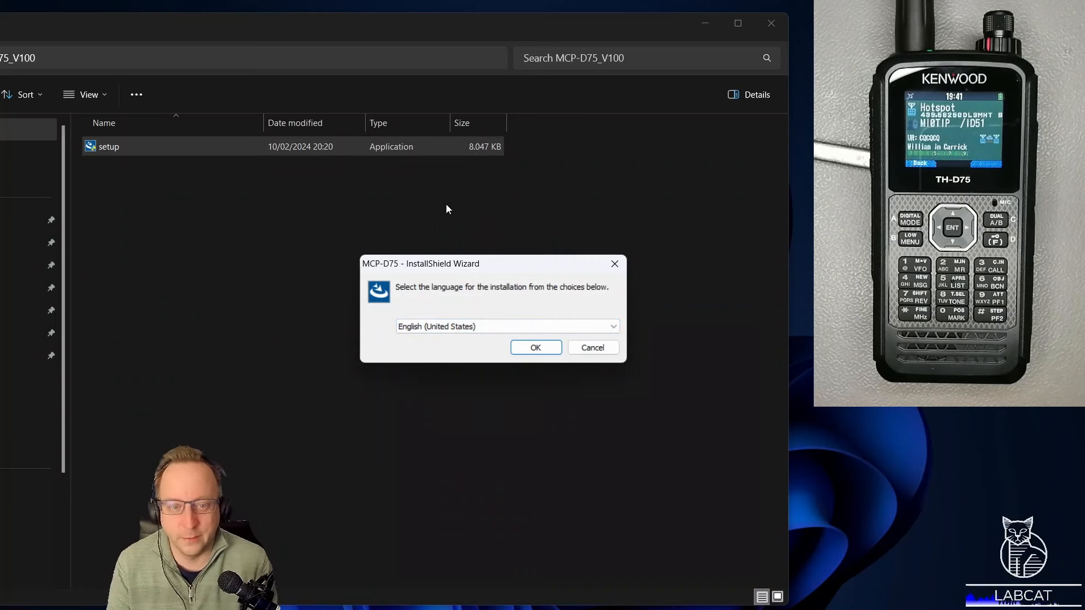
mouse_move(554, 582)
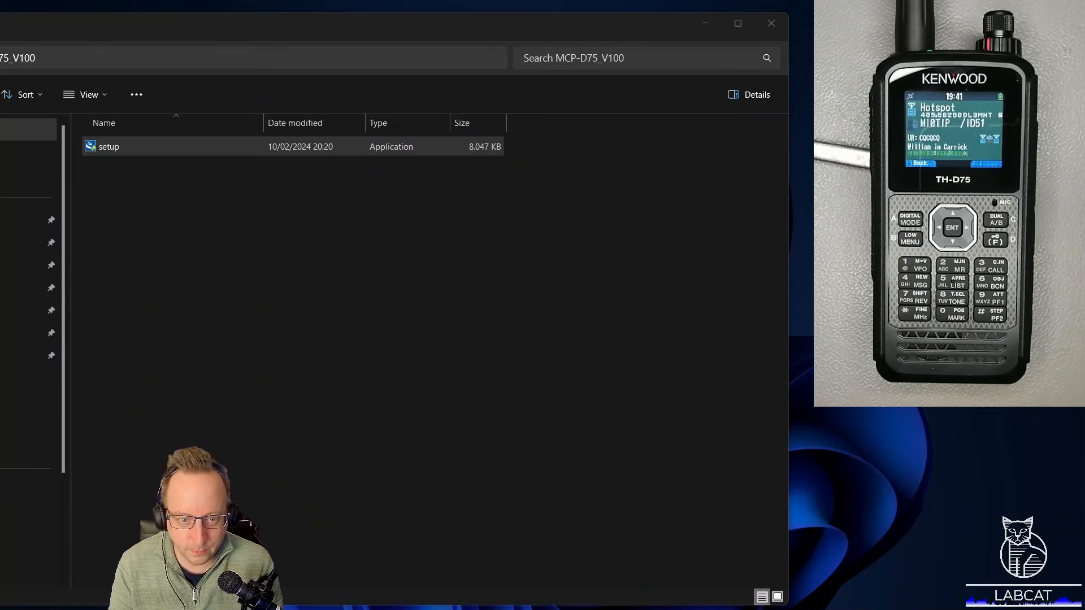
double_click(108, 146)
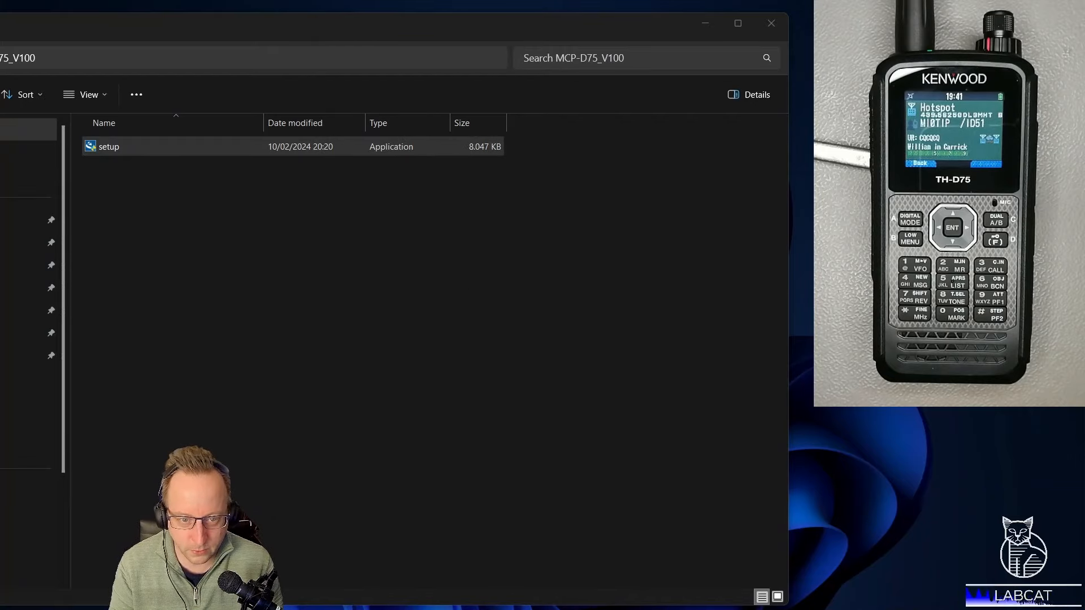
- Start the MCP-D75 installer and accept the license agreement terms
double_click(109, 146)
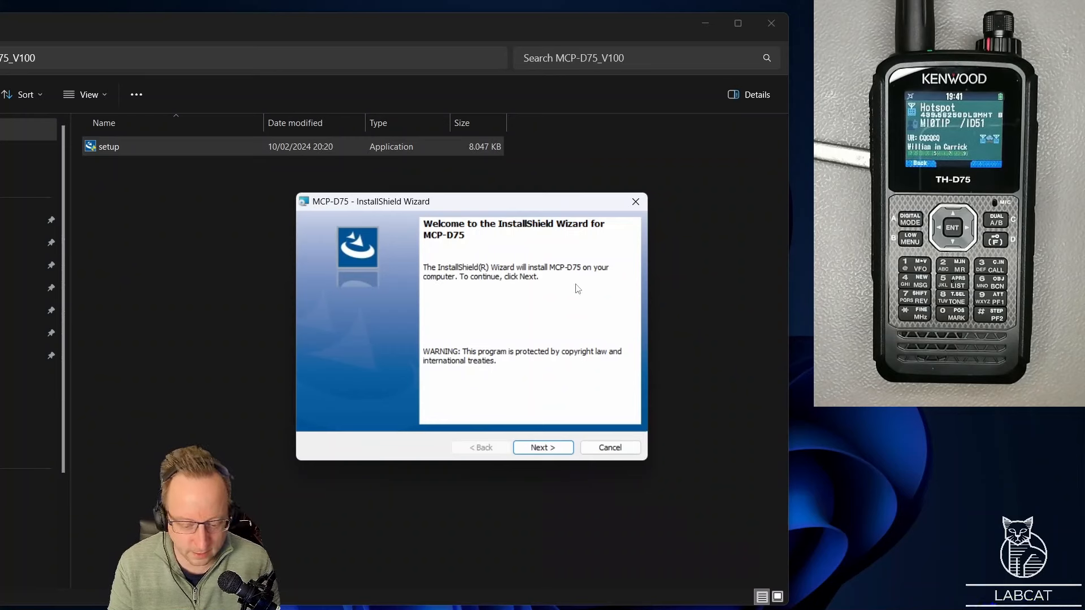
mouse_move(535, 245)
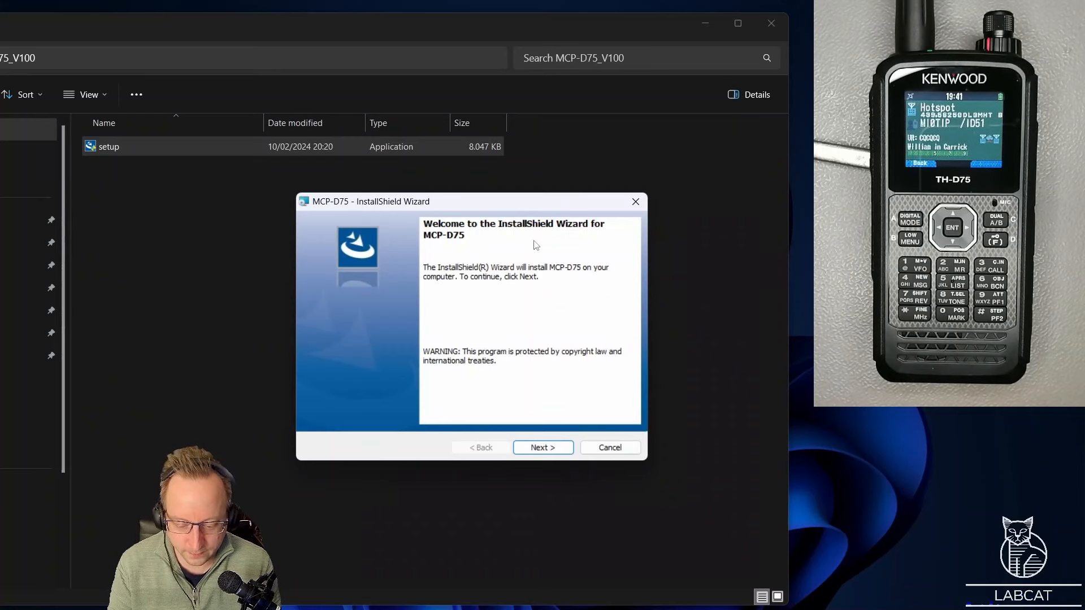
mouse_move(429, 256)
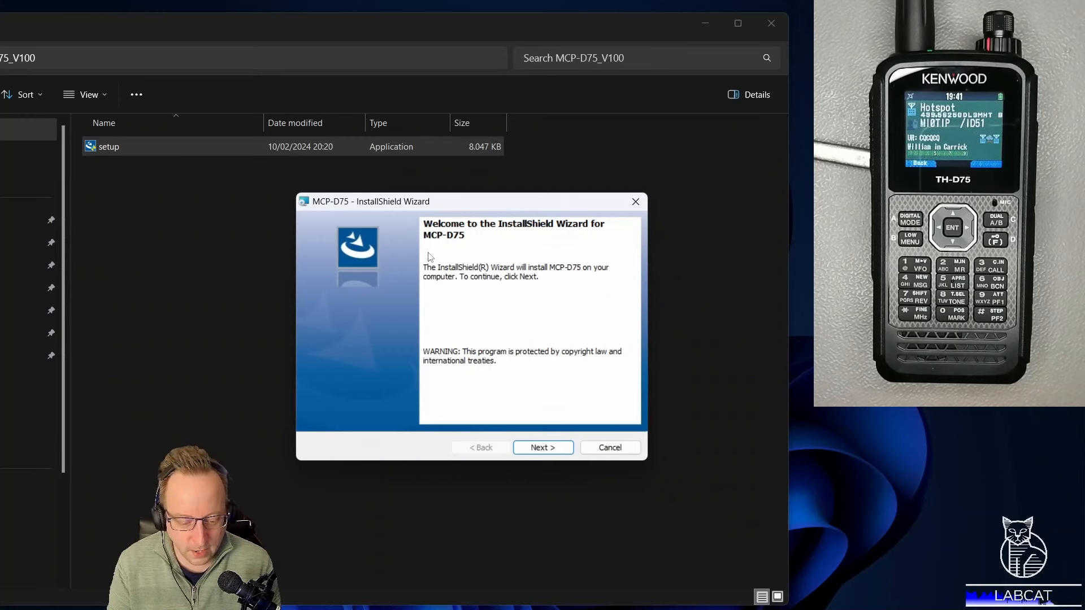
mouse_move(502, 241)
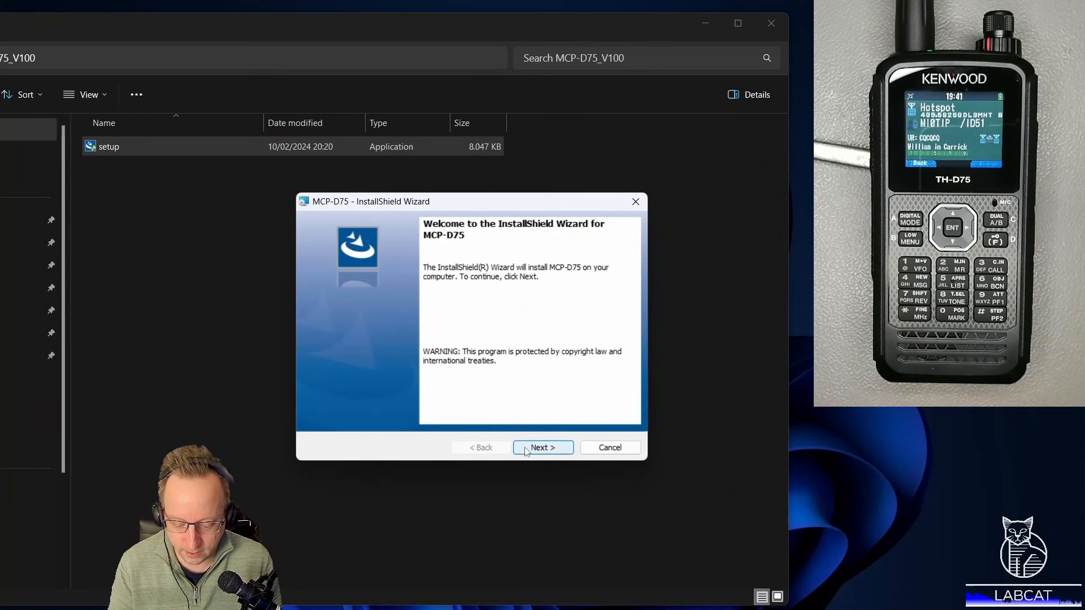
click(543, 447)
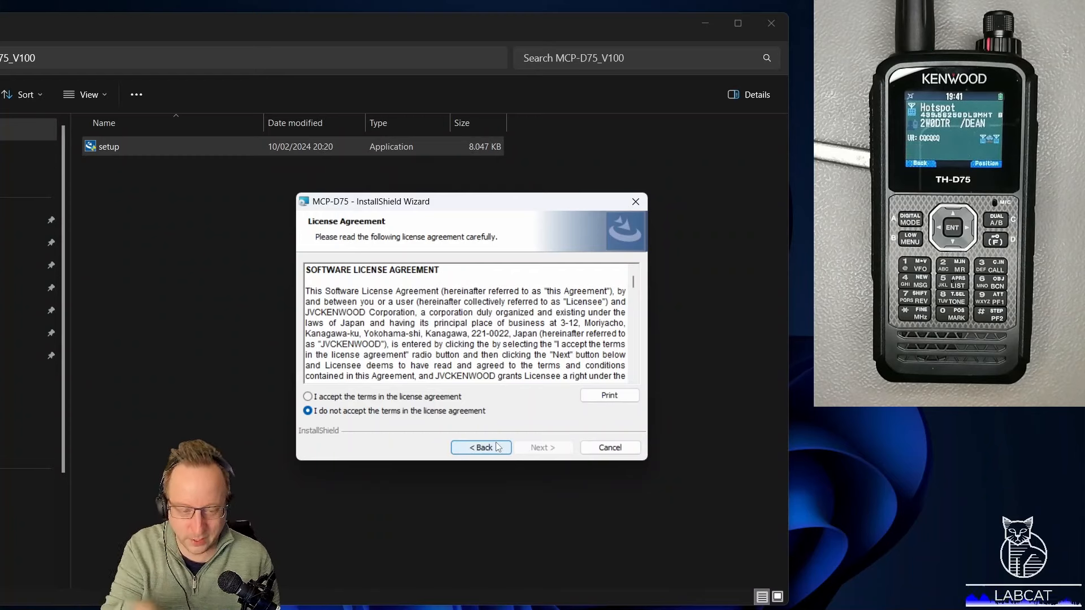
mouse_move(493, 441)
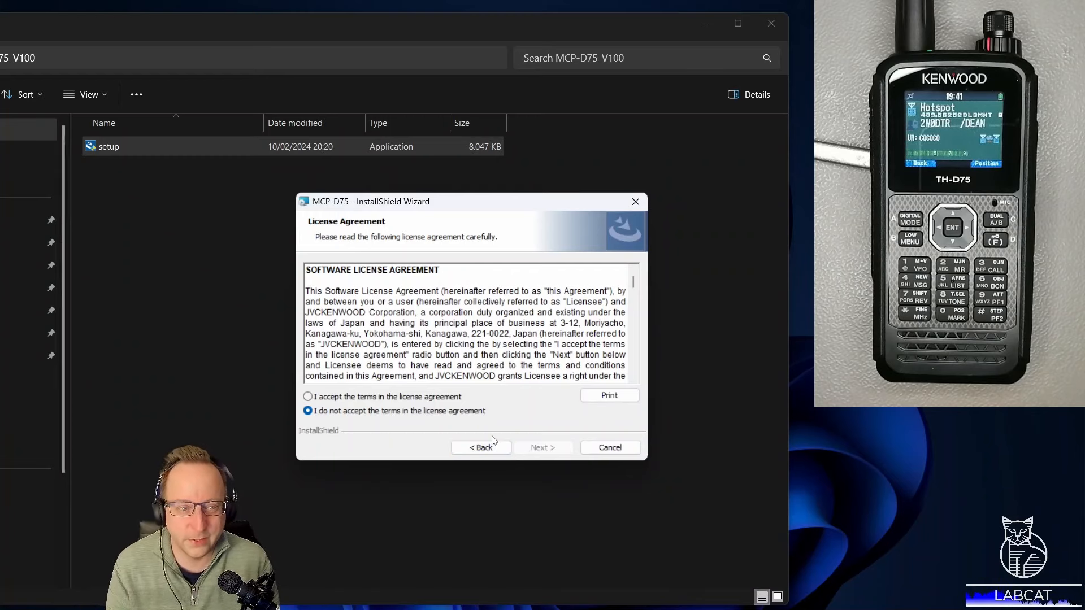
mouse_move(507, 547)
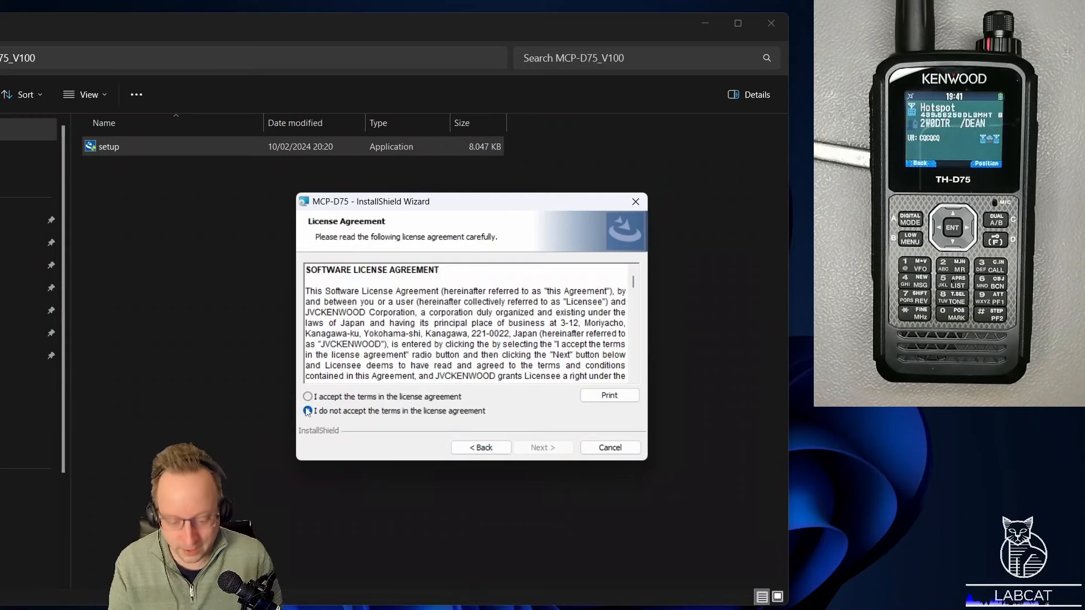
click(308, 410)
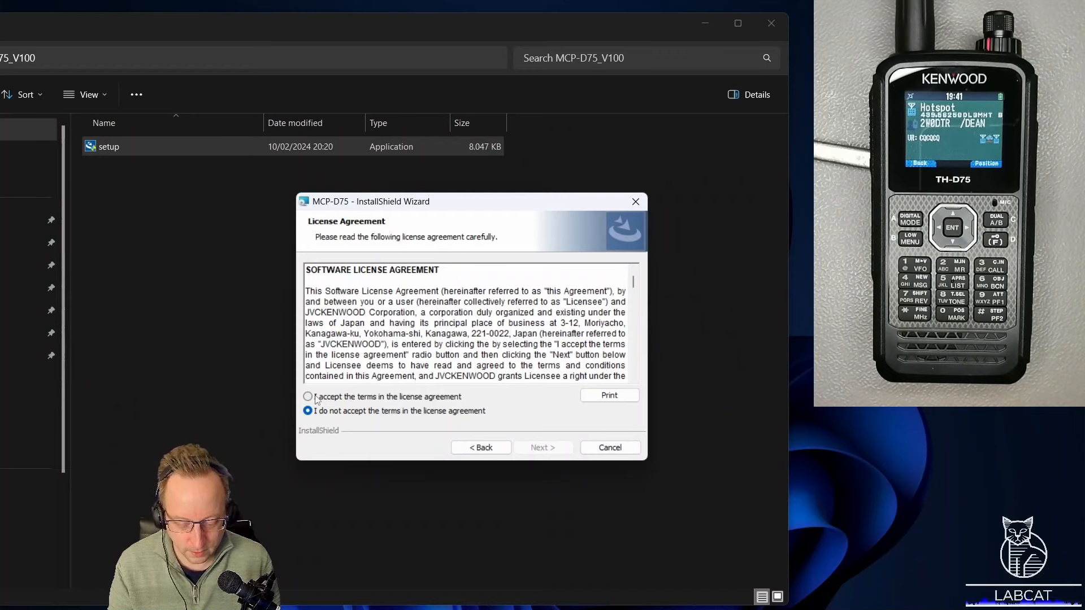
click(308, 397)
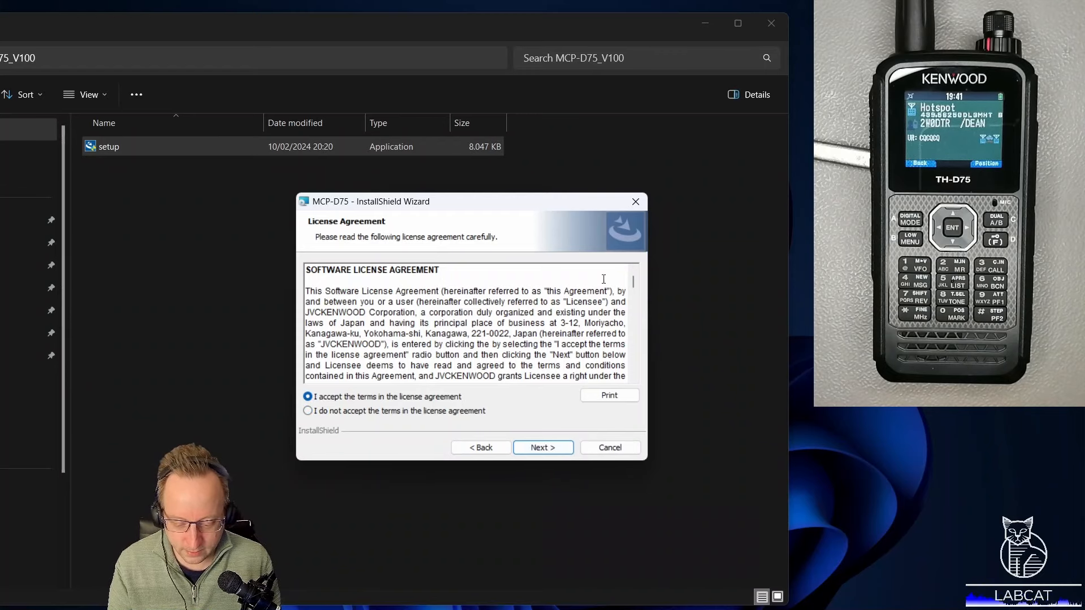
scroll(down, 3)
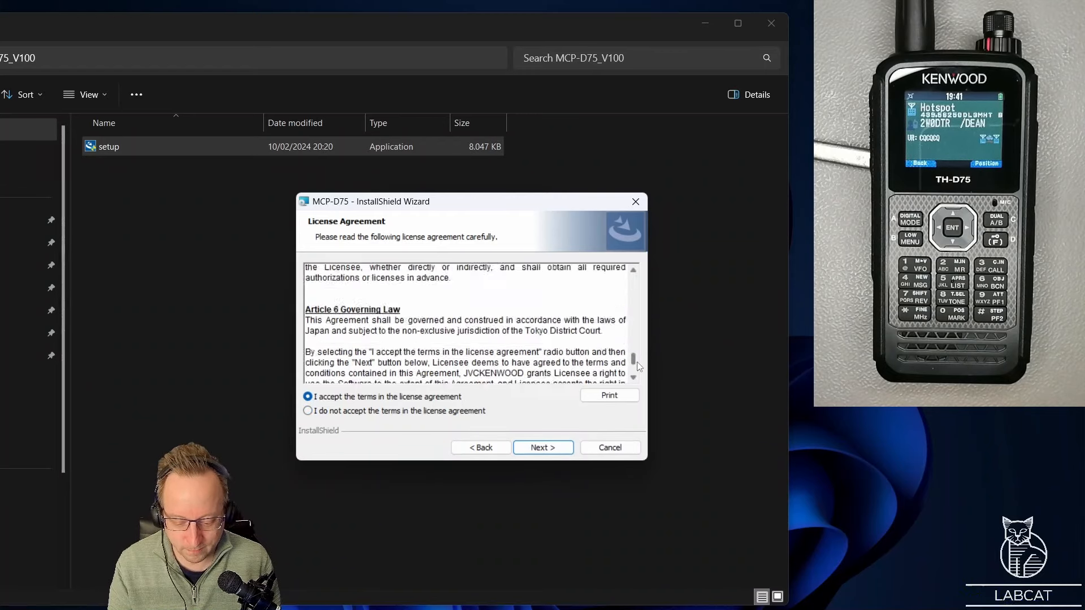
scroll(up, 3)
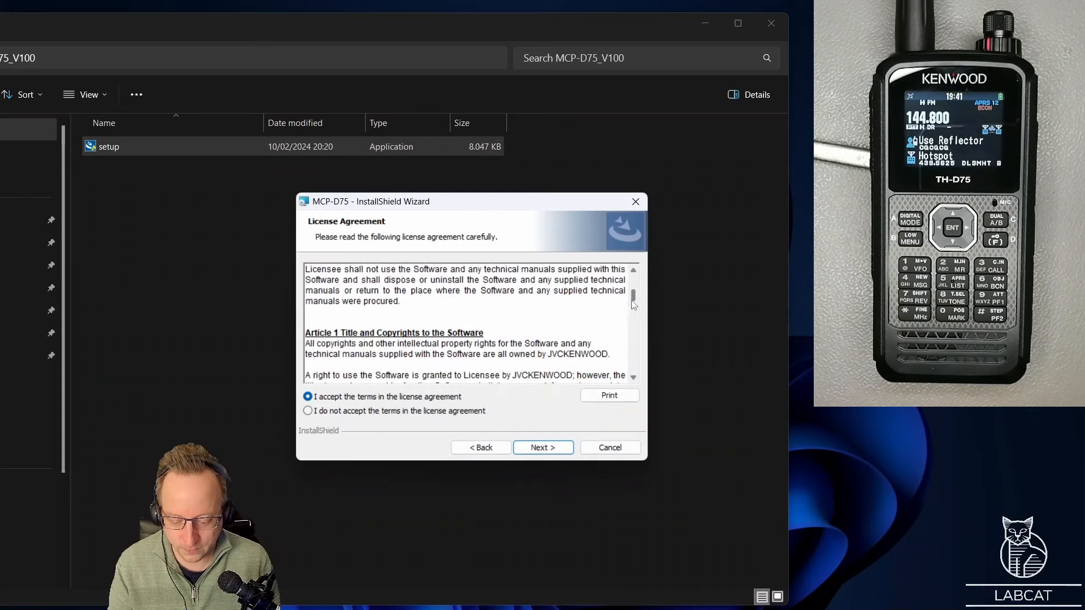
scroll(down, 3)
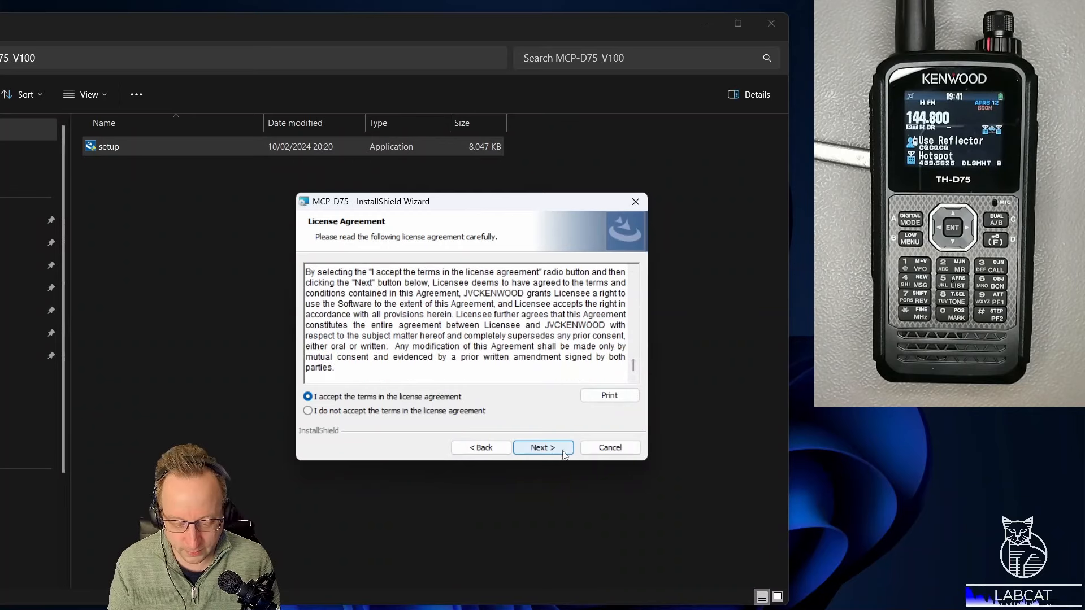
click(543, 448)
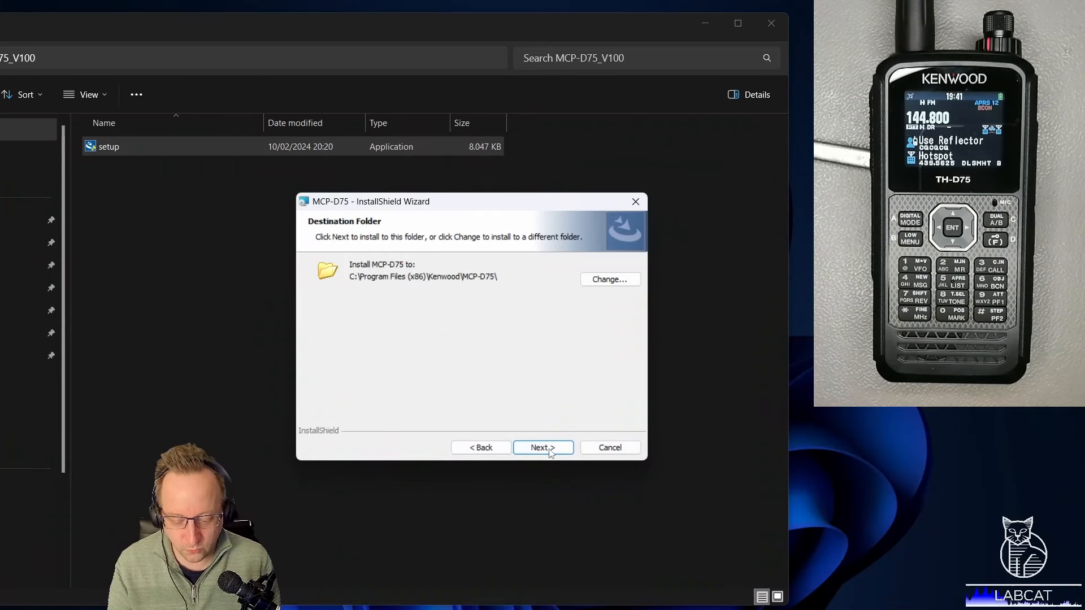
- Install MCP-D75 to the default Program Files (x86)\Kenwood\MCP-D75 folder and finish the wizard
click(543, 447)
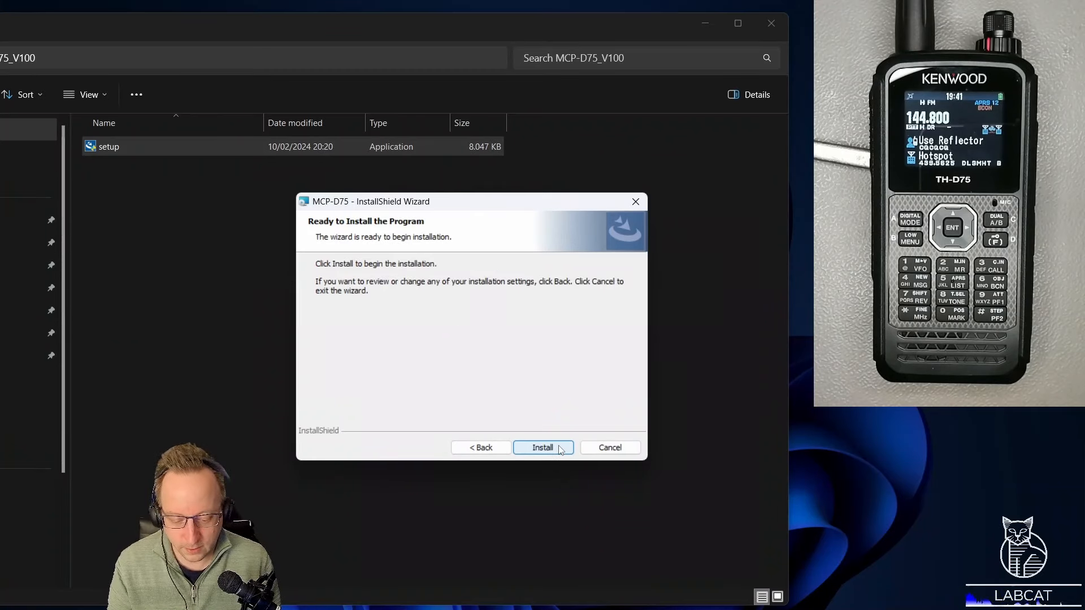
click(544, 447)
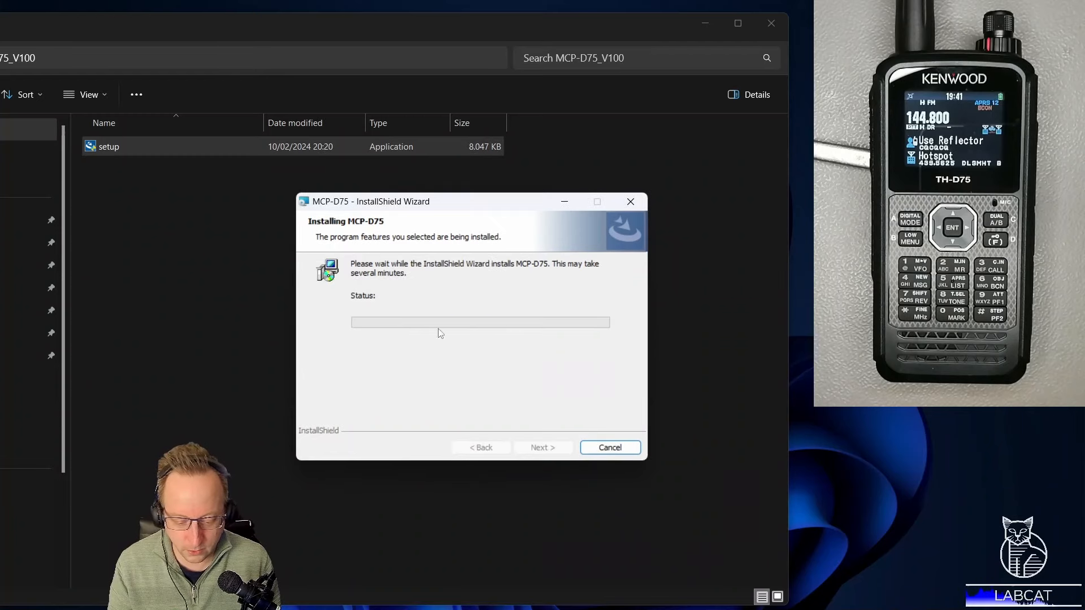
mouse_move(465, 292)
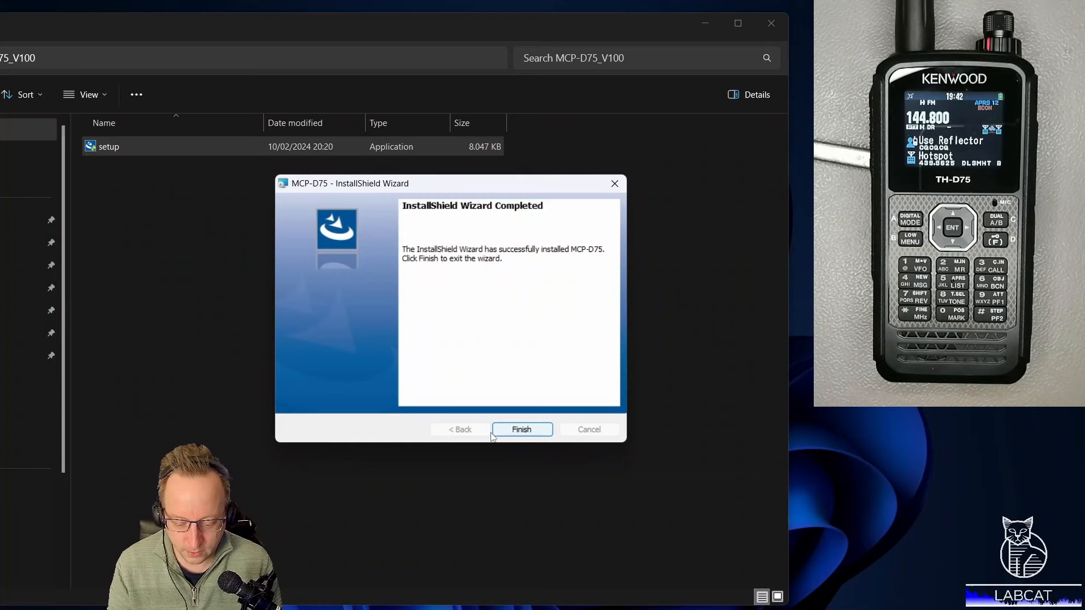
click(521, 429)
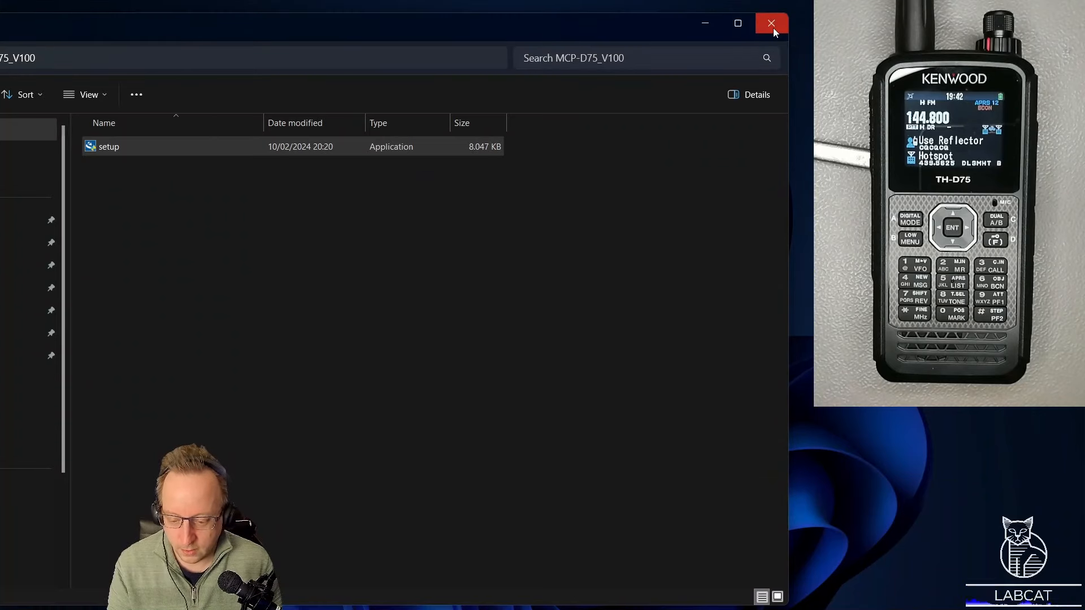
- Close the folder window and drag the new MCP-D75 shortcut beneath the MCP-D75 folder icon
click(772, 23)
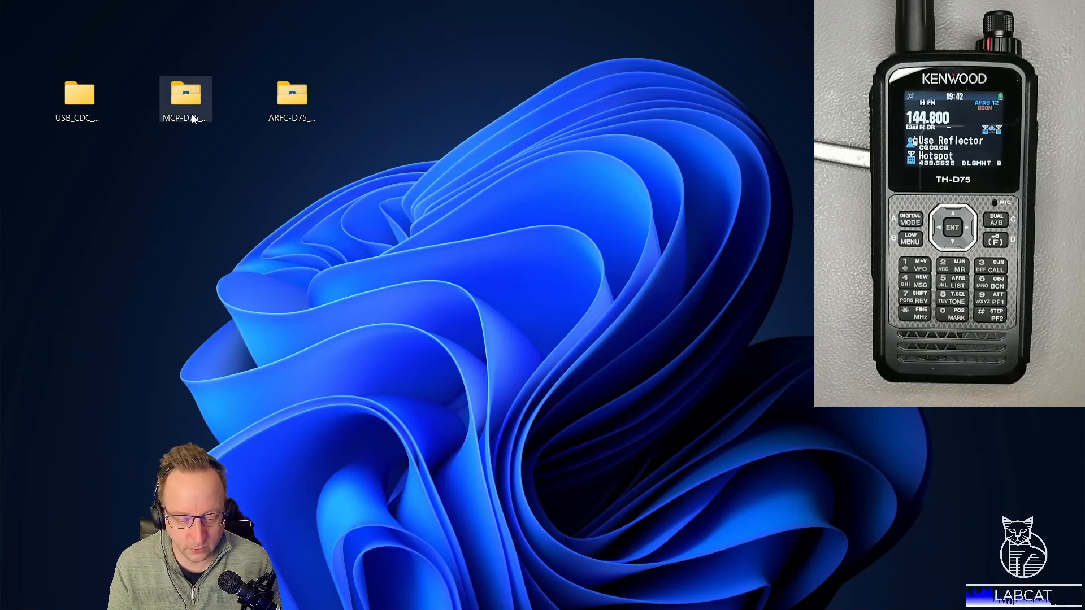
mouse_move(128, 108)
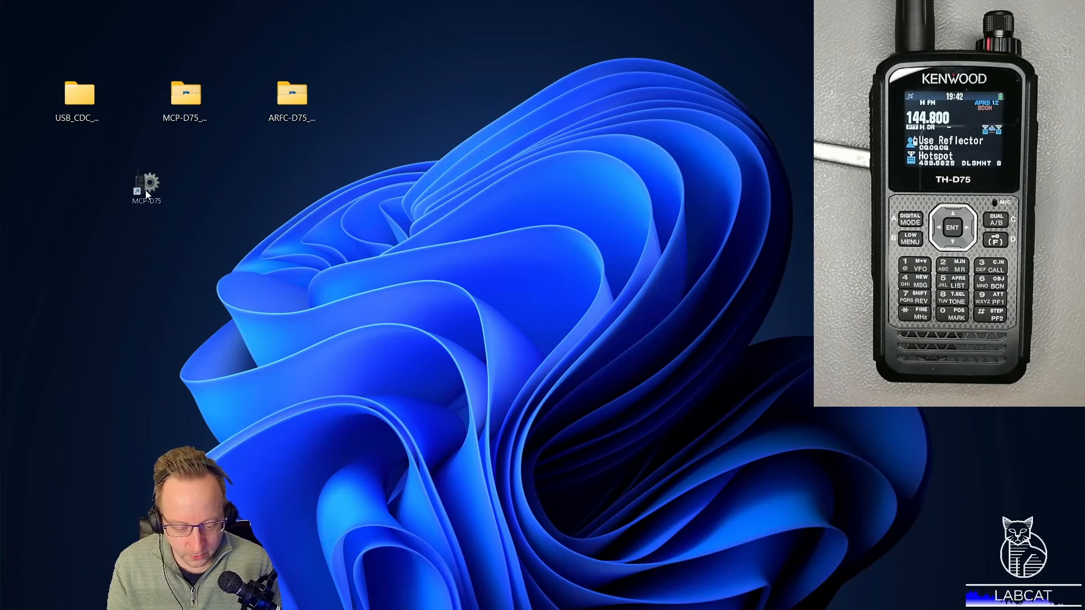
drag(146, 186, 186, 173)
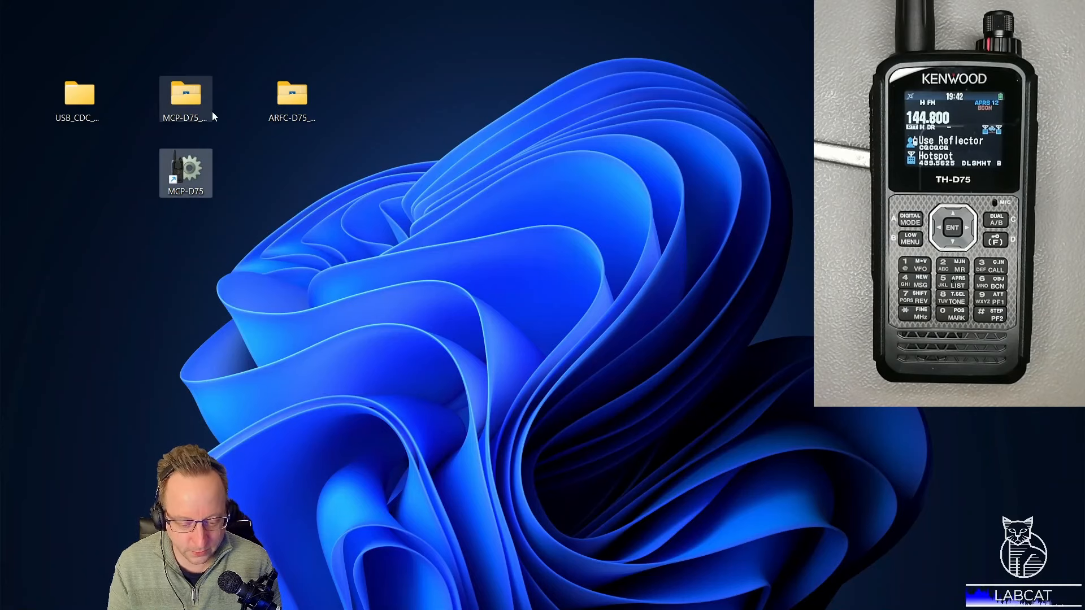
mouse_move(185, 98)
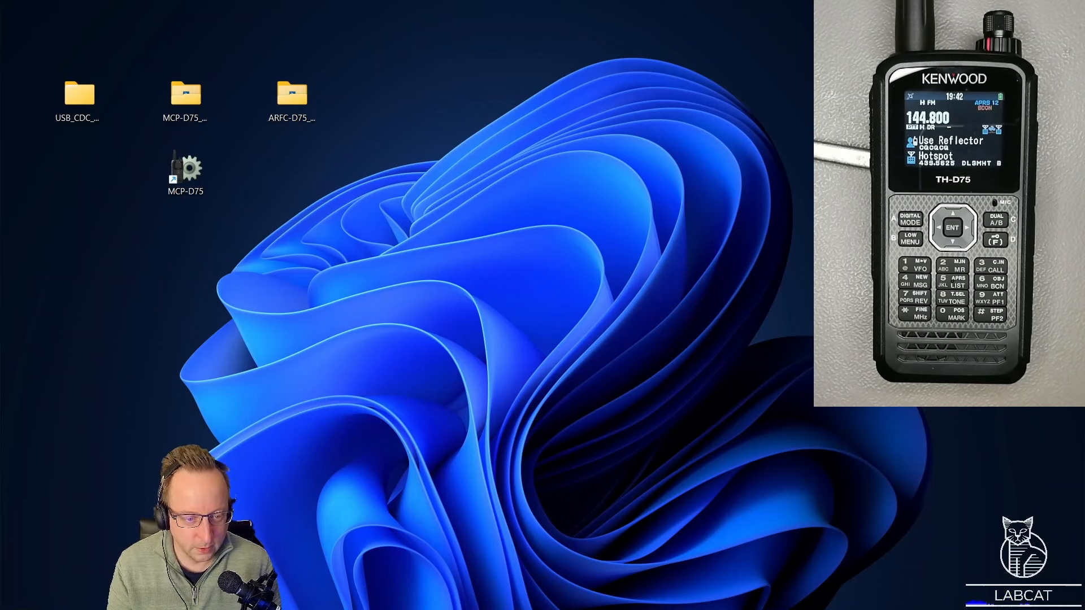
double_click(185, 166)
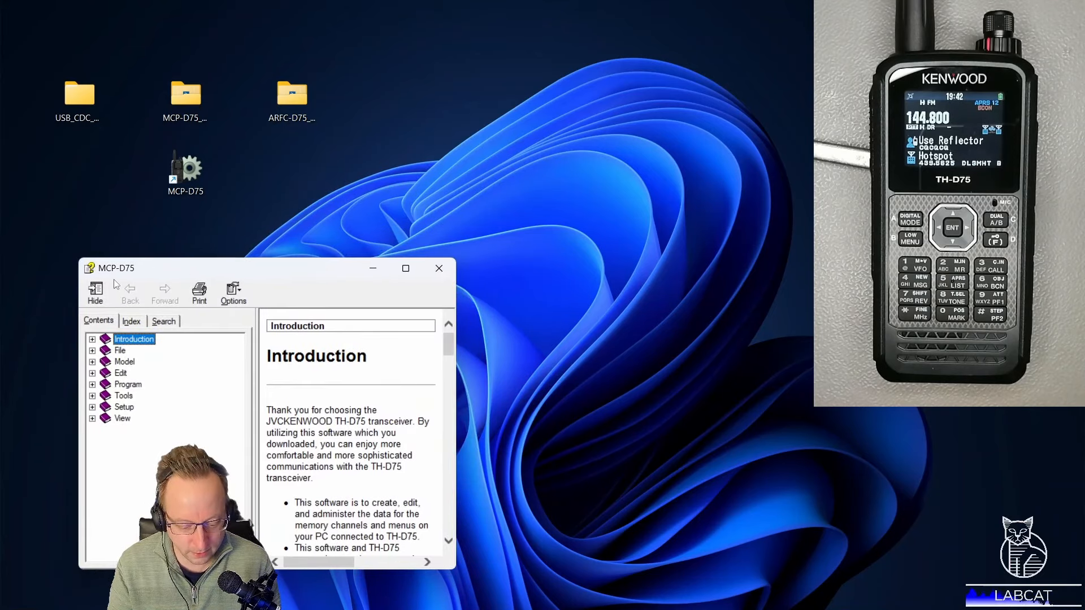
mouse_move(462, 568)
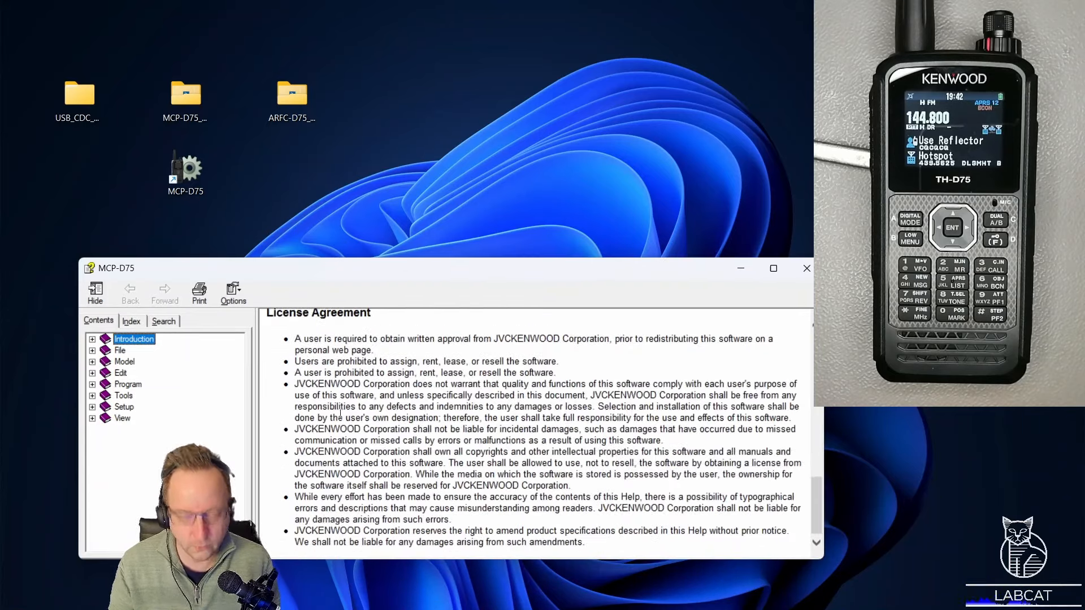
scroll(up, 3)
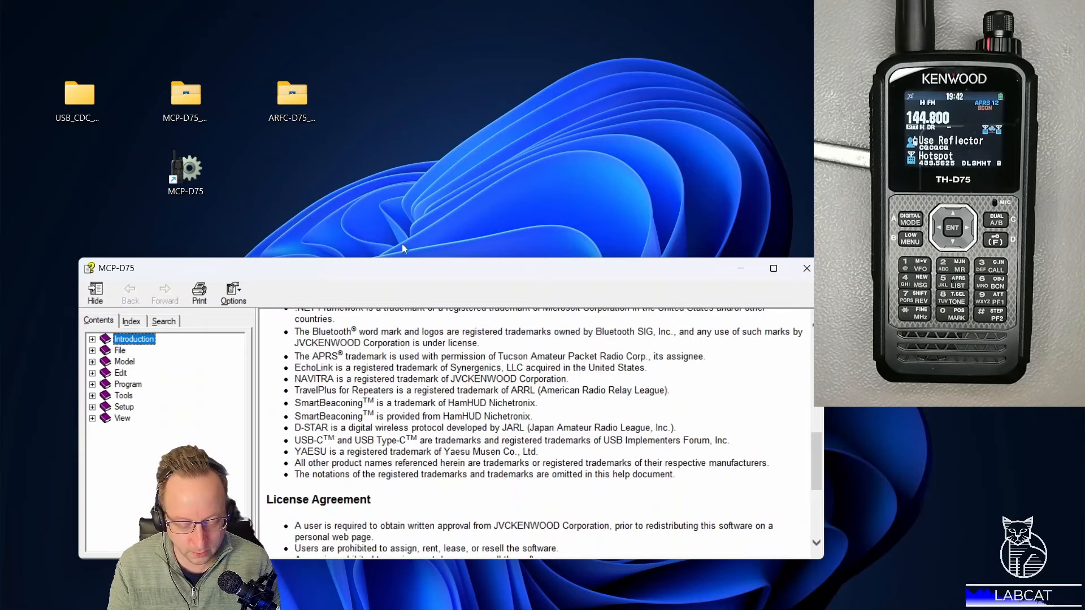
mouse_move(502, 69)
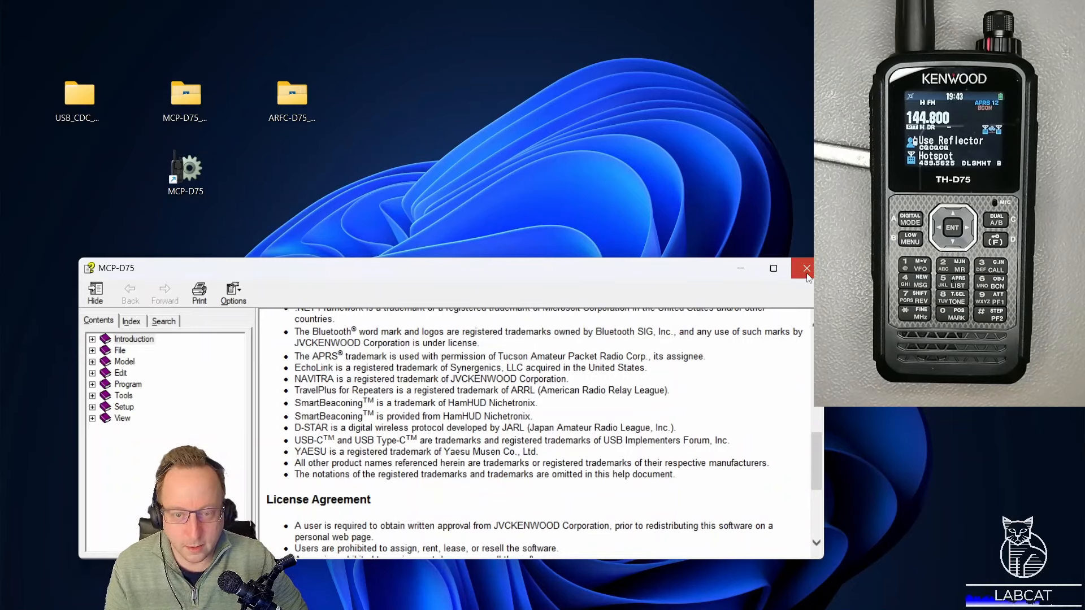
click(805, 269)
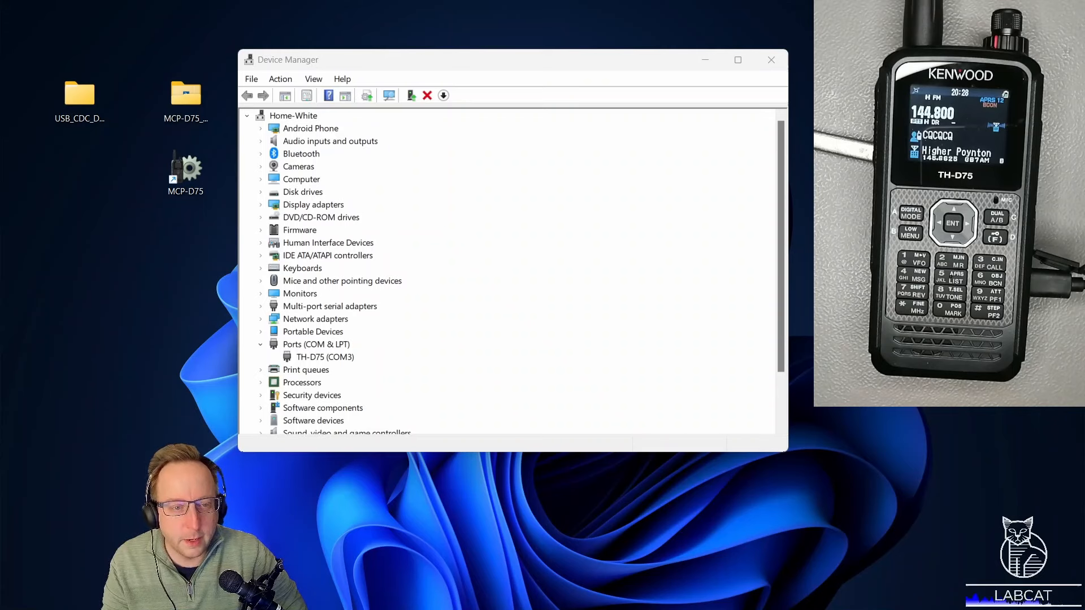
- Confirm the radio appears as TH-D75 (COM3) under Ports, then close Device Manager
click(326, 356)
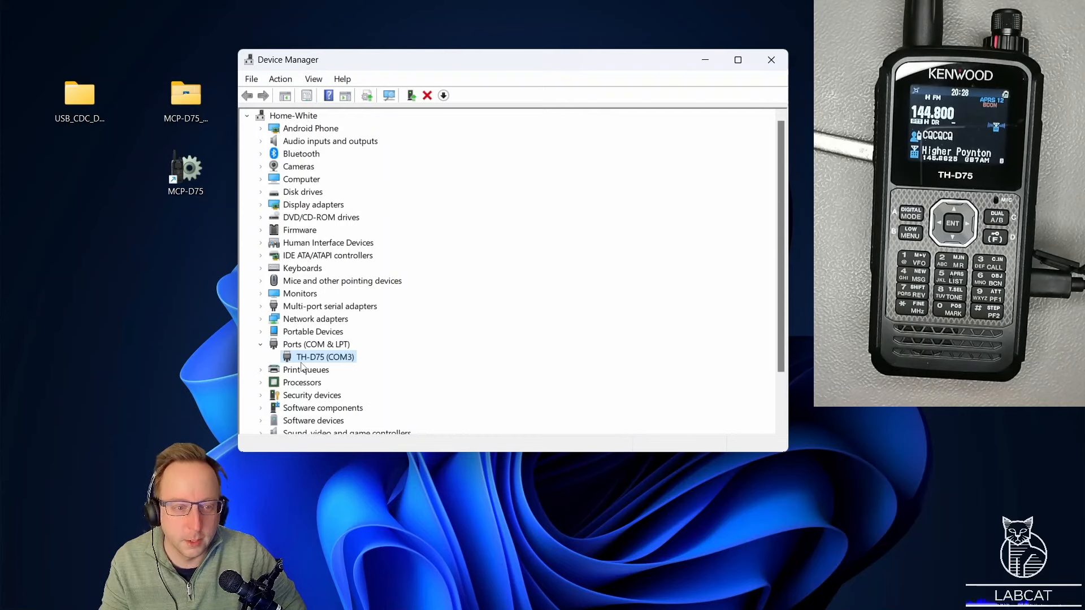
mouse_move(383, 332)
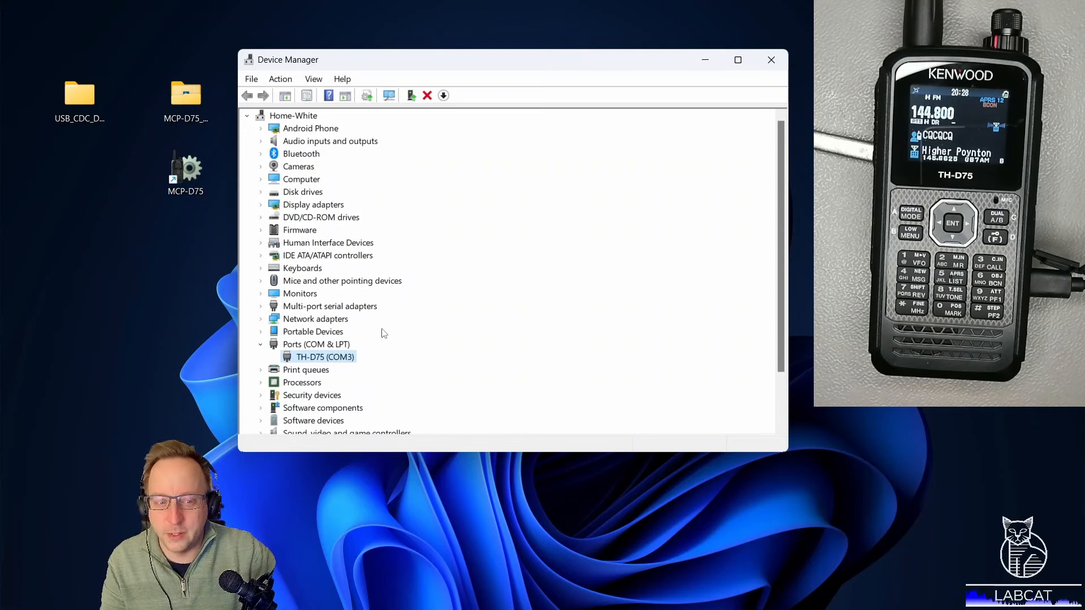
mouse_move(545, 107)
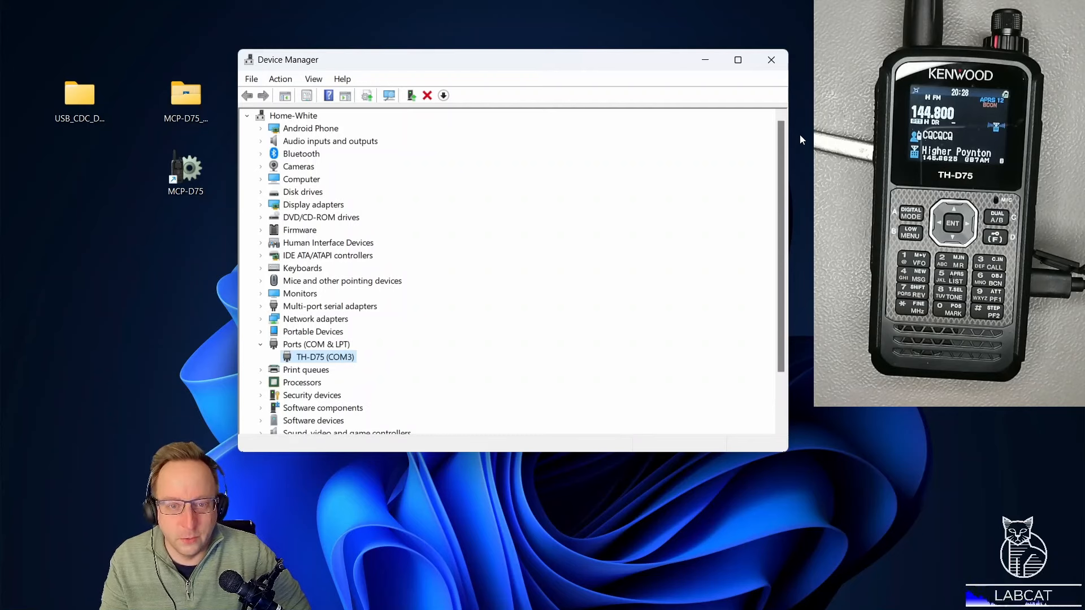
mouse_move(770, 60)
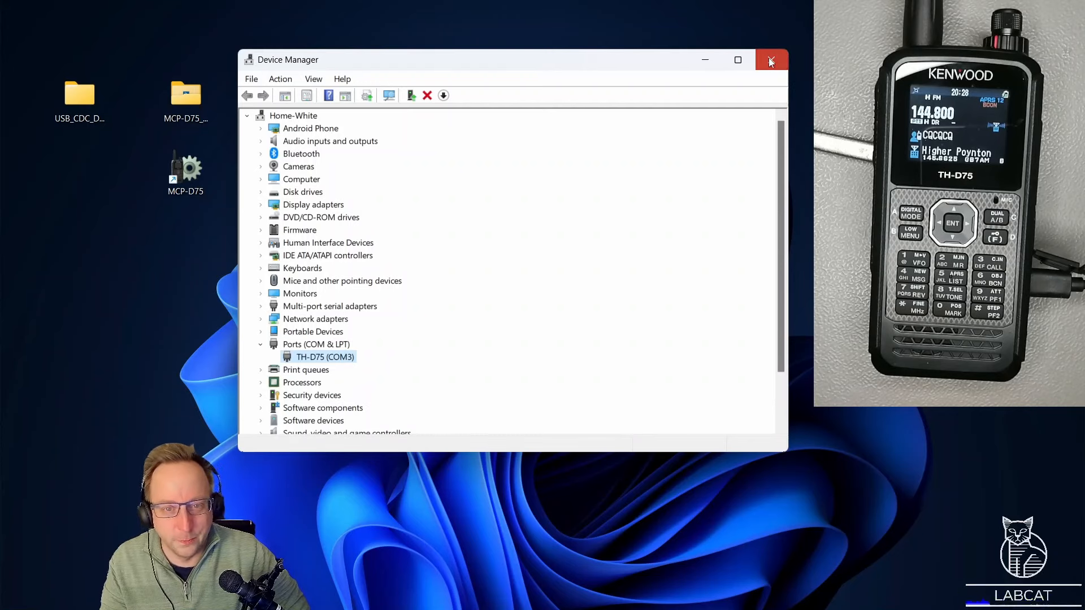
click(770, 60)
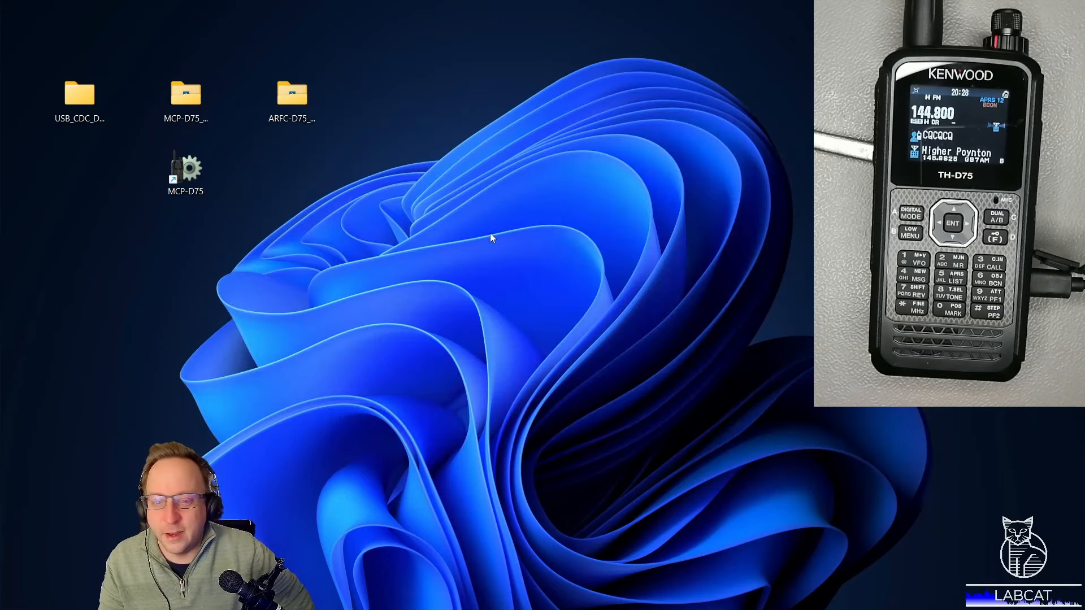
mouse_move(194, 269)
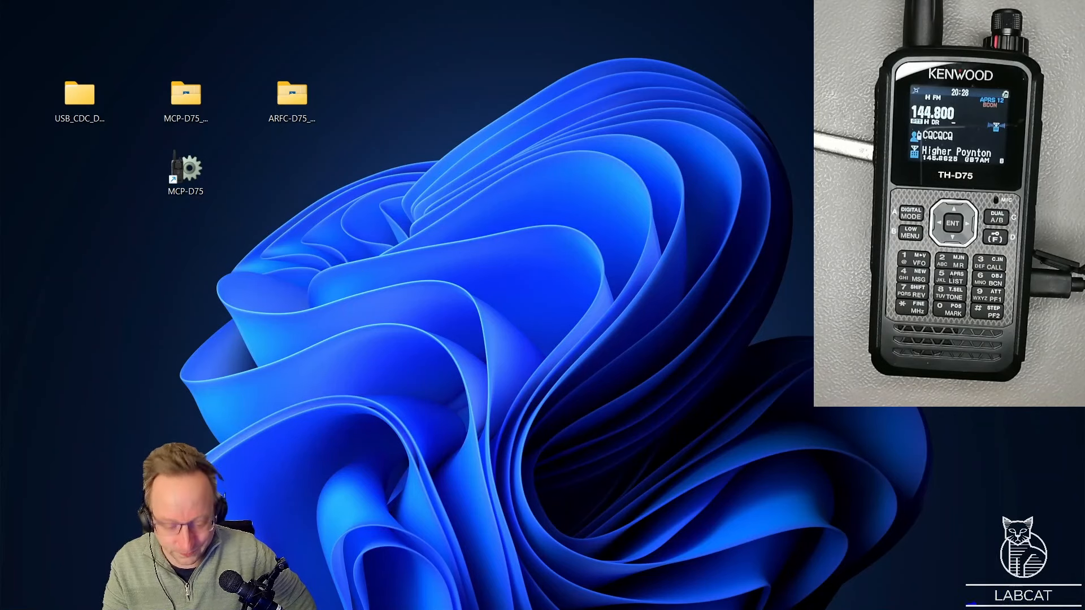
click(185, 169)
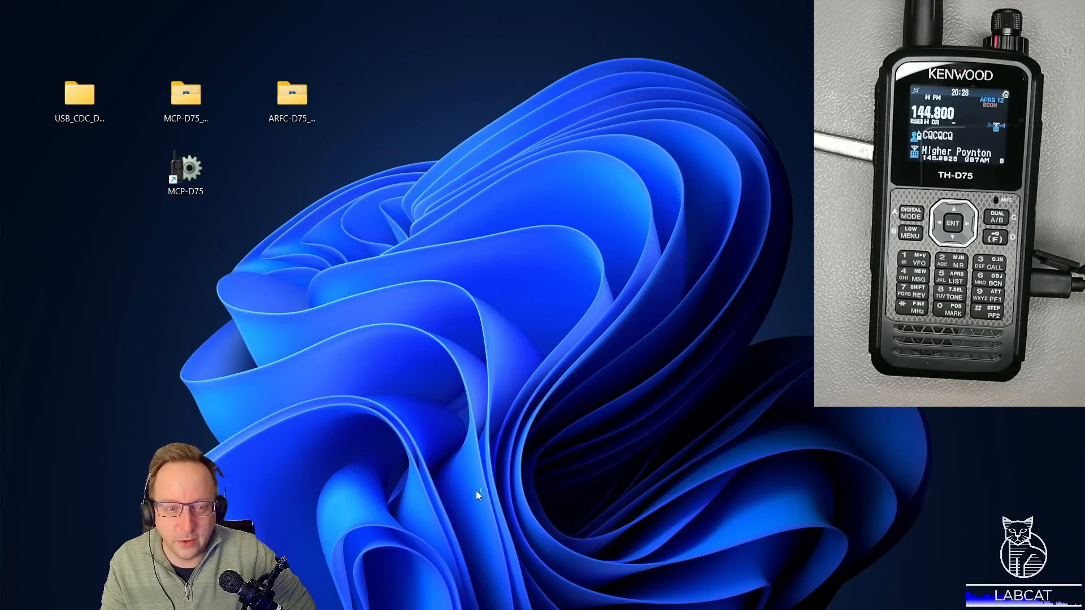
double_click(184, 168)
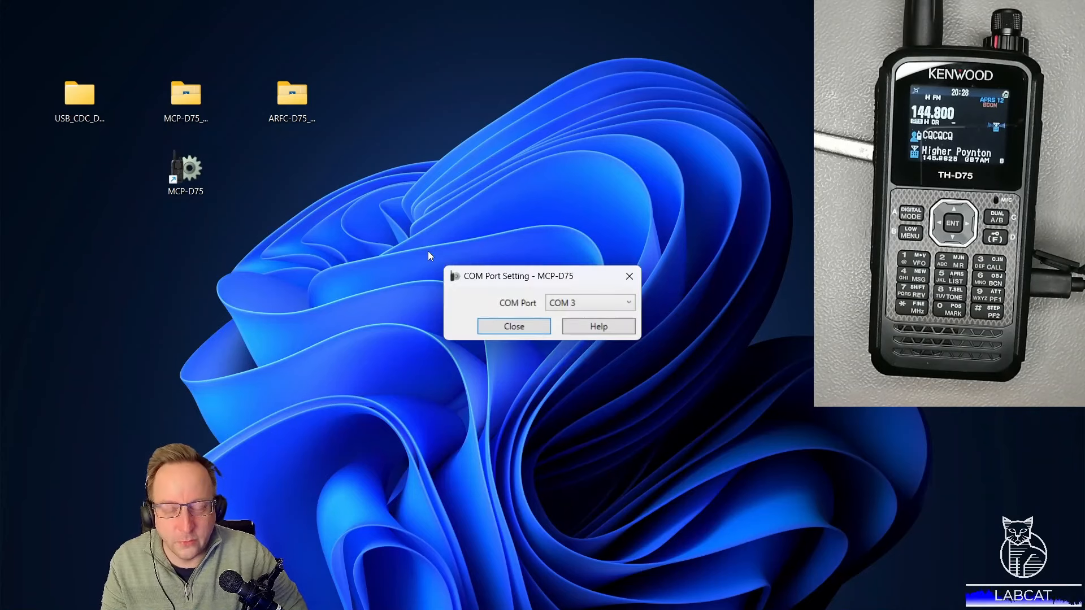
mouse_move(494, 282)
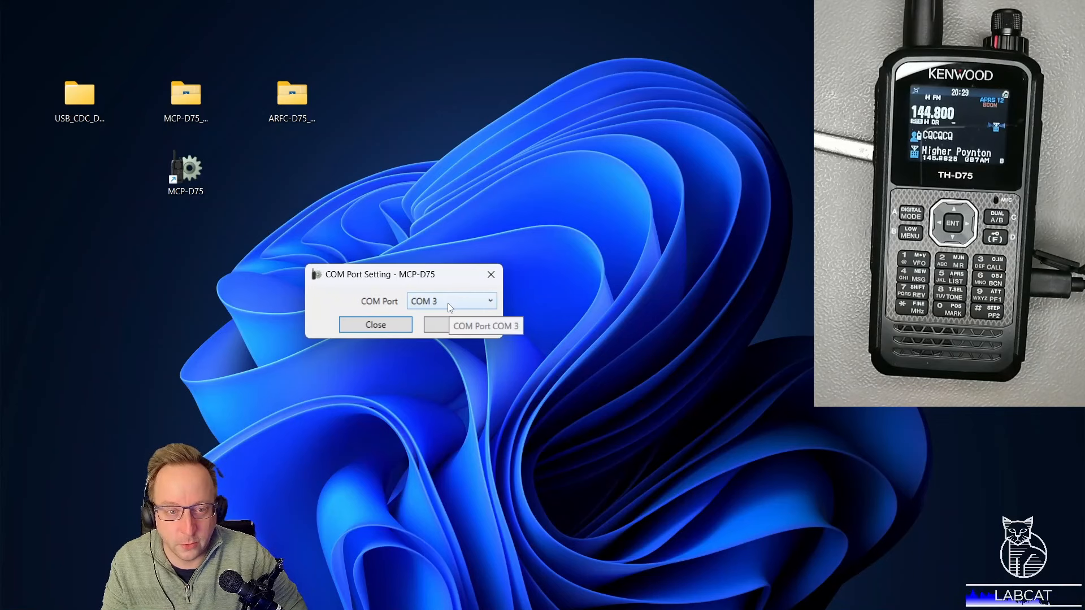
mouse_move(349, 309)
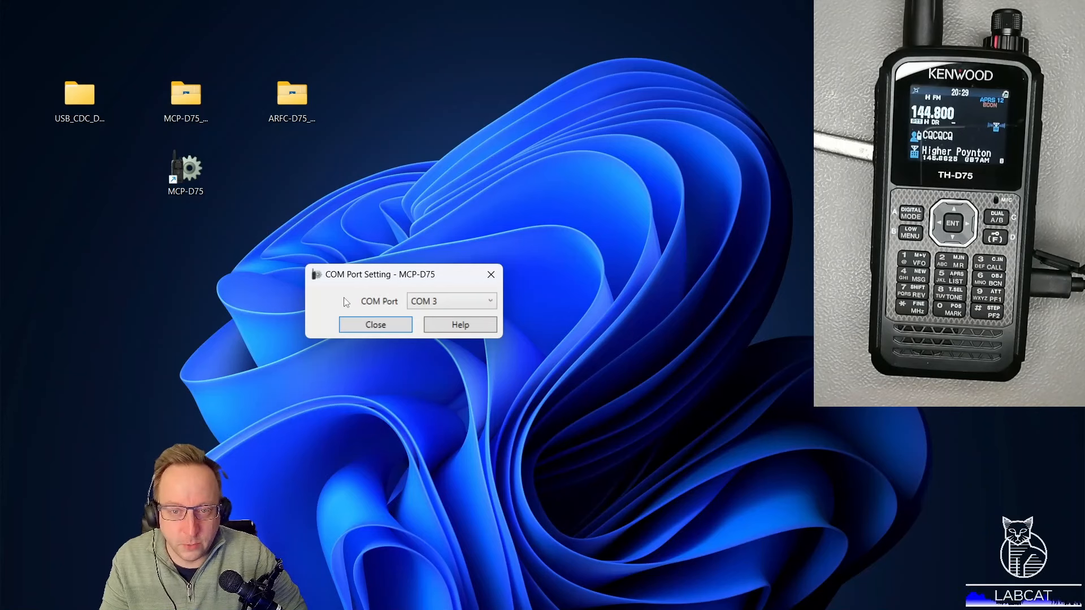
mouse_move(367, 343)
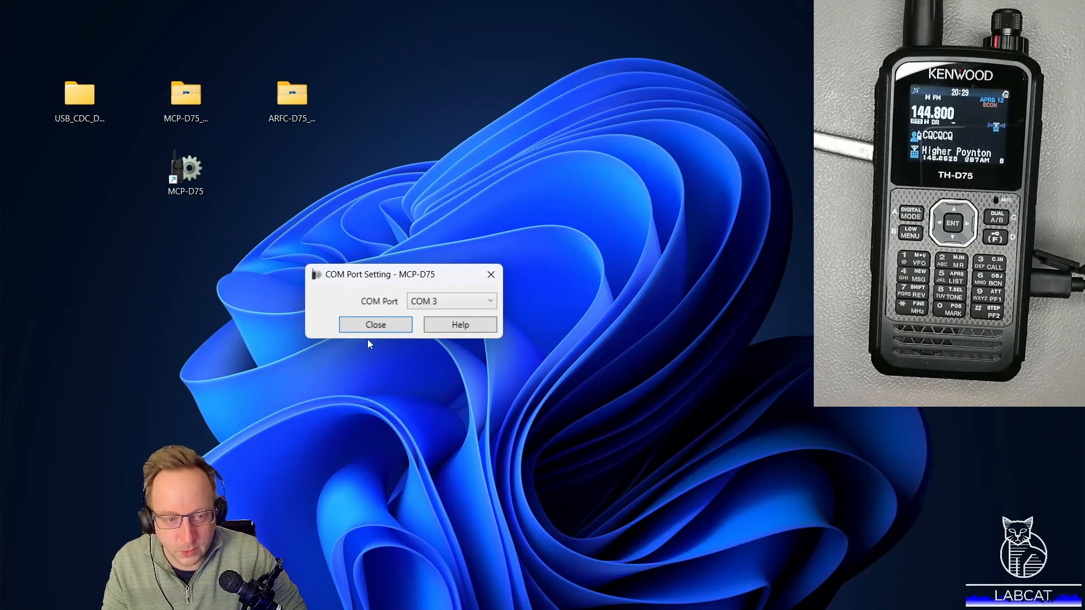
mouse_move(375, 324)
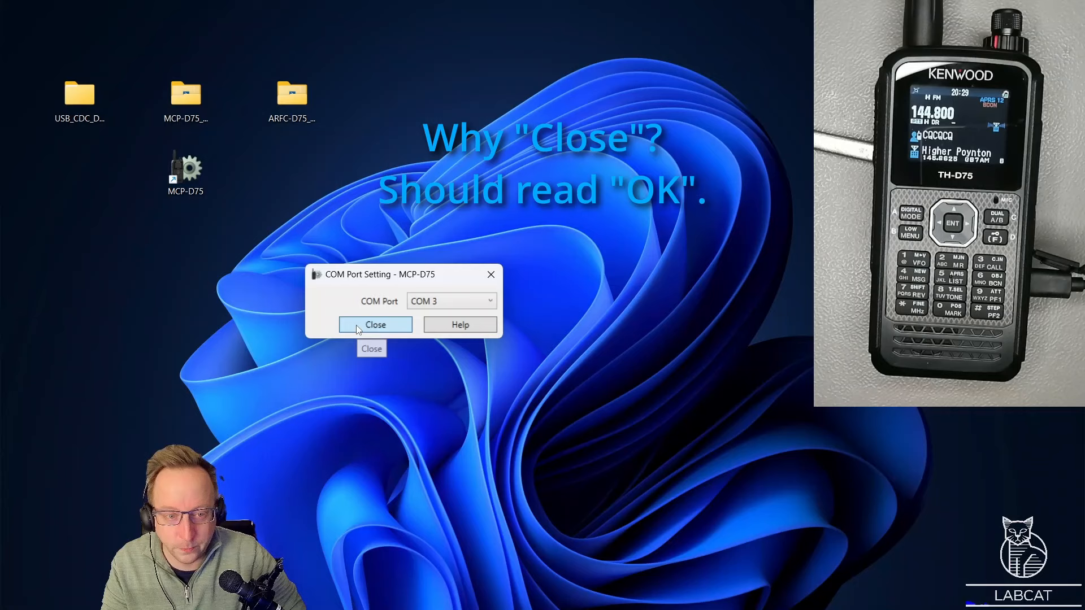
click(375, 324)
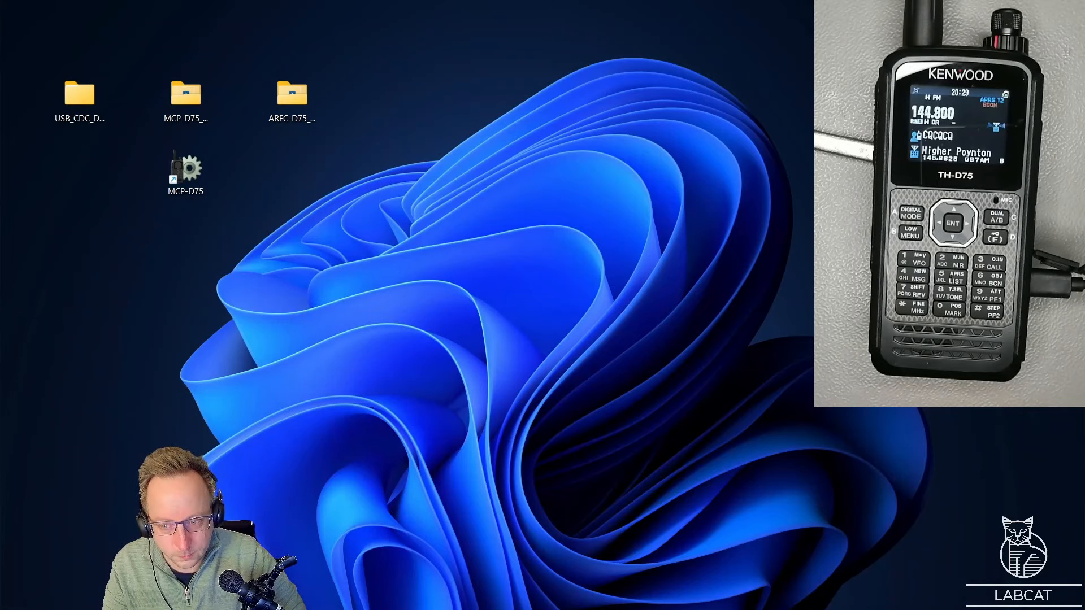
double_click(185, 167)
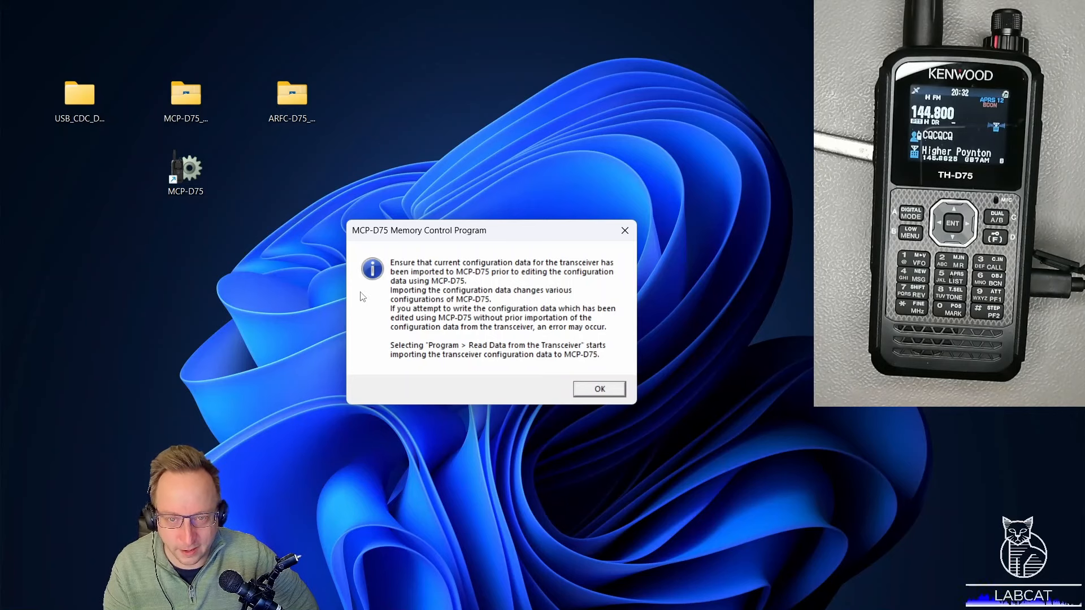
mouse_move(415, 137)
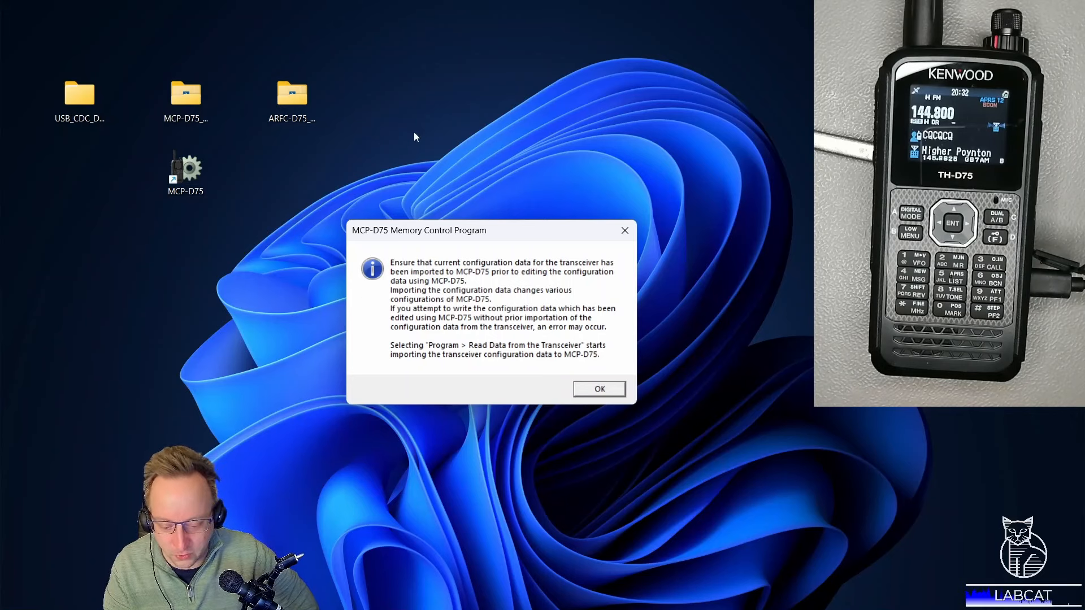
mouse_move(443, 71)
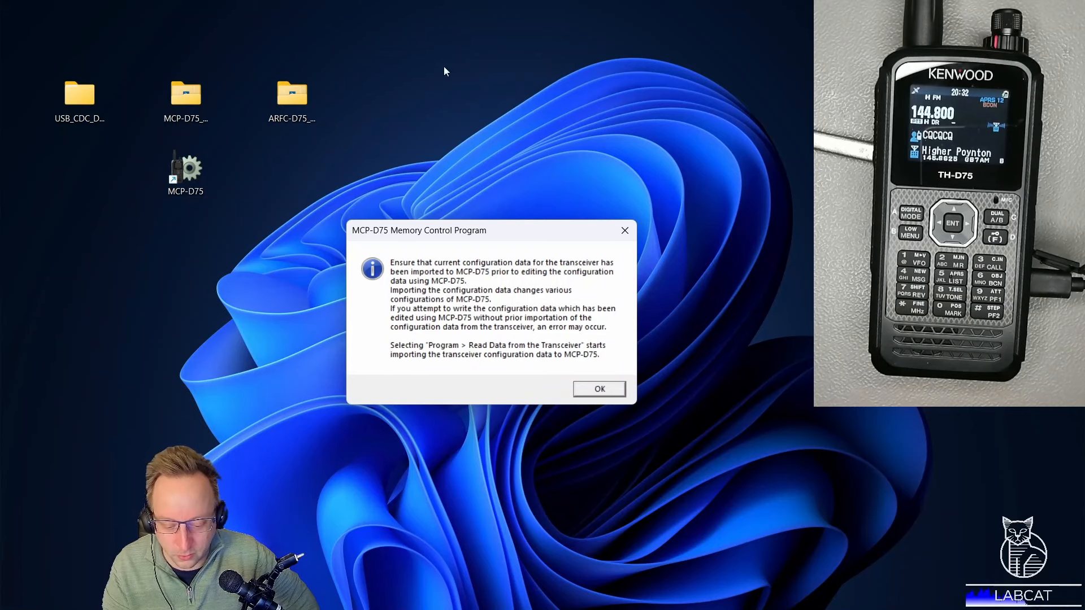
mouse_move(372, 294)
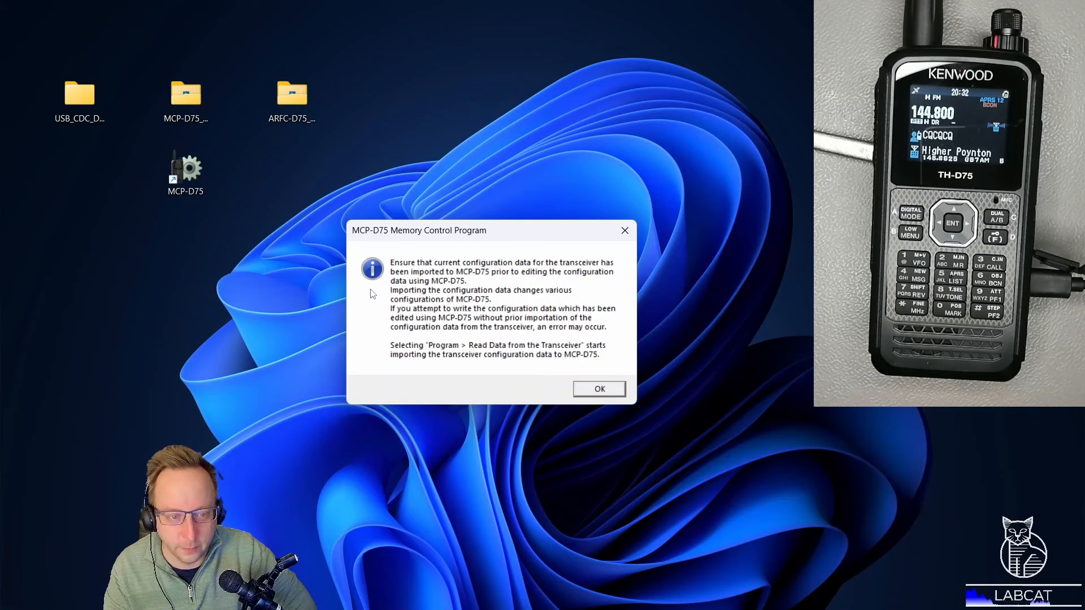
mouse_move(365, 400)
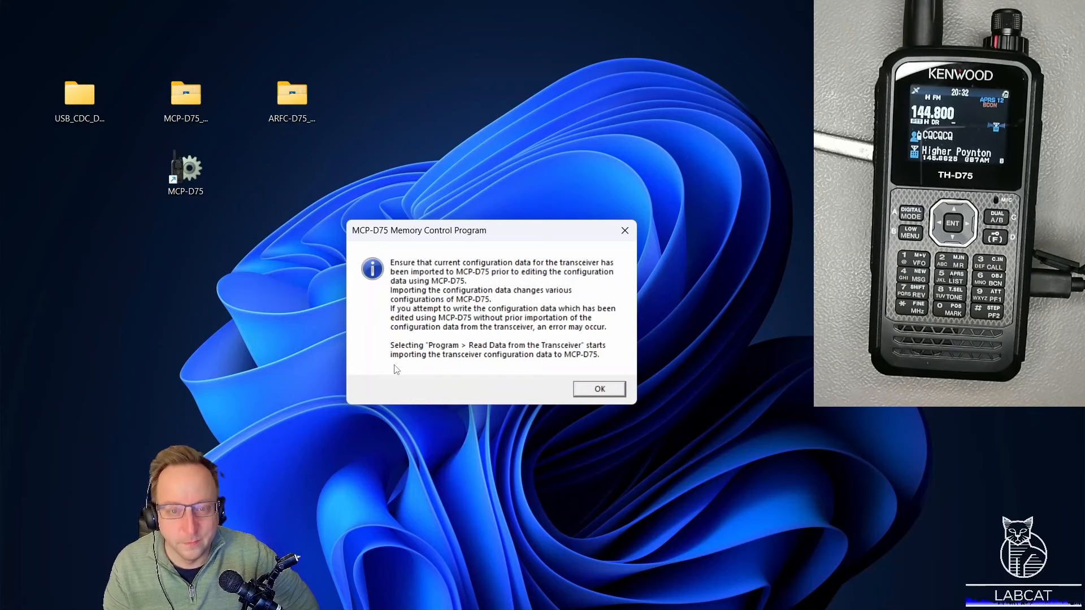
mouse_move(447, 358)
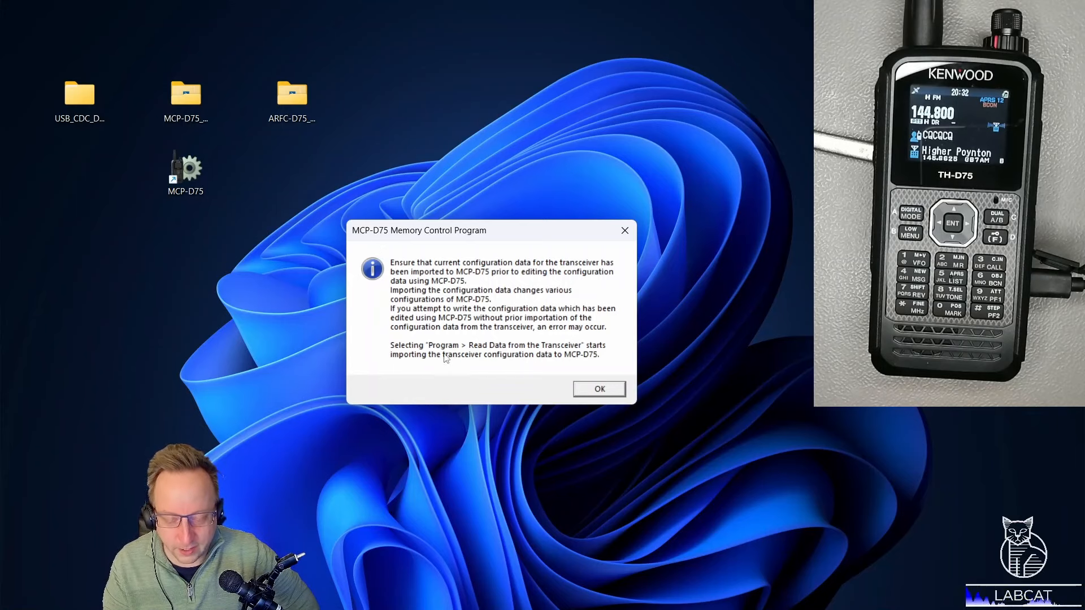
mouse_move(446, 372)
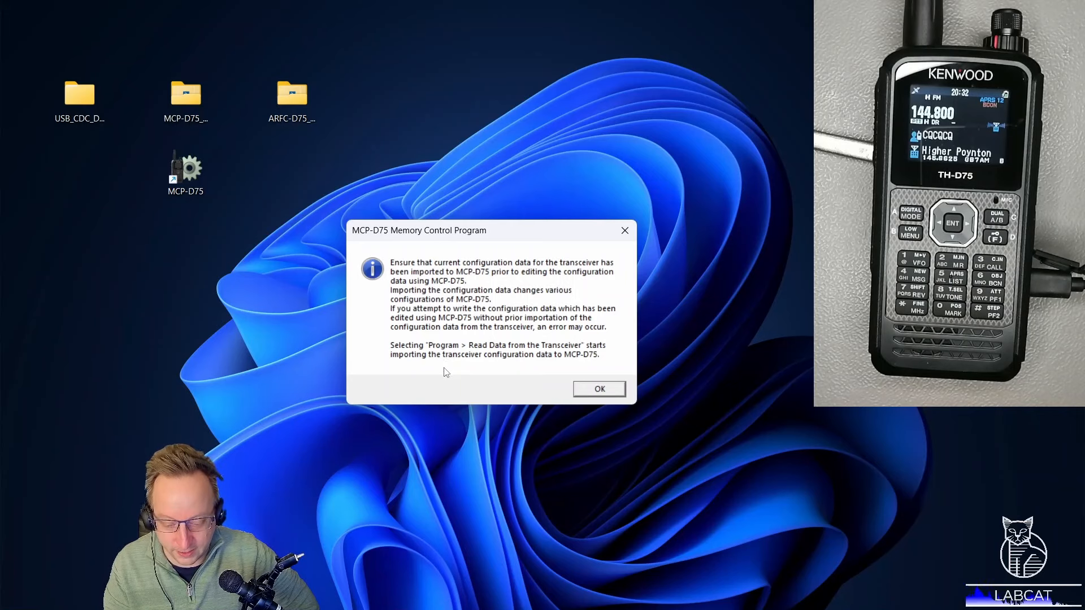
click(599, 388)
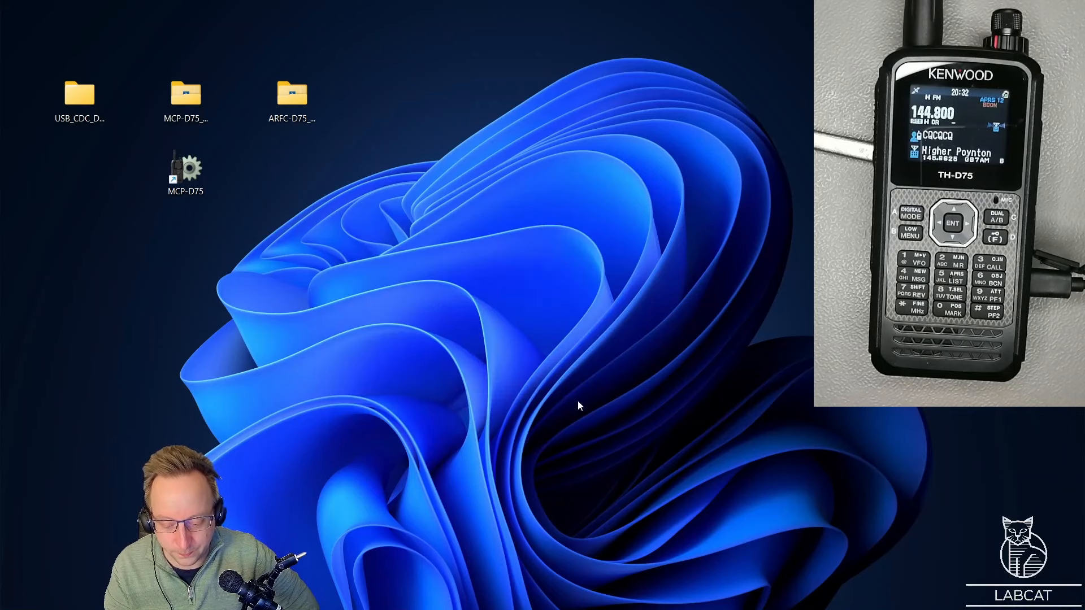
- Launch MCP-D75 from its desktop shortcut onto an untitled TH-D75 memory channel list
double_click(184, 167)
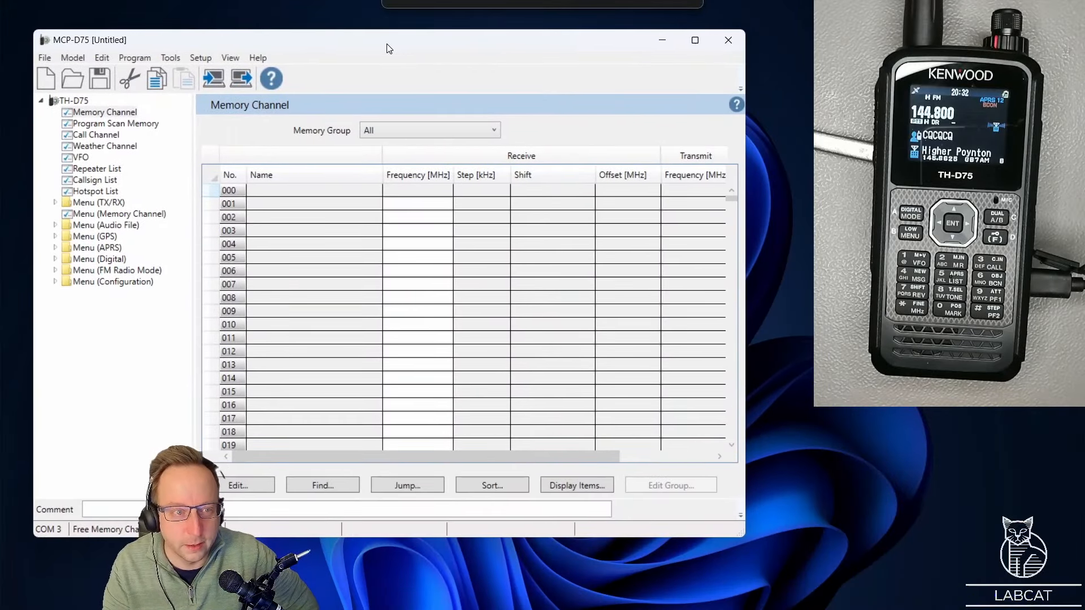
mouse_move(723, 547)
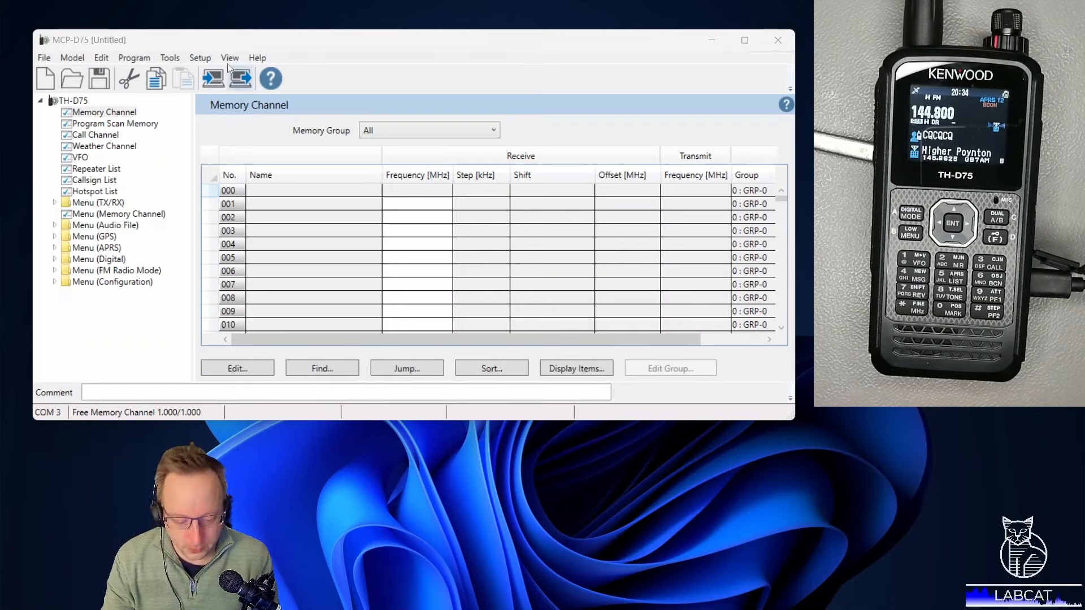
mouse_move(212, 78)
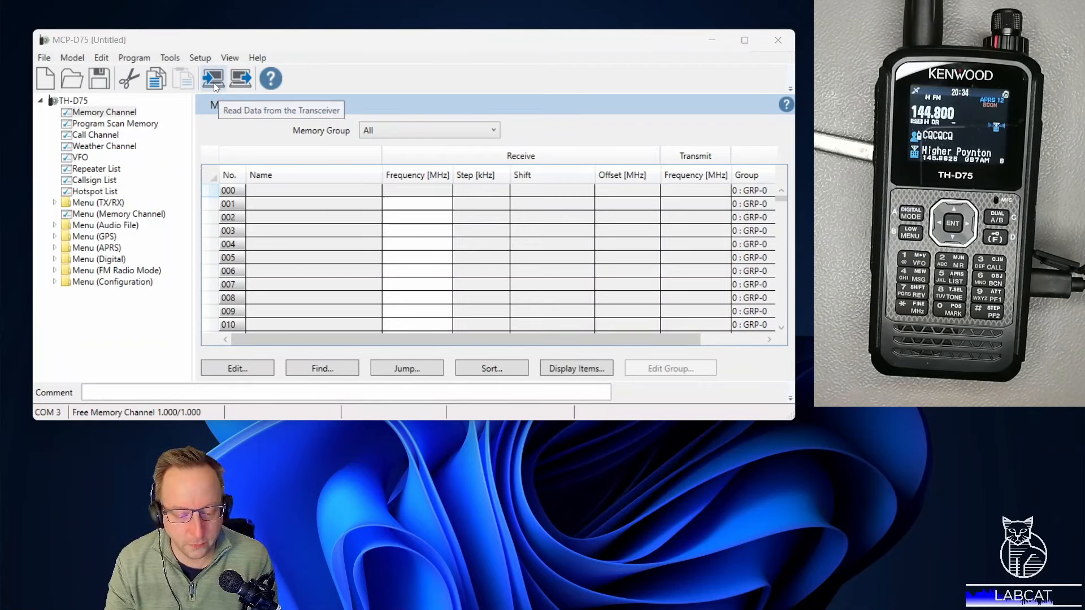
mouse_move(138, 78)
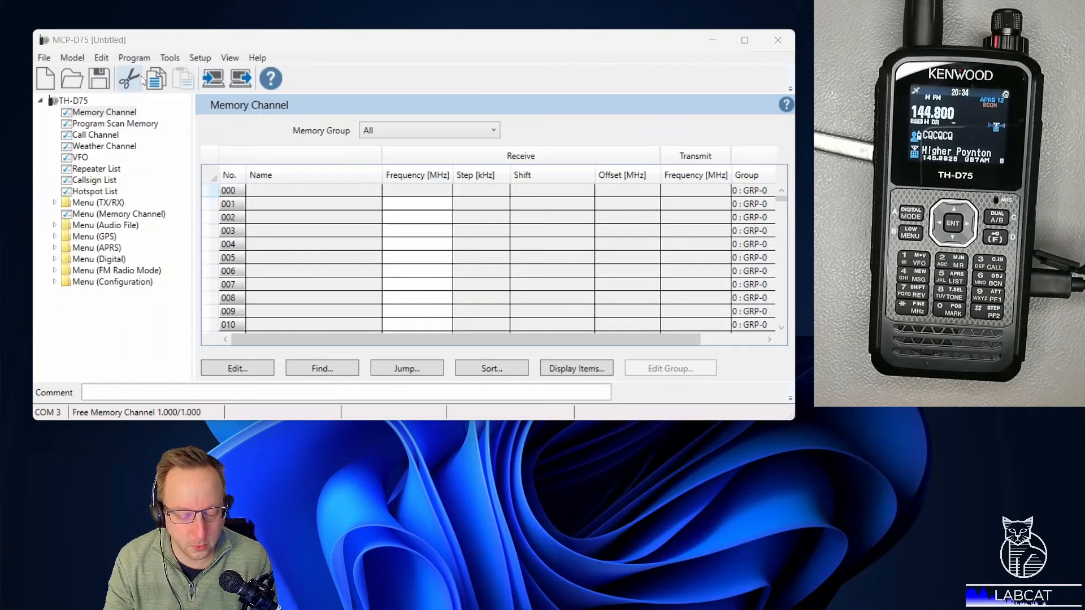
- Read all data from the connected TH-D75 via Program > Read Data from the Transceiver until reading completes
click(133, 58)
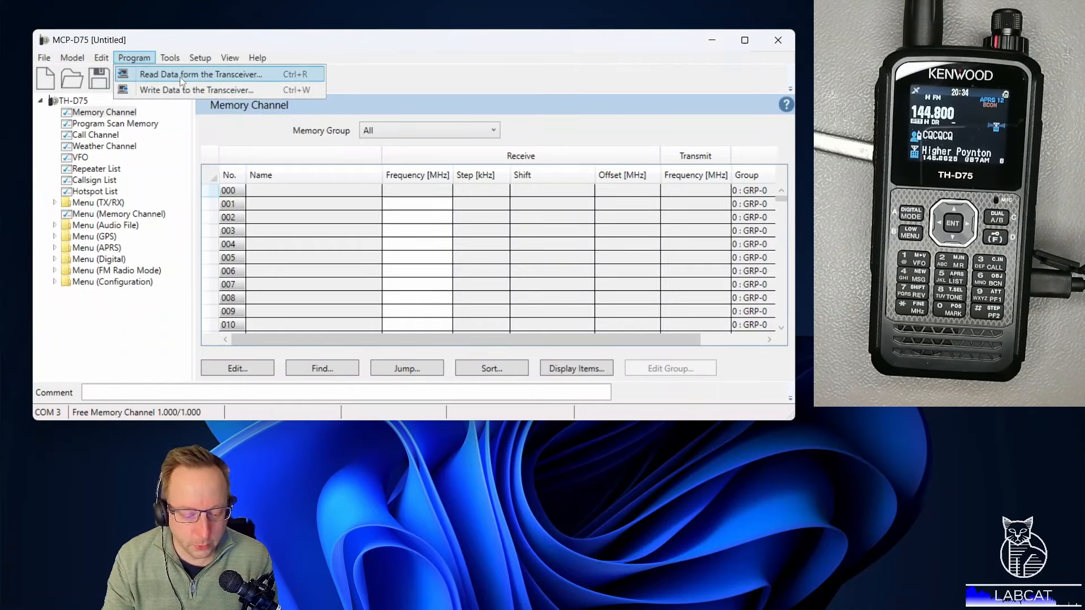
click(230, 58)
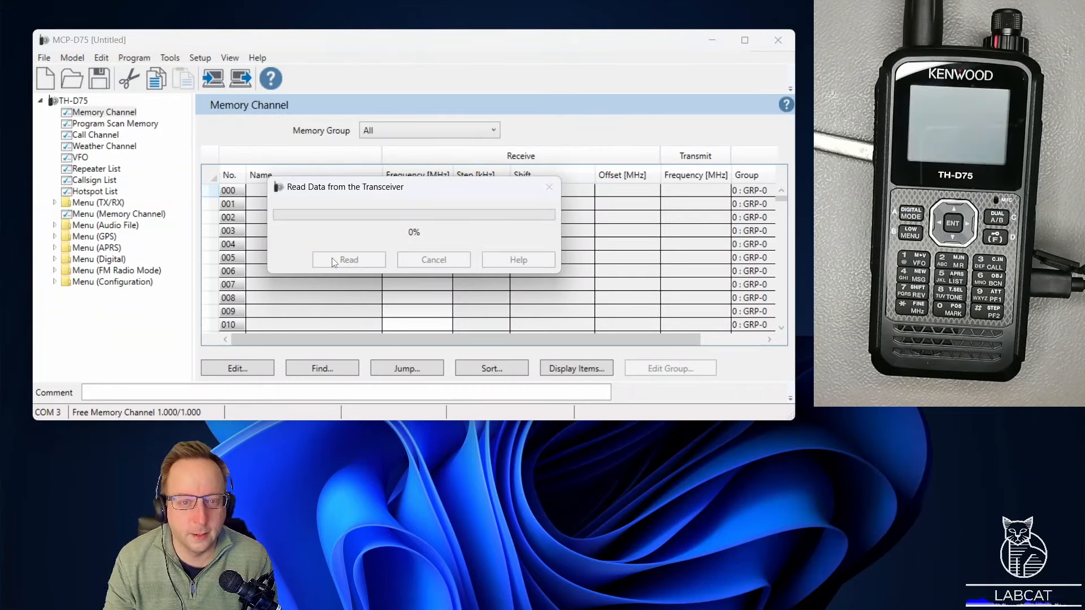
click(348, 260)
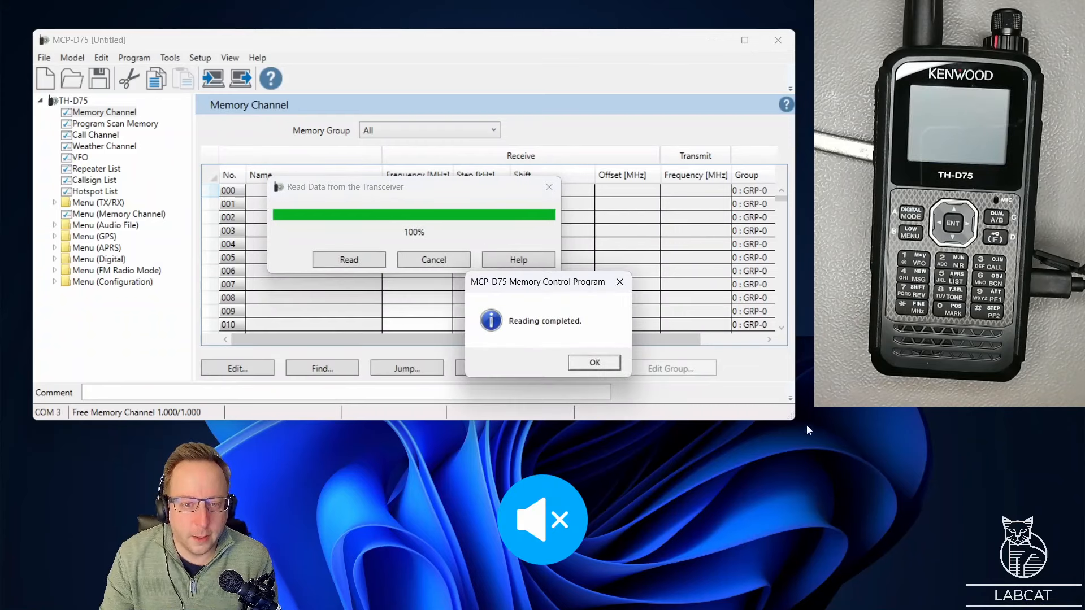
click(594, 363)
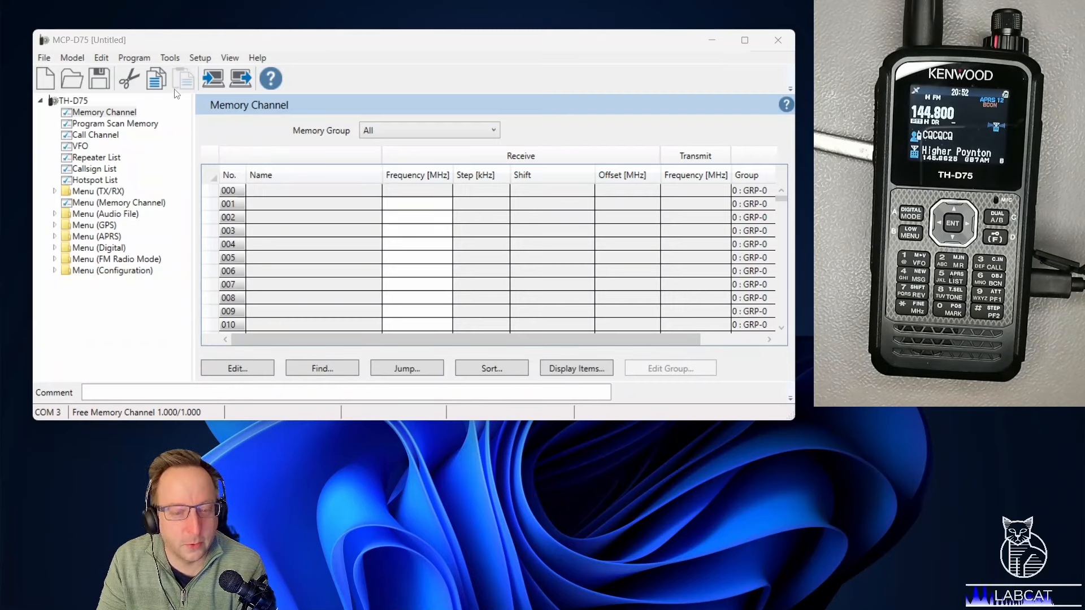
- Show the Display settings under Menu (Configuration) and select the whole start-up message text
click(55, 270)
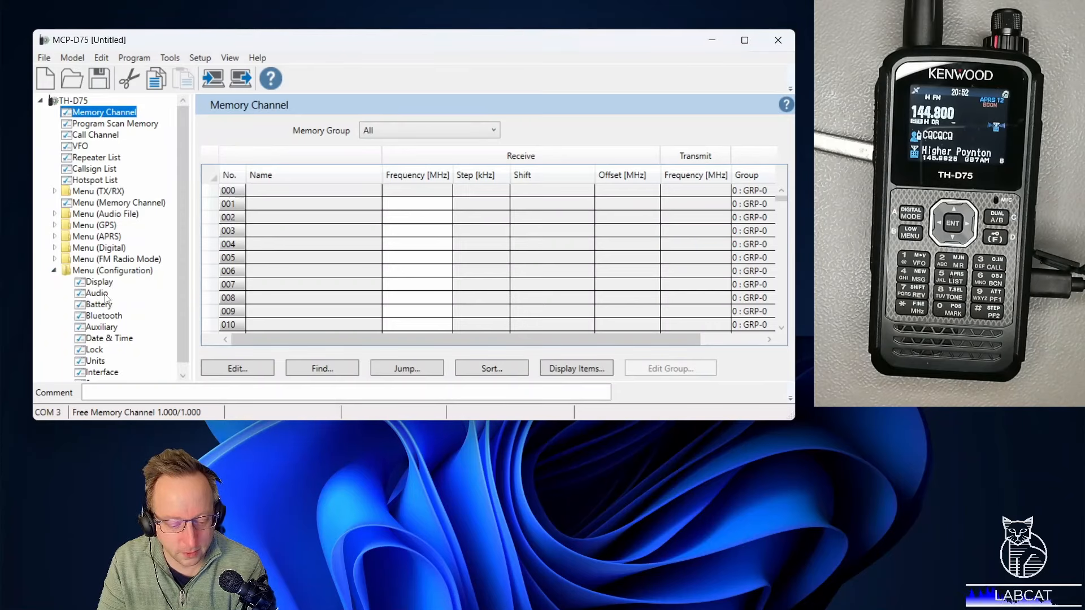
click(99, 281)
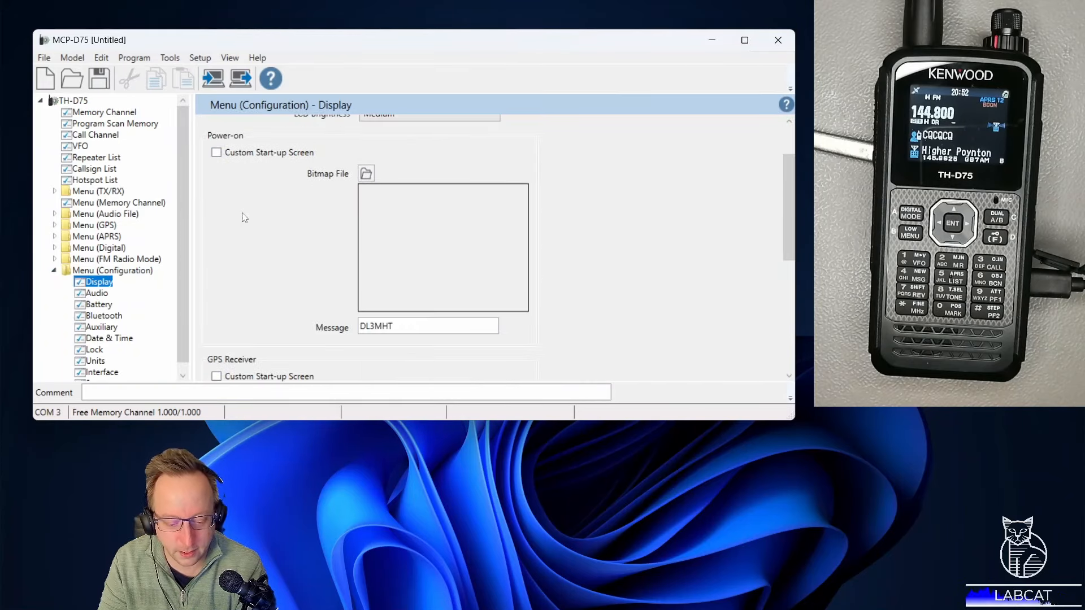
triple_click(427, 325)
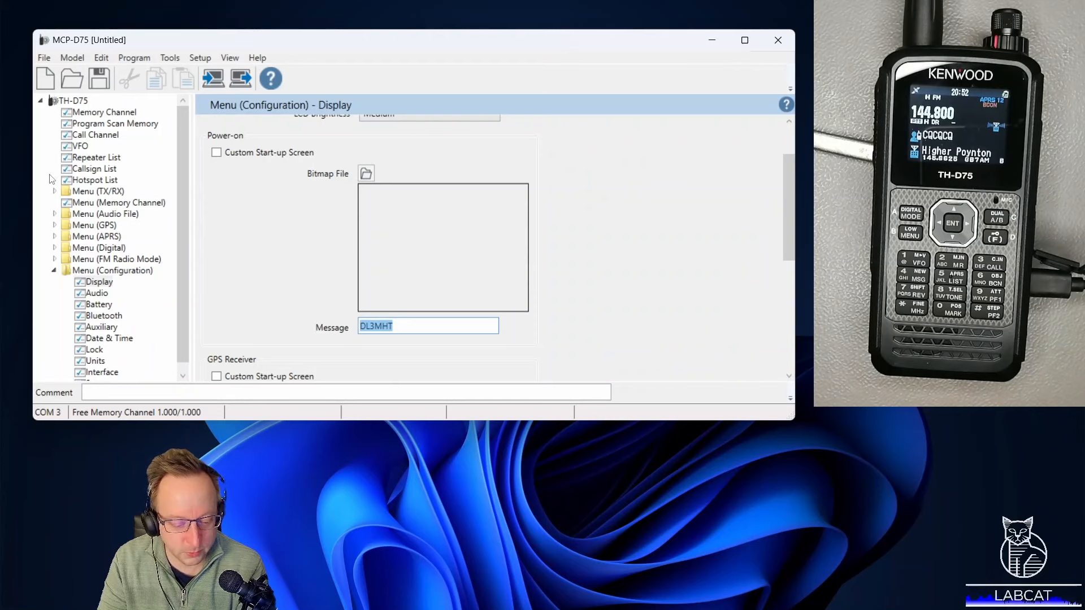
- Show the Hotspot List with its single DL3MHT 439.5625 entry and collapse the configuration group
click(95, 180)
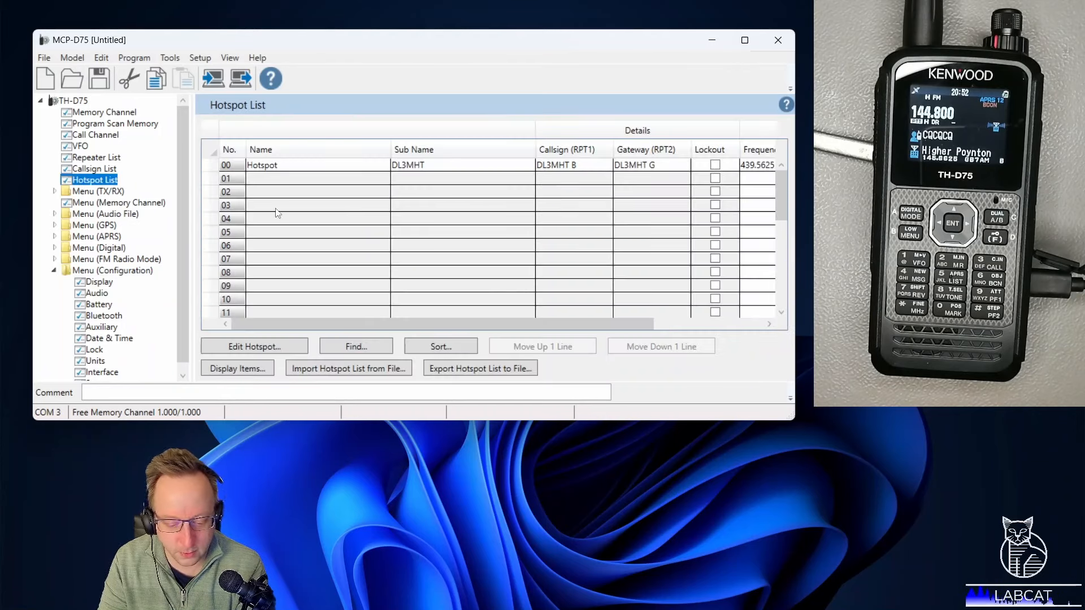
double_click(462, 165)
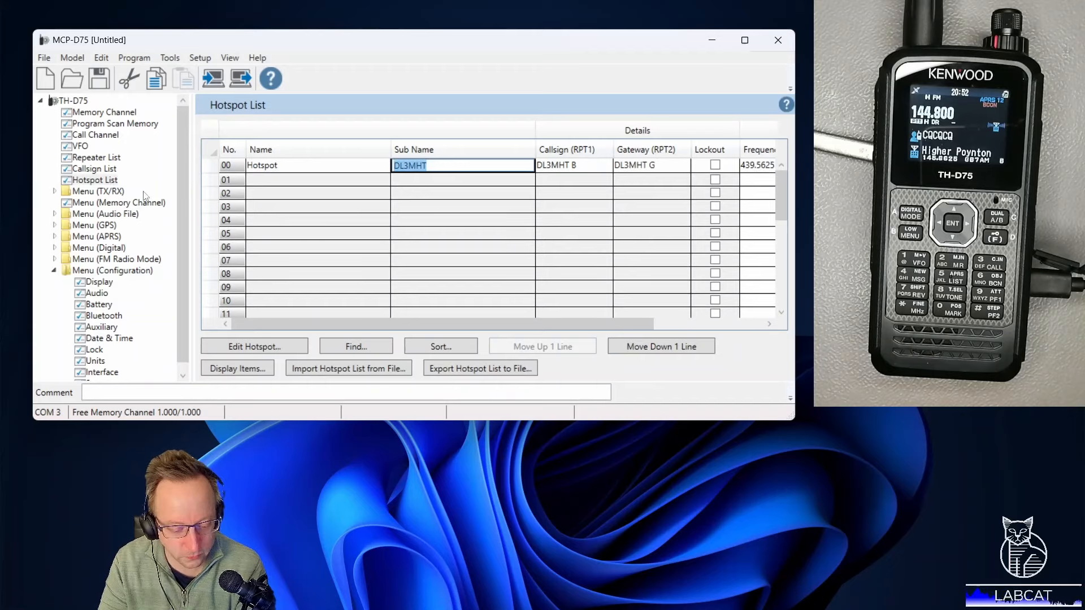
mouse_move(4, 137)
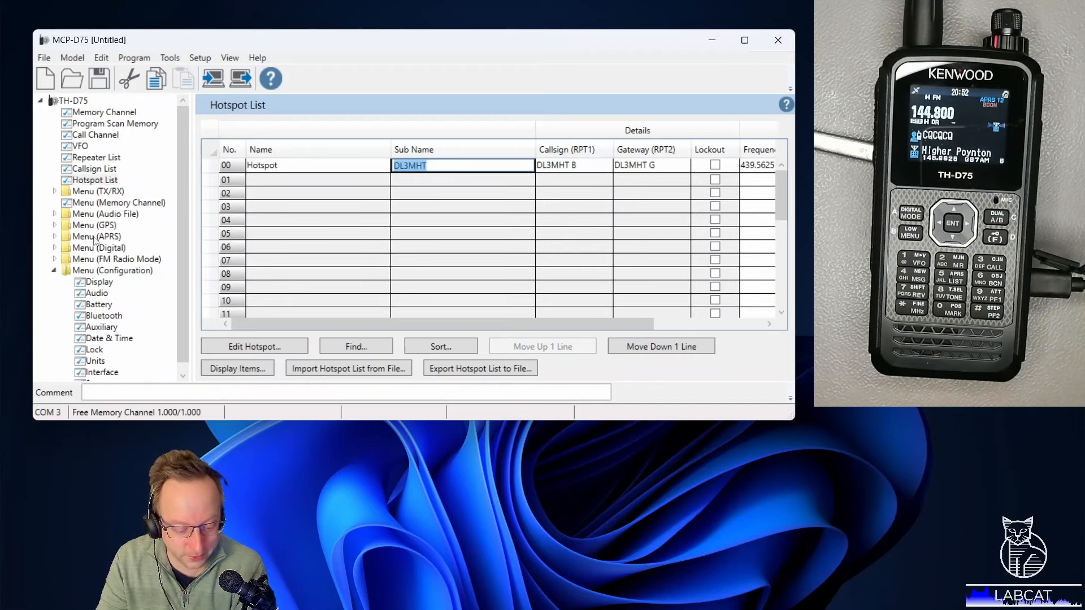
mouse_move(107, 258)
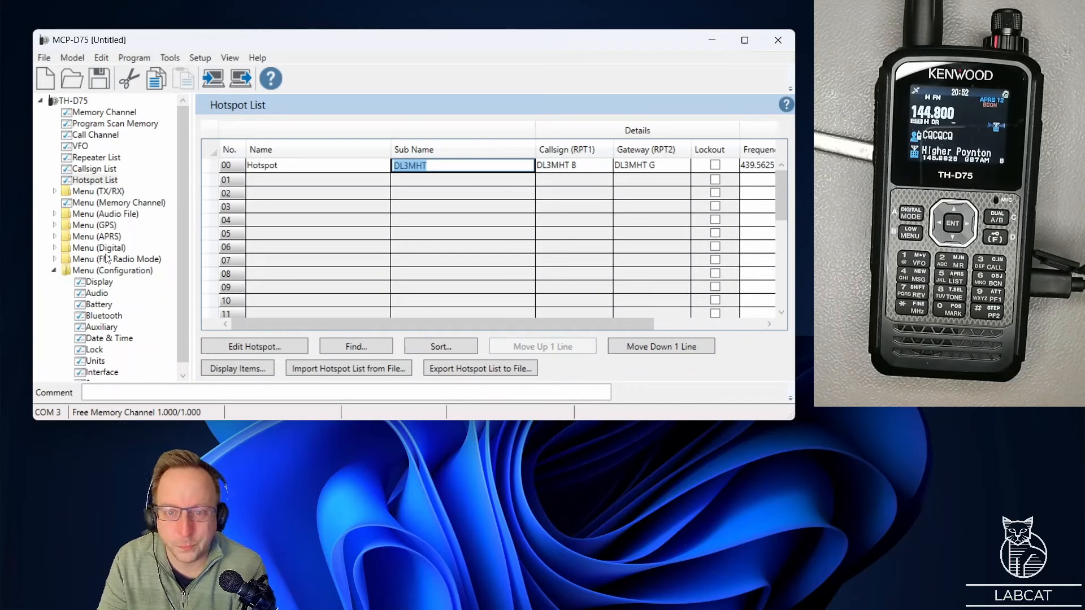
mouse_move(114, 259)
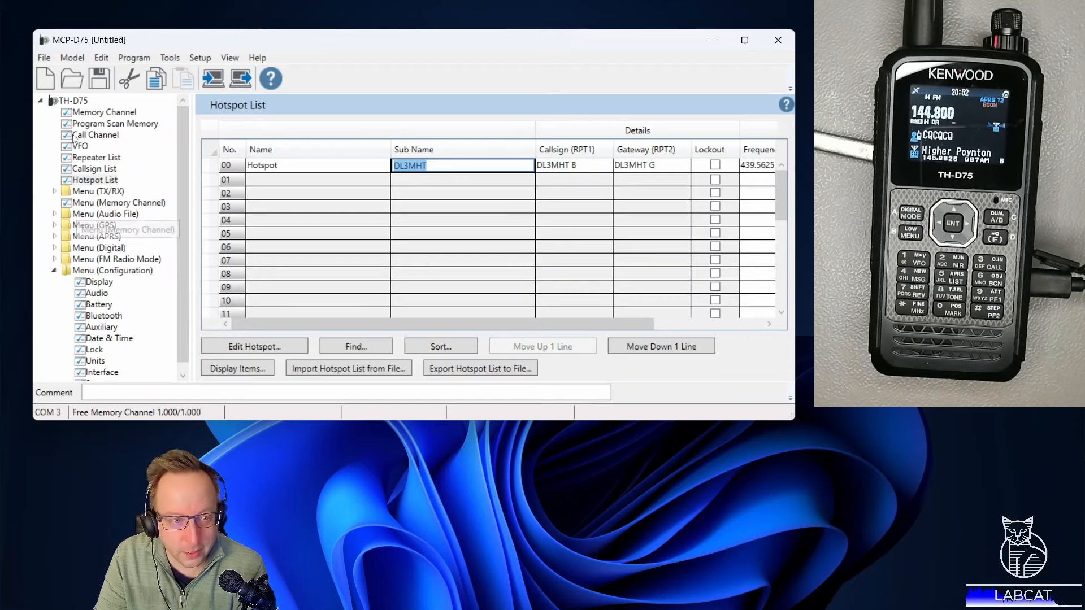
click(94, 179)
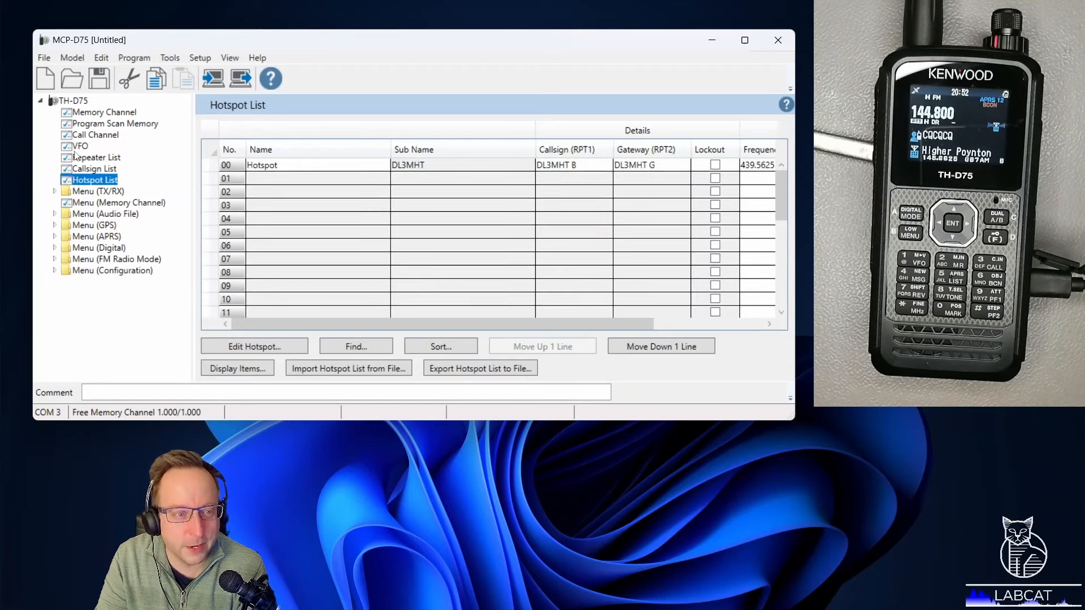
mouse_move(95, 117)
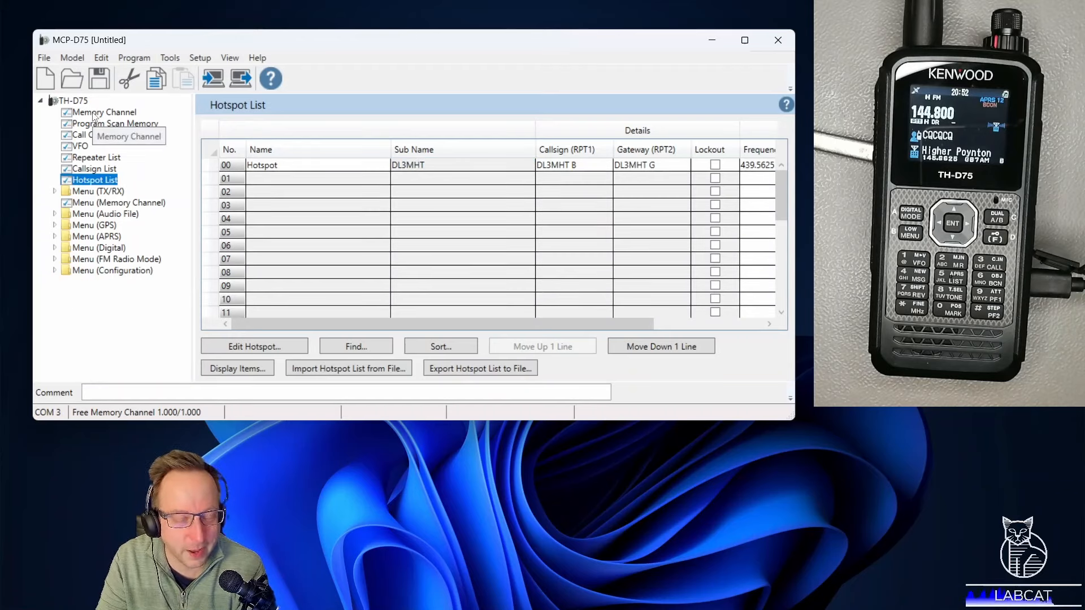
mouse_move(107, 127)
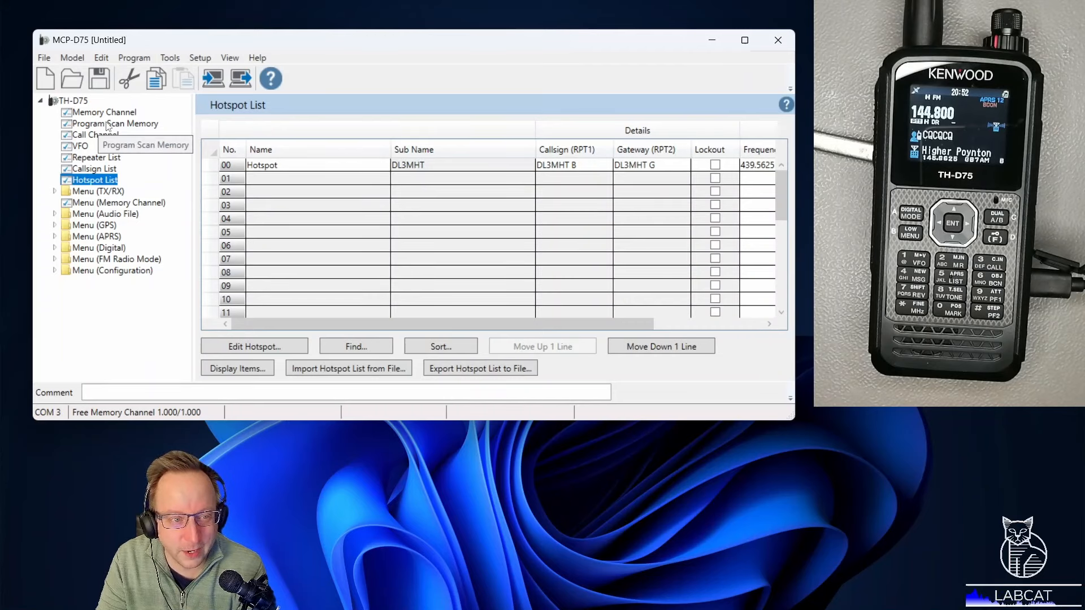
mouse_move(349, 226)
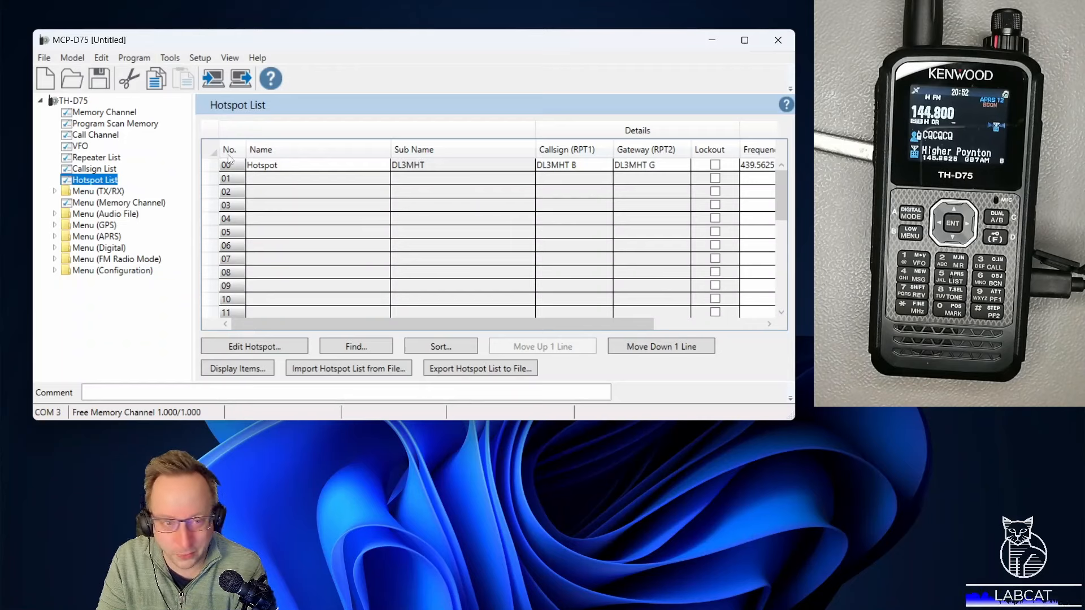
- Enable Custom Start-up Screen under Power-on in the Display configuration settings
click(105, 112)
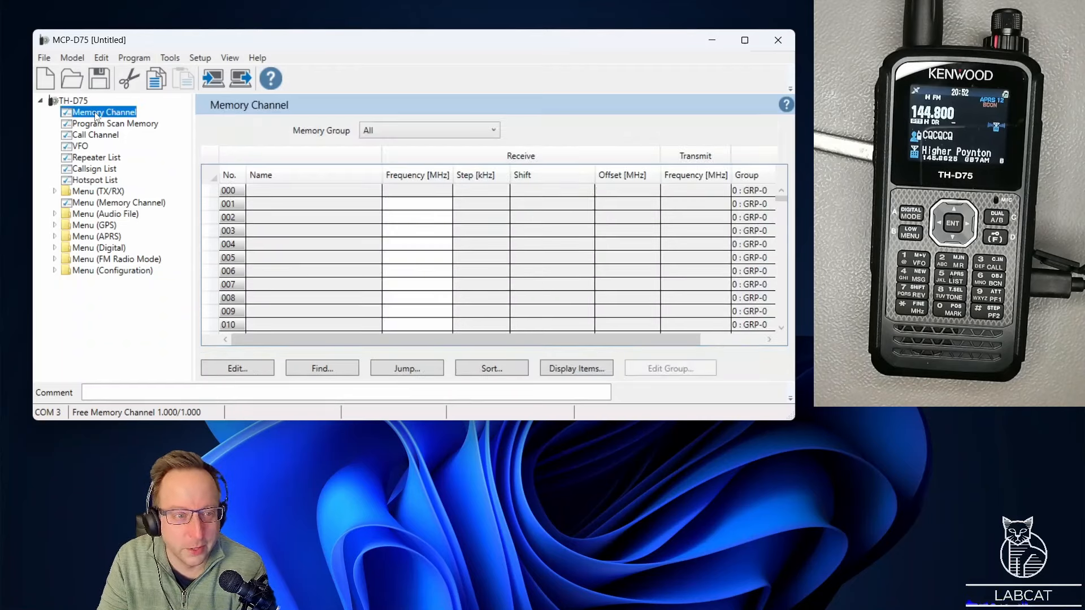
click(75, 101)
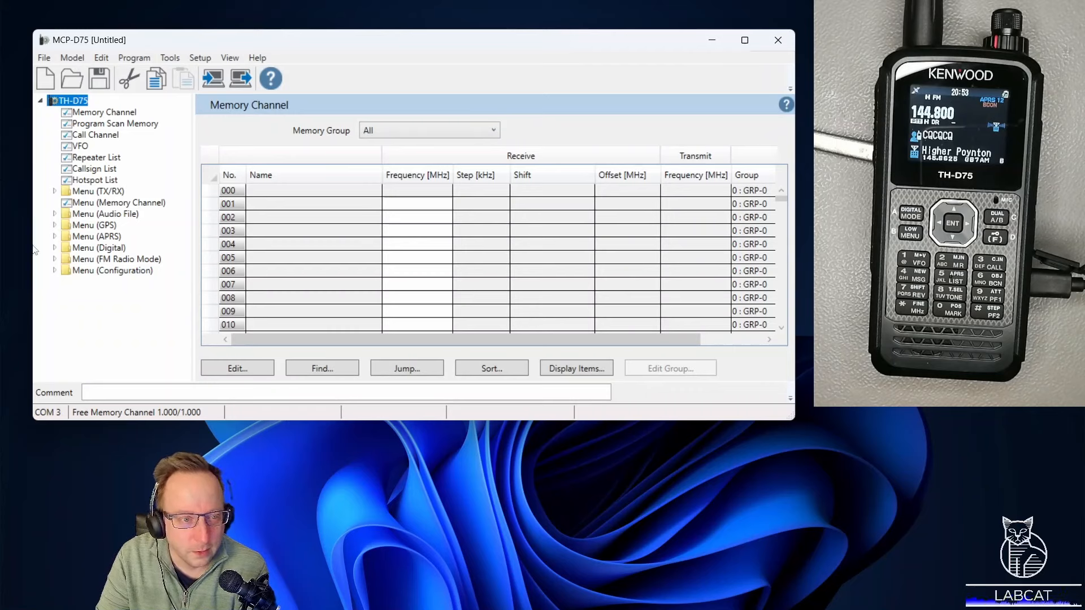
click(54, 271)
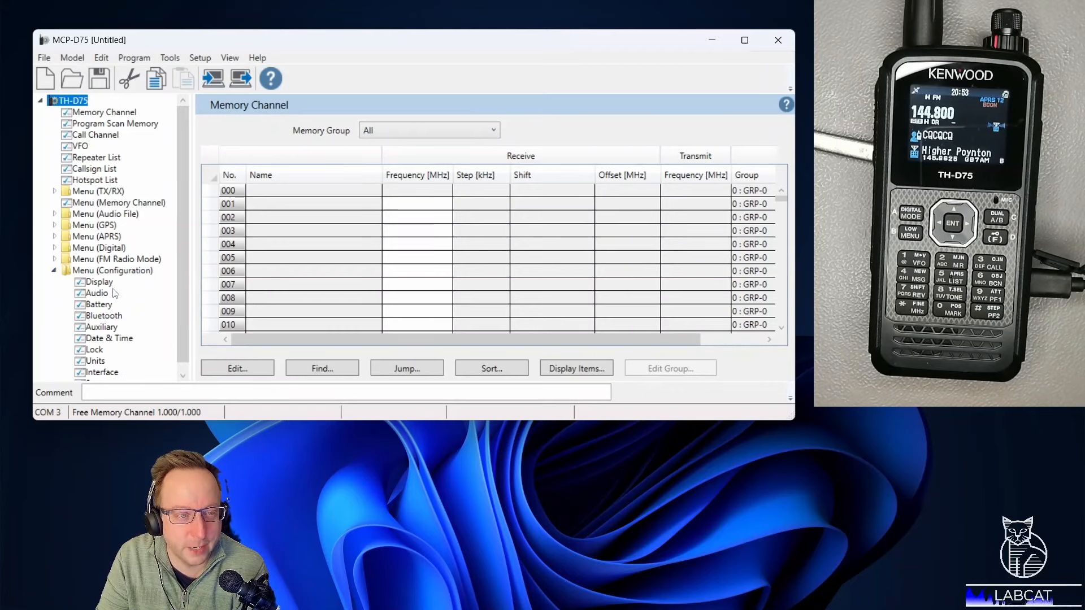
click(100, 281)
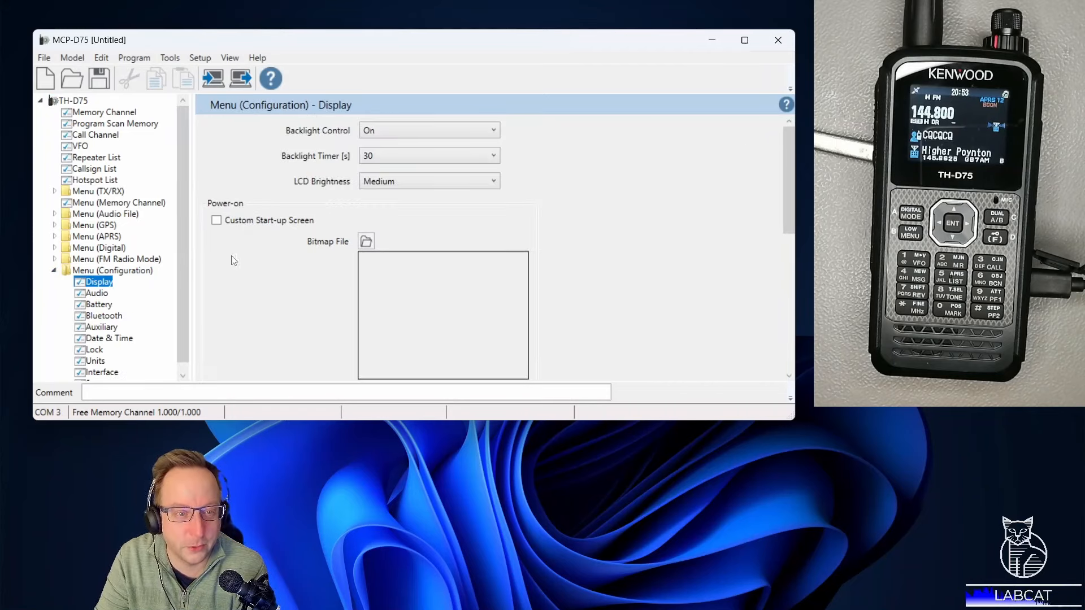
mouse_move(242, 232)
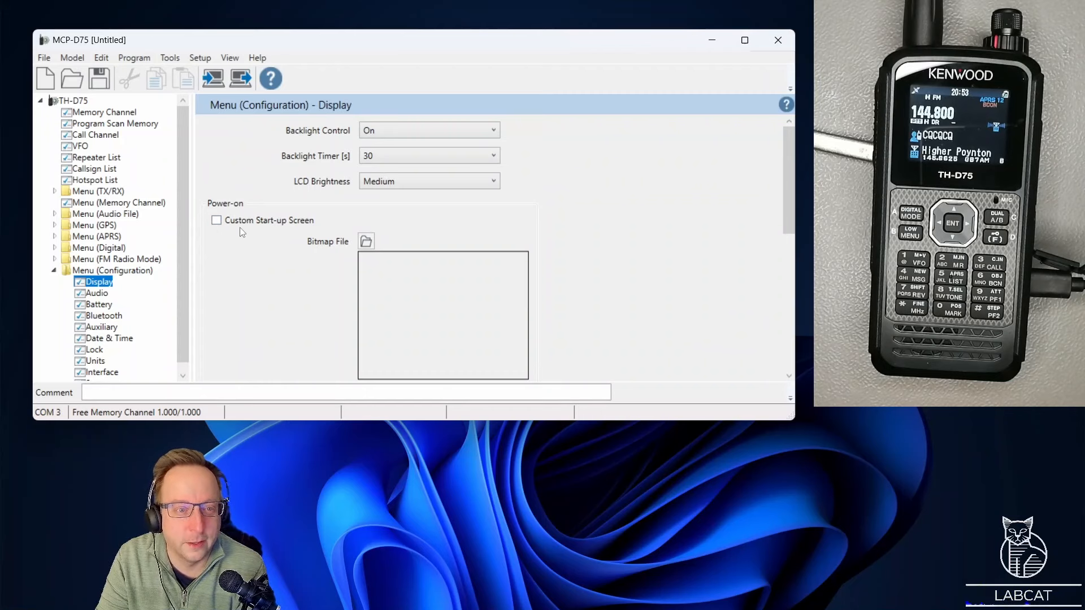
mouse_move(261, 233)
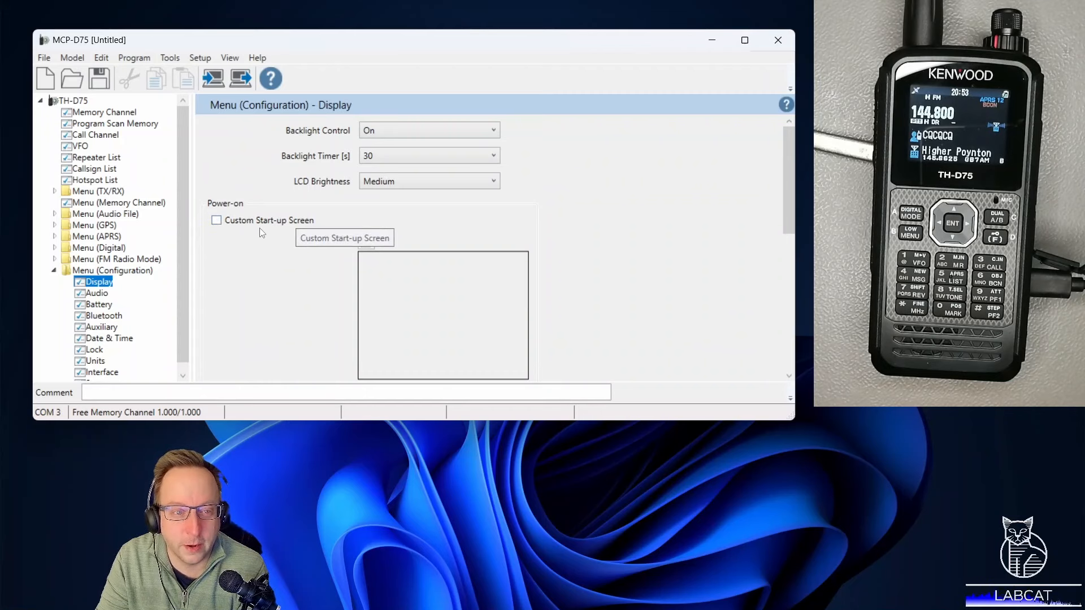
click(216, 220)
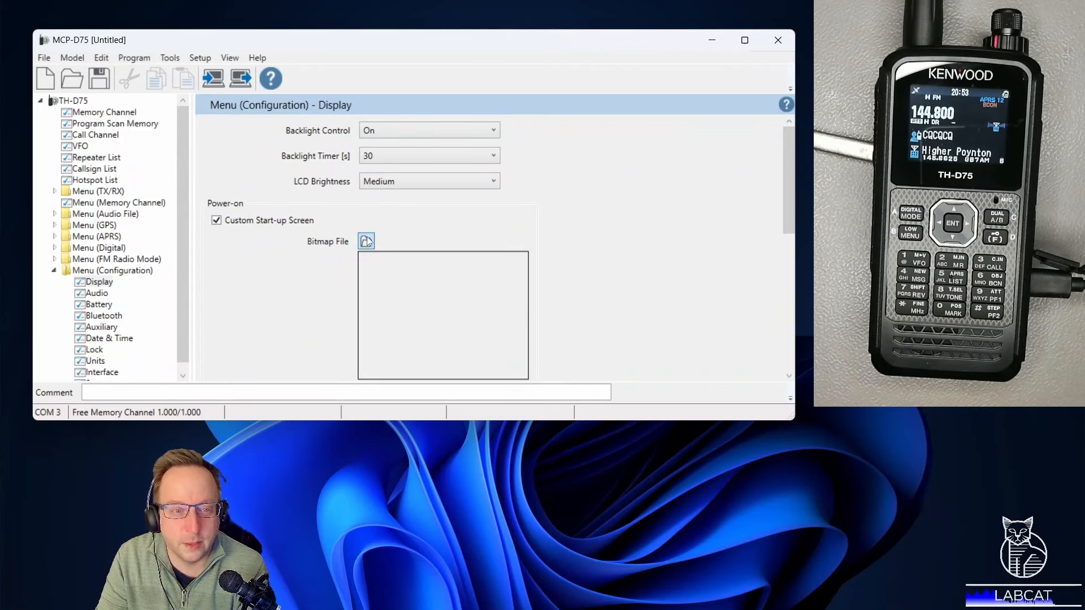
- Check in the HandySample bitmap's Details properties that its size is 240x180 pixels
click(365, 240)
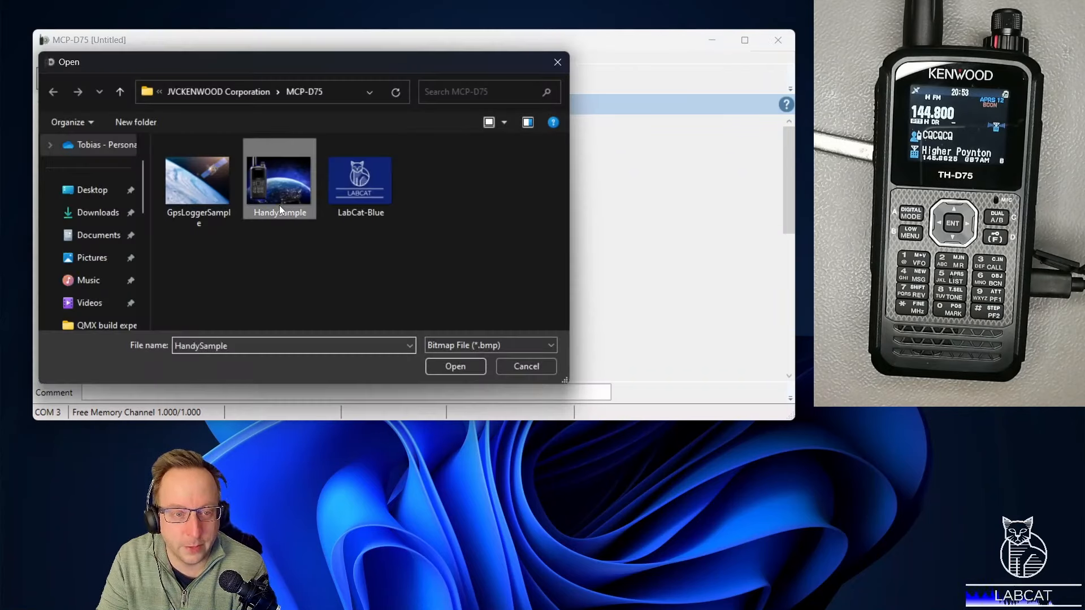
click(454, 367)
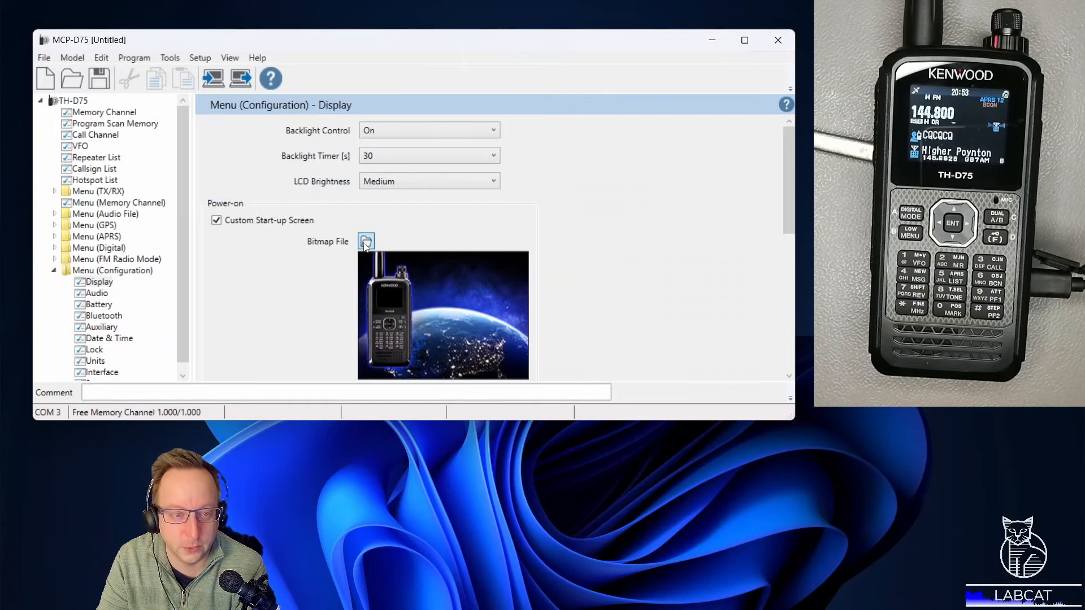
click(365, 242)
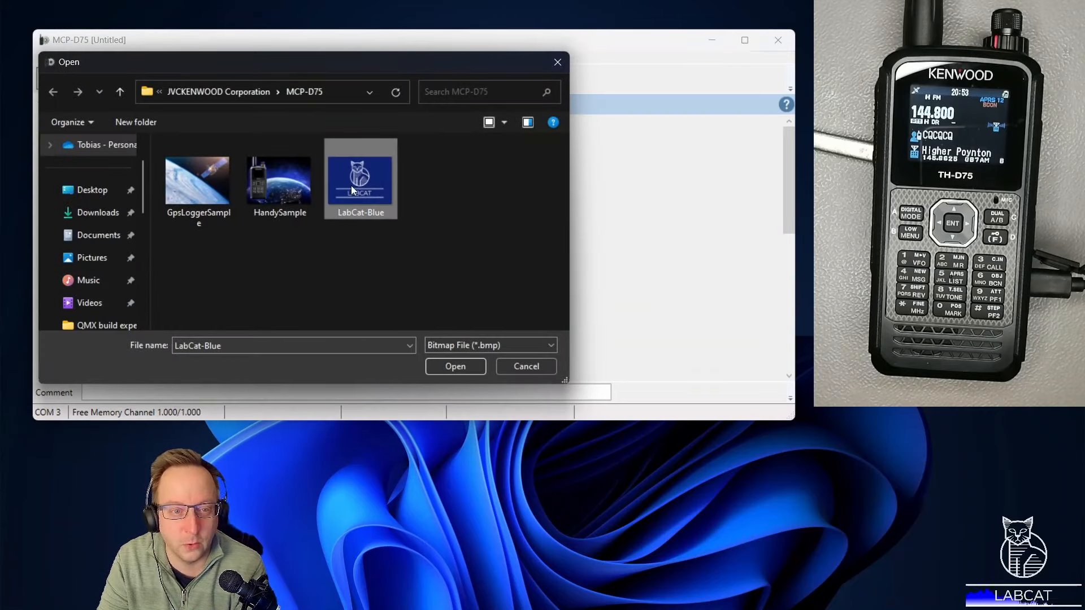
right_click(279, 176)
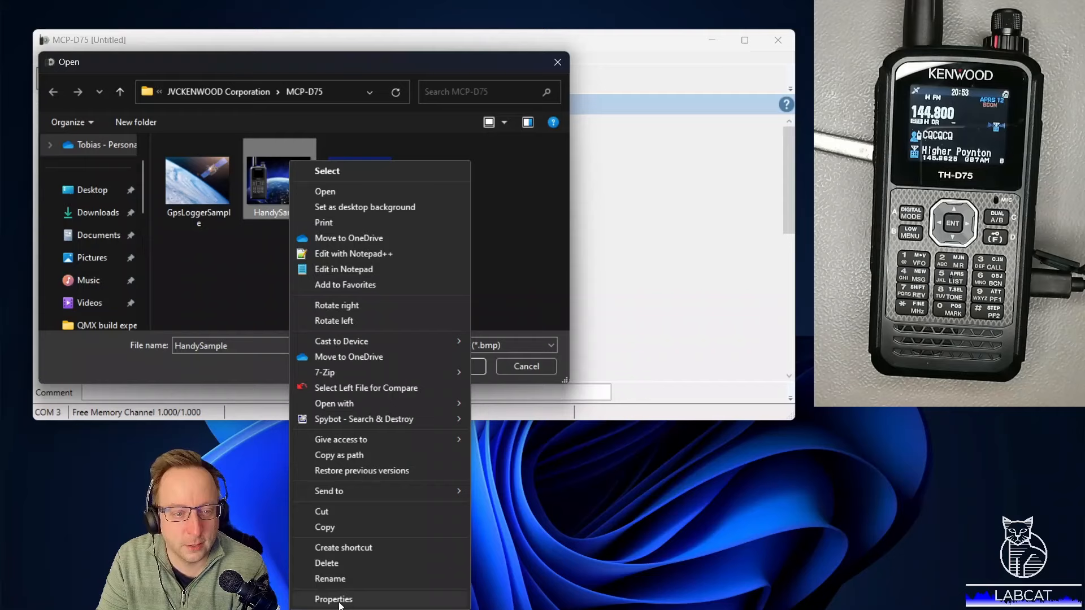
click(333, 599)
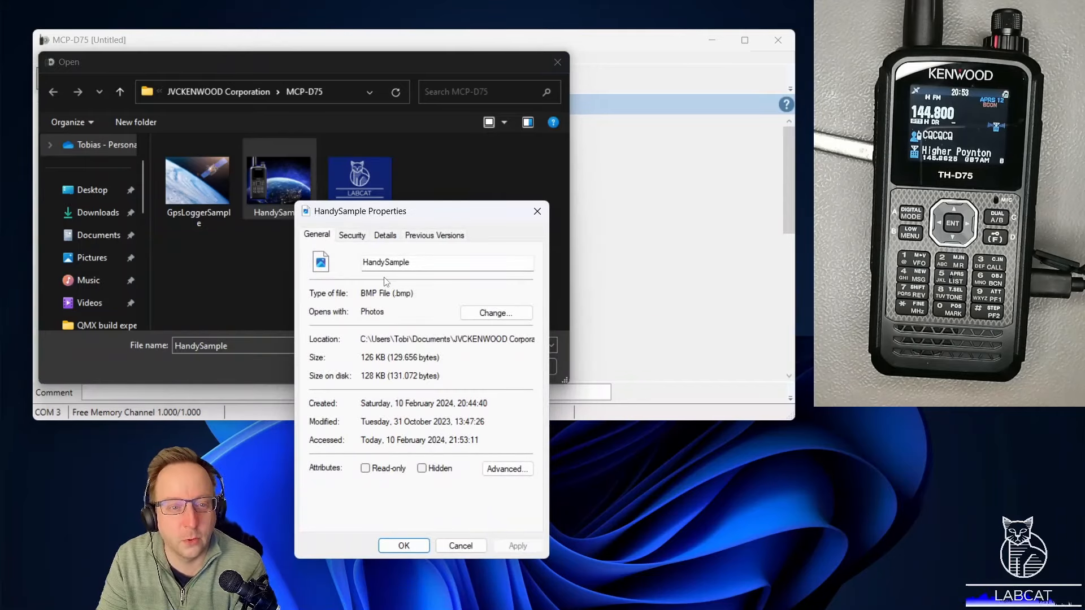
click(384, 235)
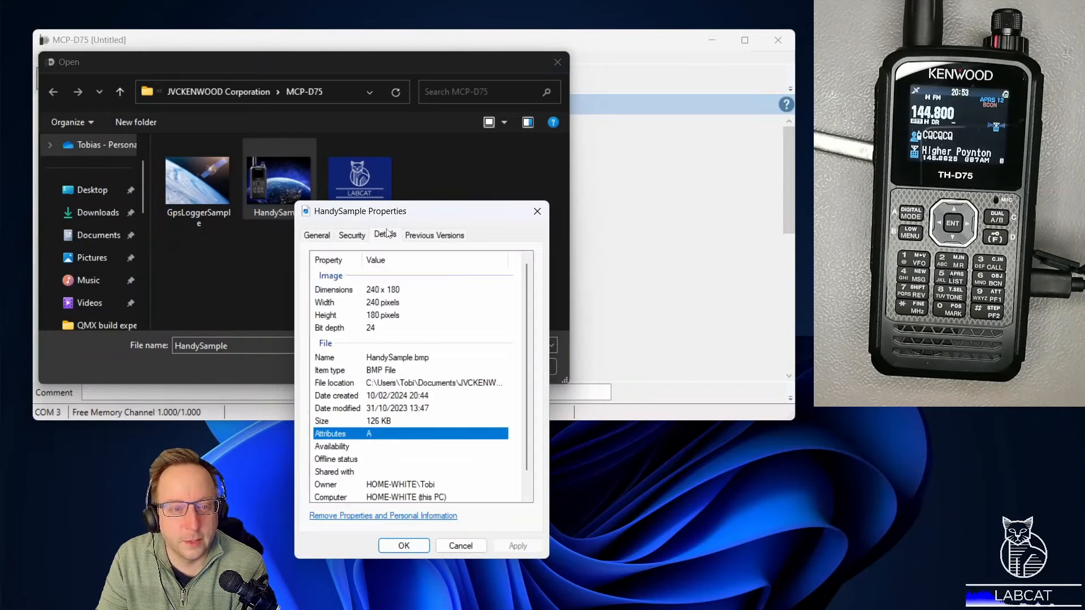
mouse_move(390, 298)
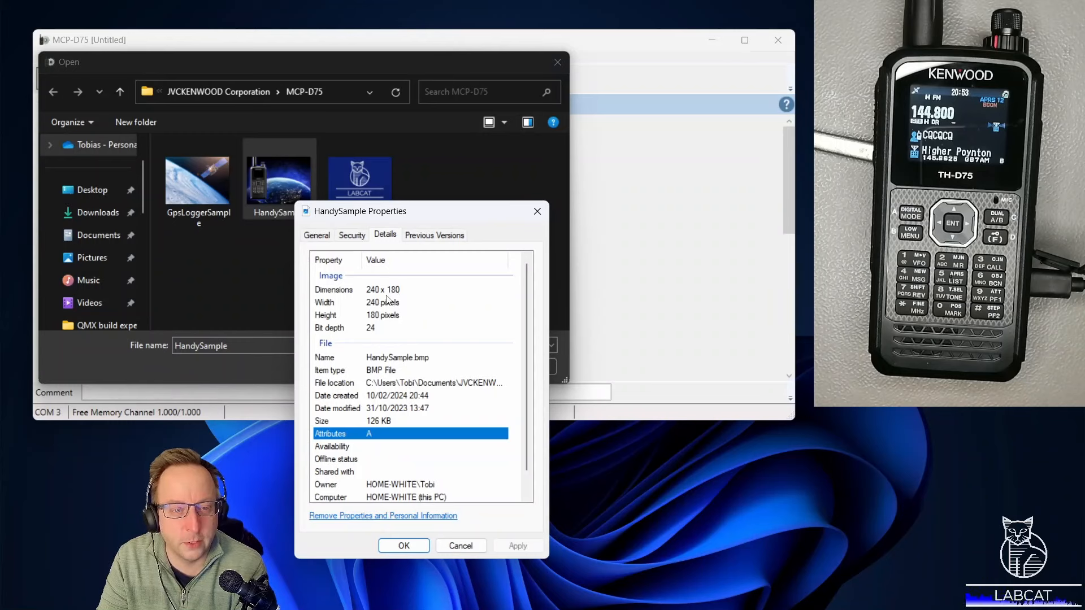
mouse_move(349, 338)
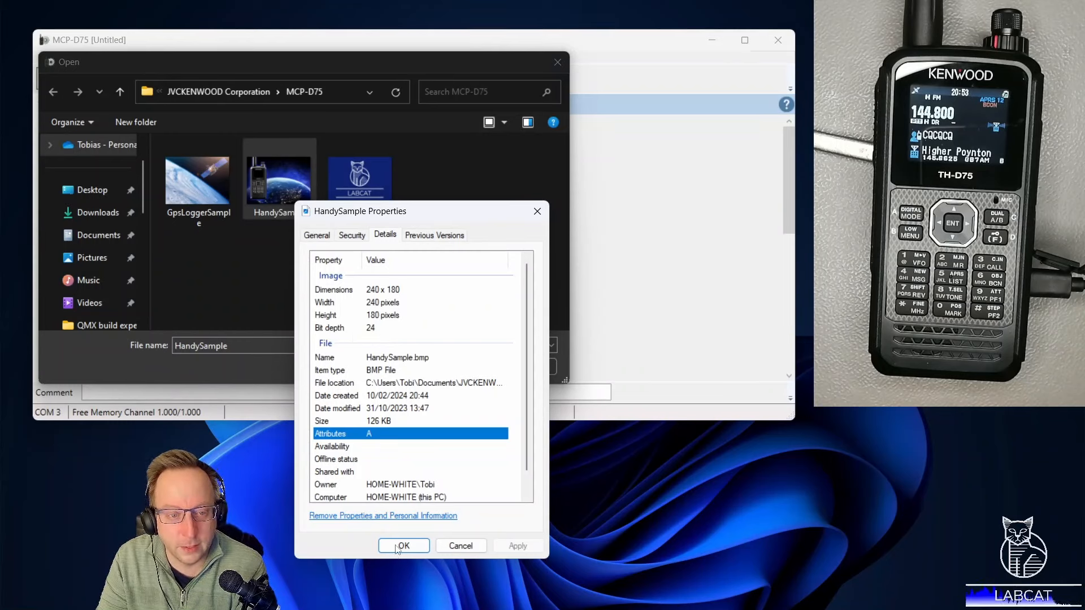
click(403, 546)
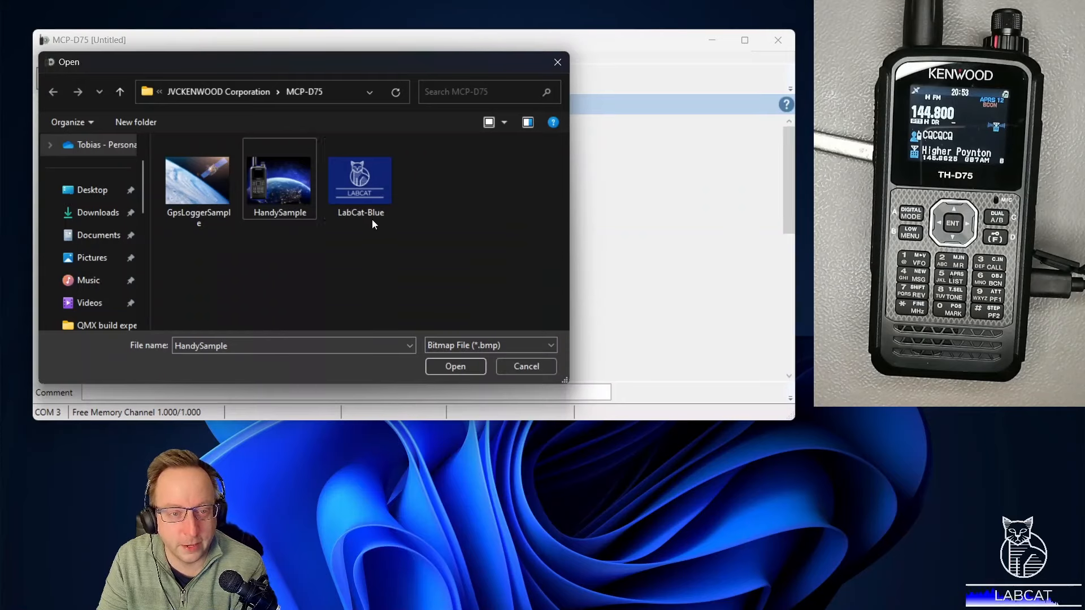
- Load the LabCat-Blue bitmap as the custom start-up screen image
click(359, 179)
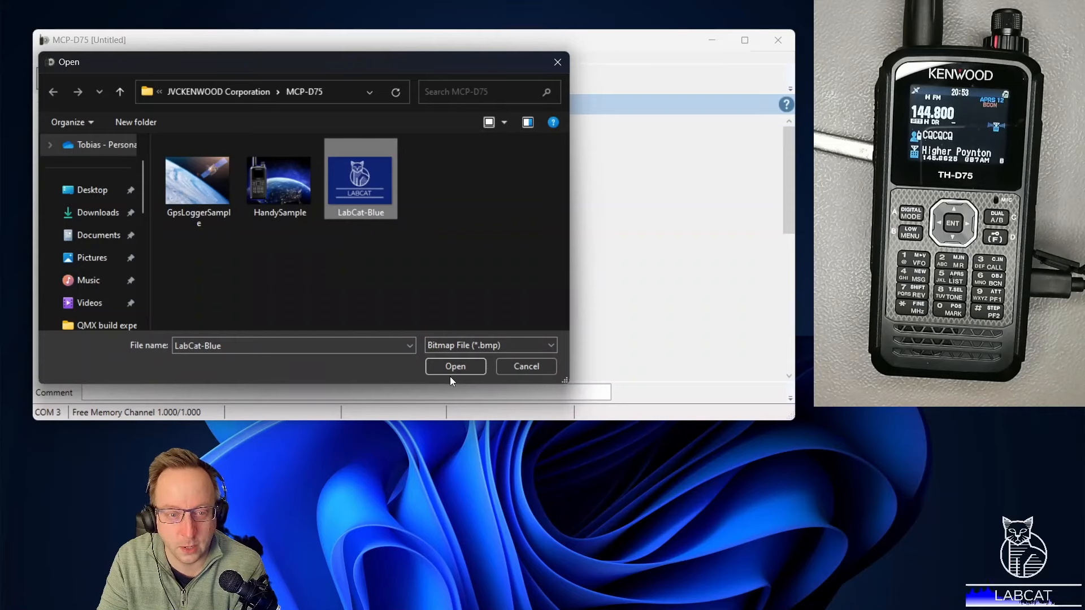
click(456, 367)
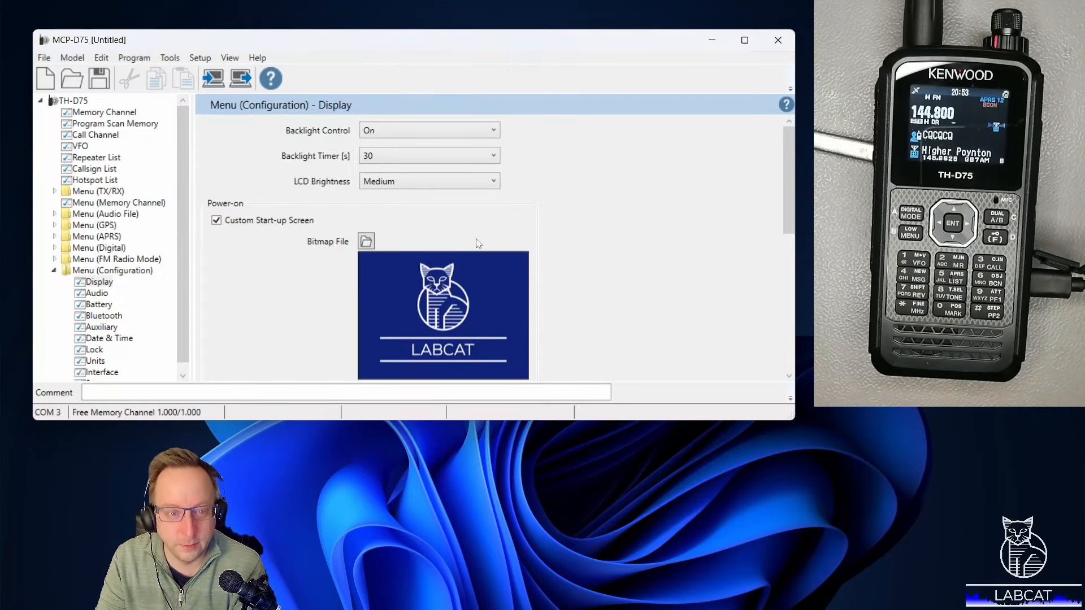
- Delete the DL3MHT text from the power-on Message field, leaving it empty
scroll(down, 3)
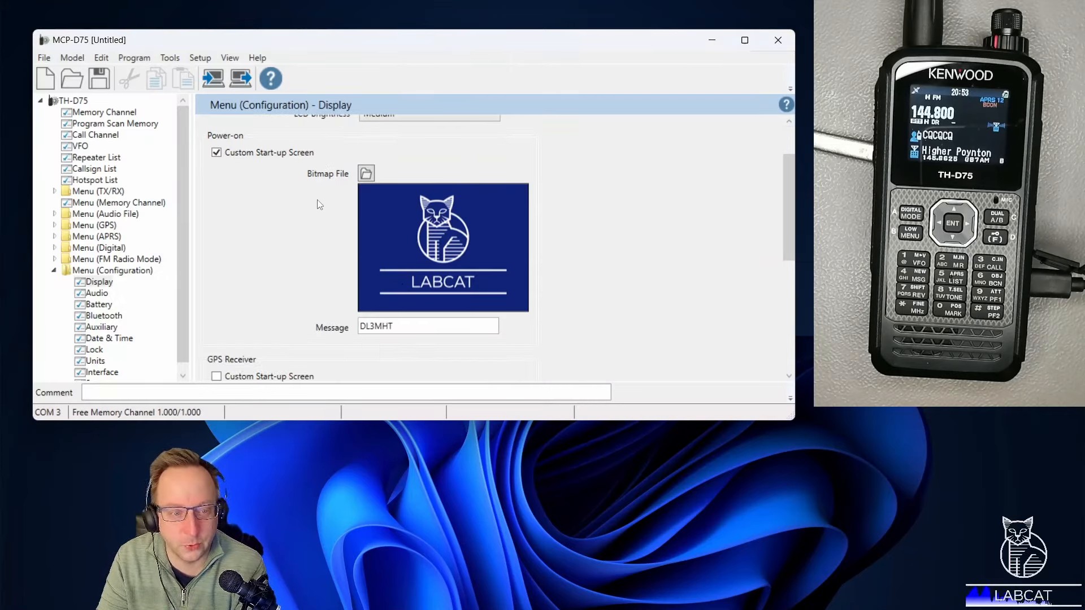
triple_click(427, 326)
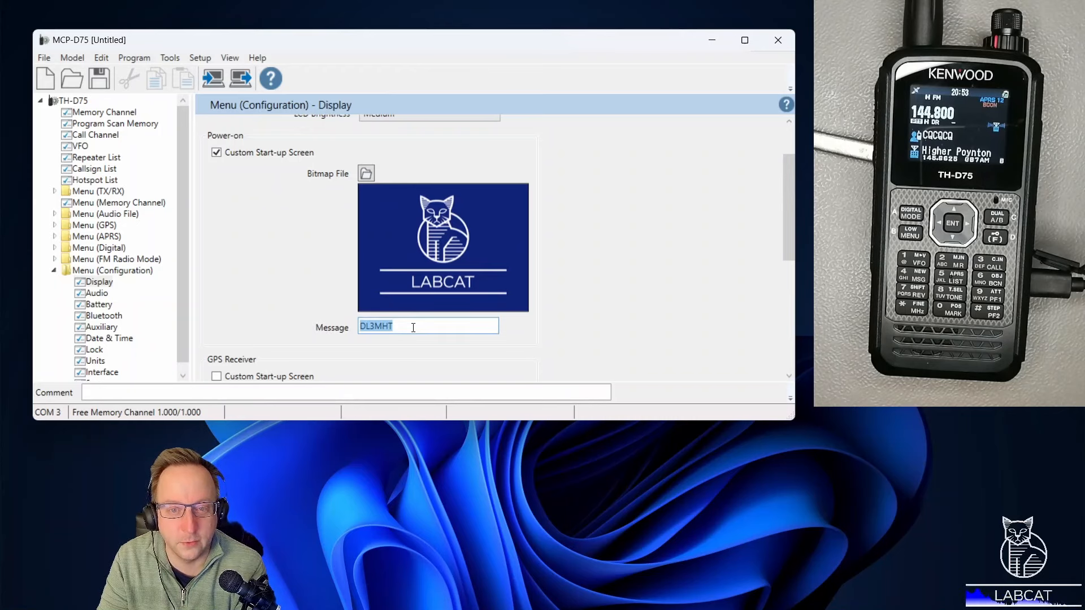
key(Delete)
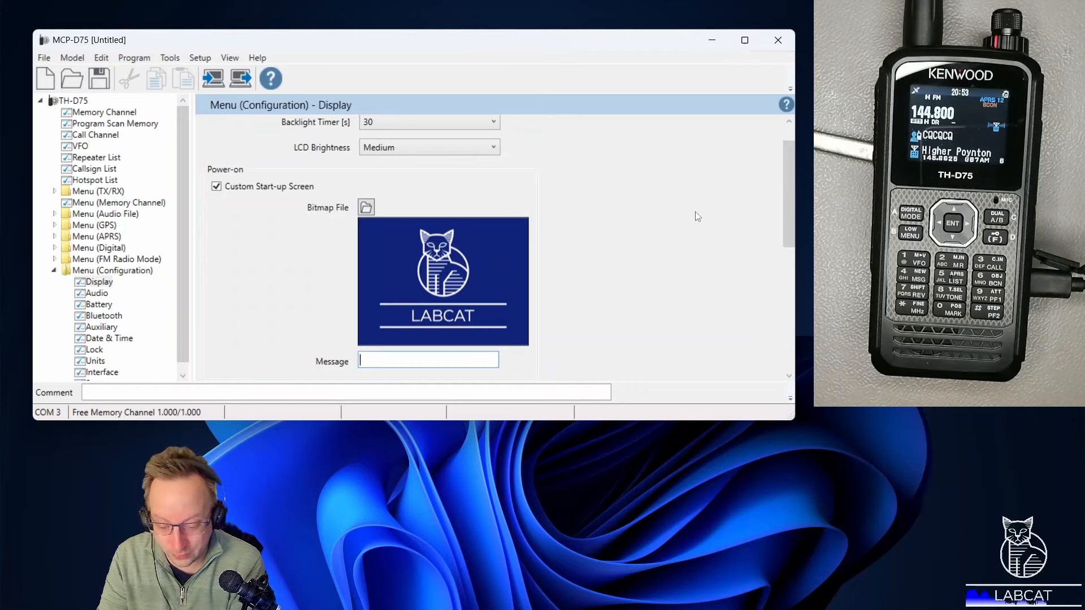
mouse_move(545, 71)
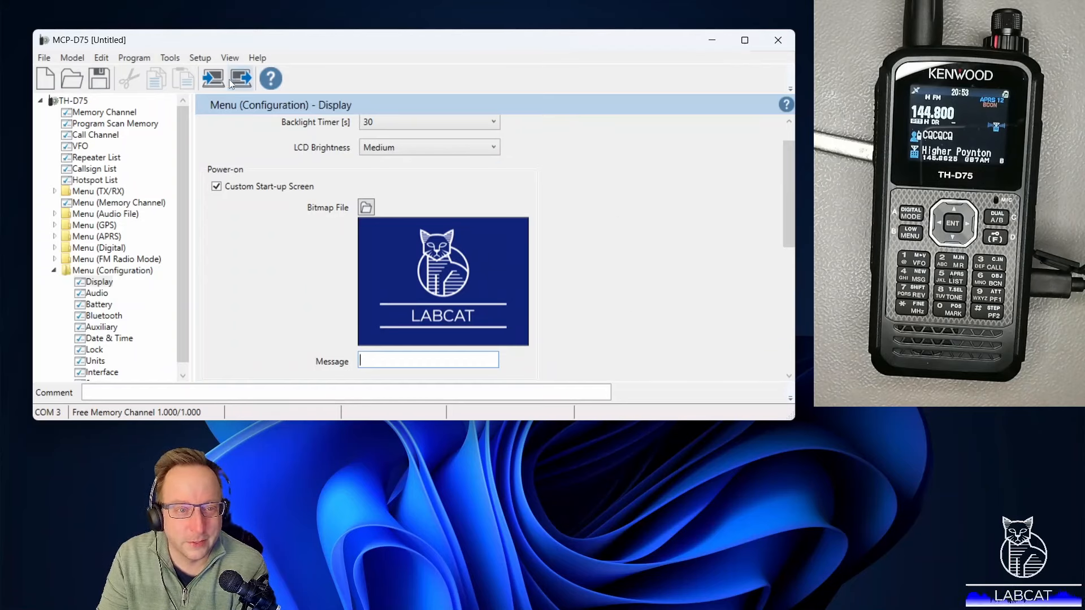
mouse_move(240, 78)
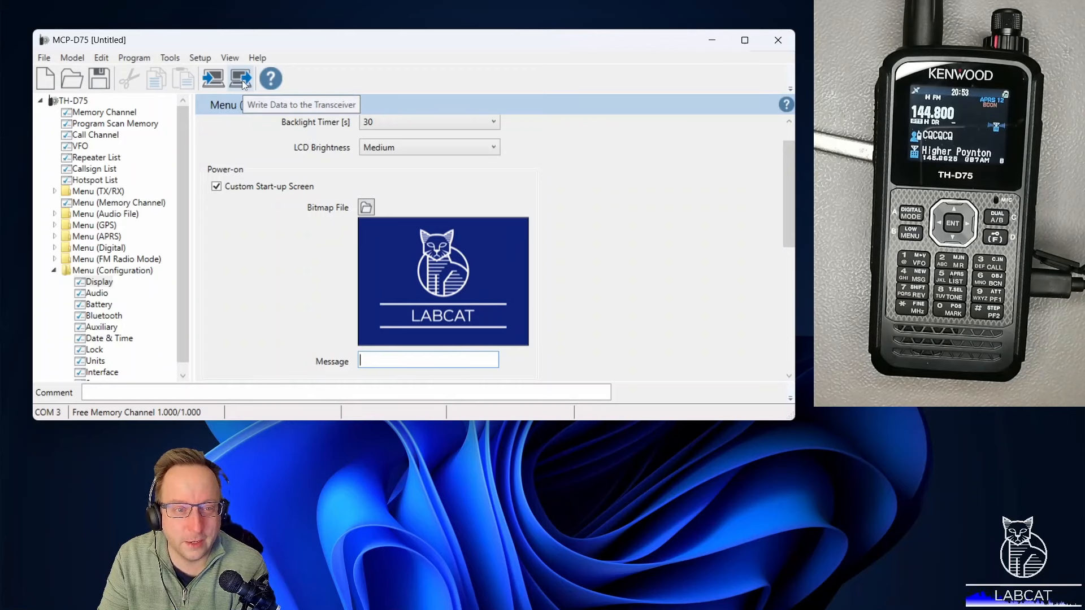
- Write the data to the TH-D75 transceiver and acknowledge the Writing completed message
click(241, 78)
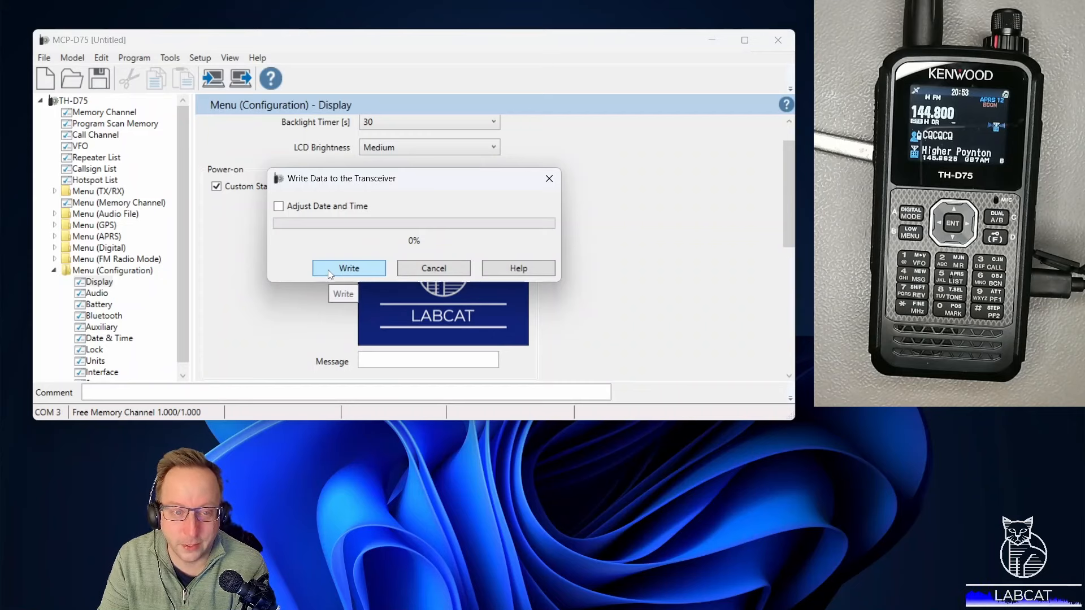
click(349, 269)
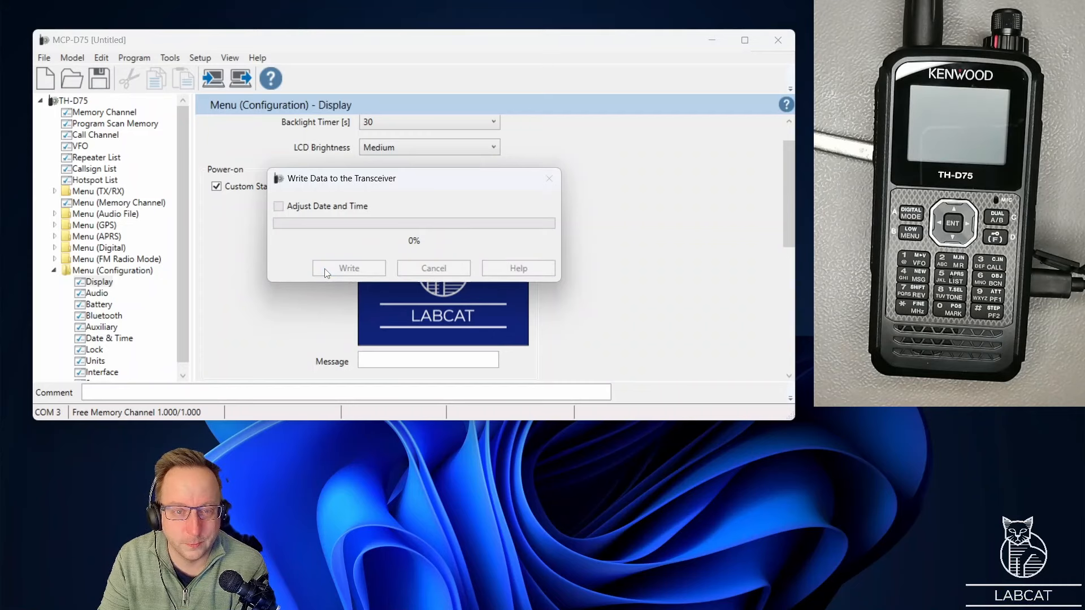
click(349, 268)
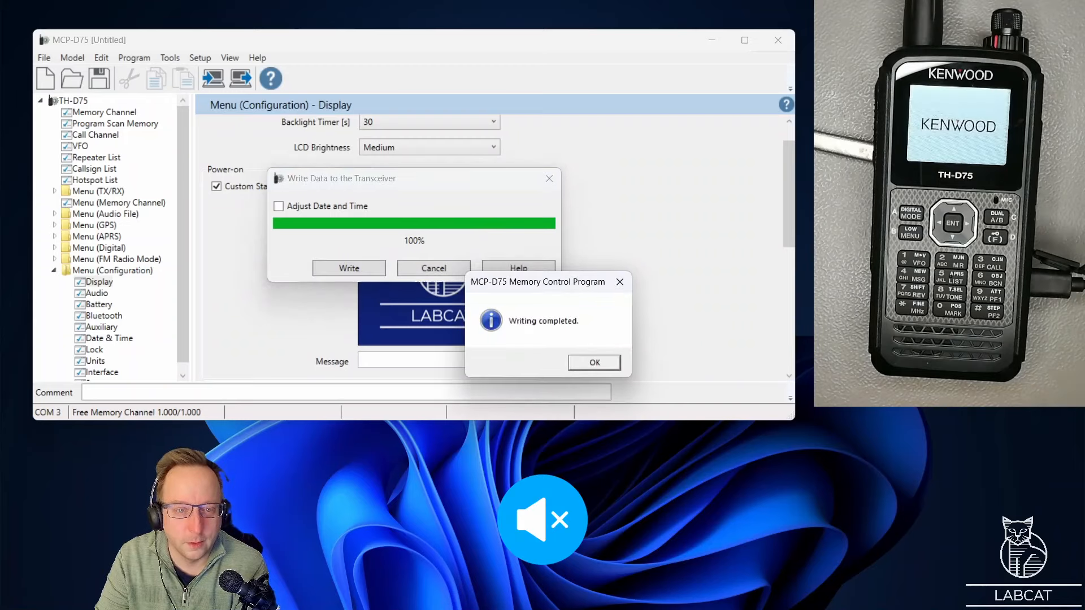
click(593, 362)
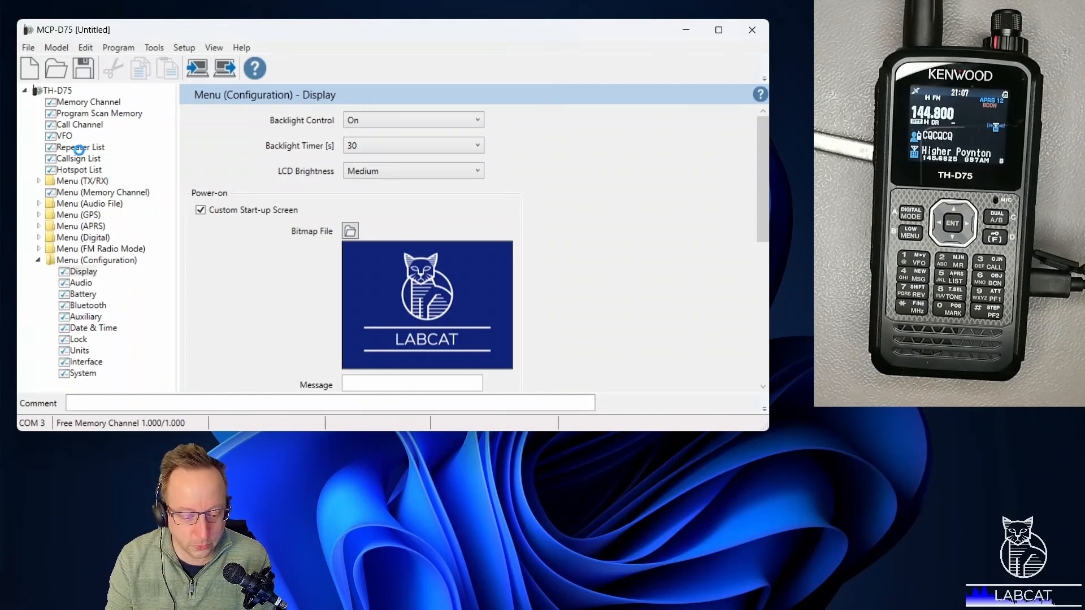
- Show the Repeater List and collapse the Menu (Configuration) tree node
click(85, 147)
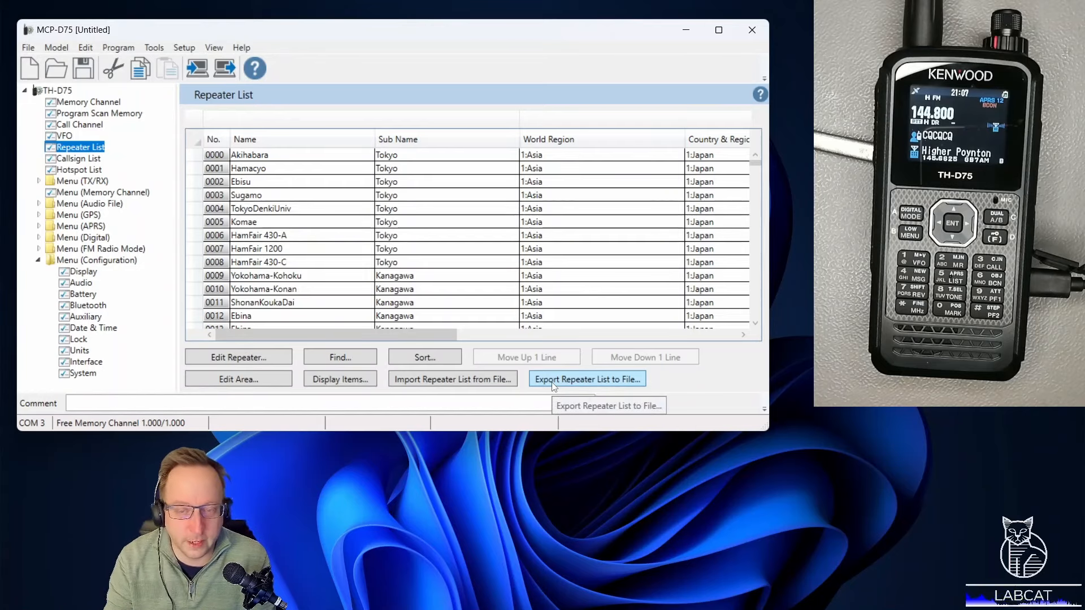
mouse_move(452, 378)
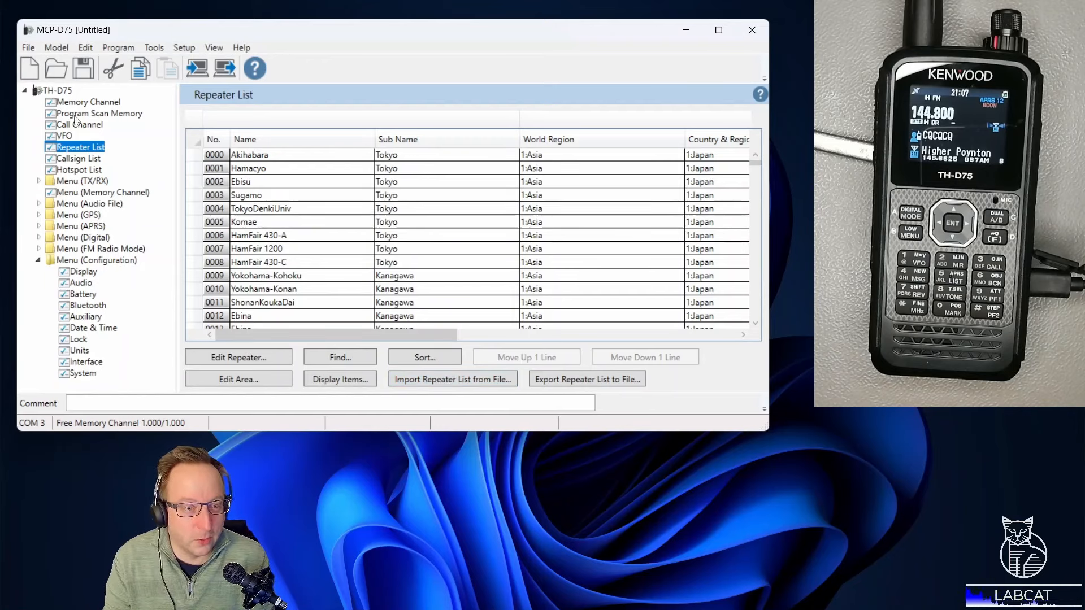
click(40, 260)
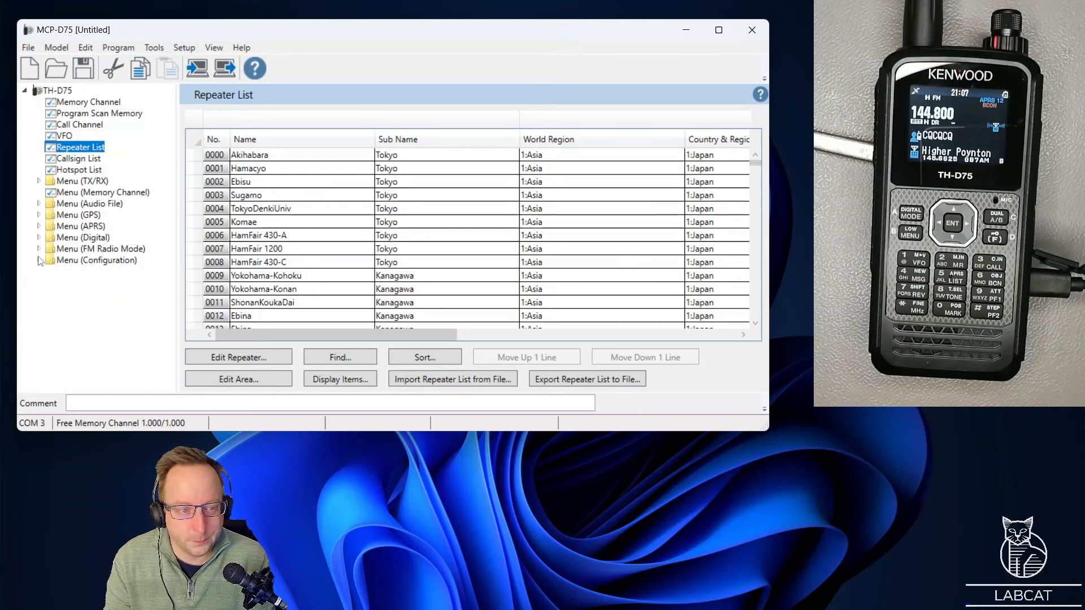
- Narrow the window, show the Memory Channel list and drop down the File menu
click(56, 90)
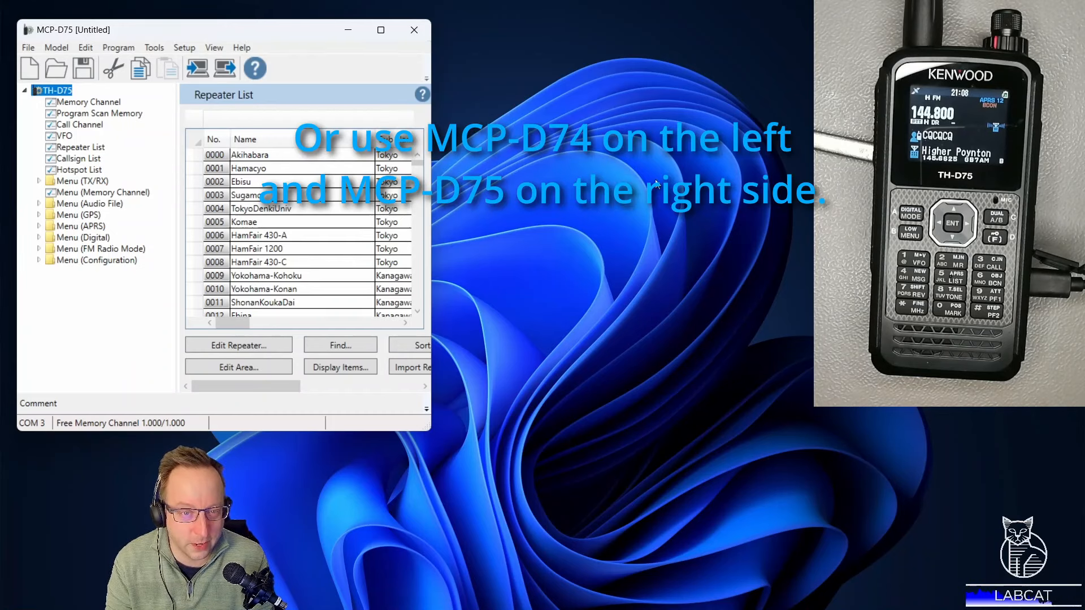
click(90, 102)
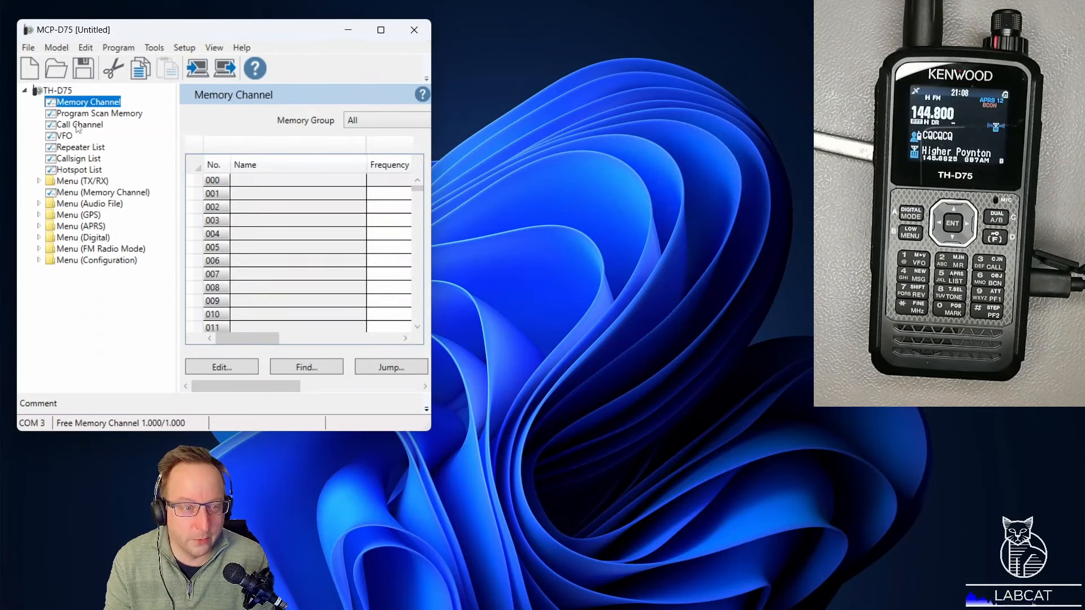
mouse_move(257, 157)
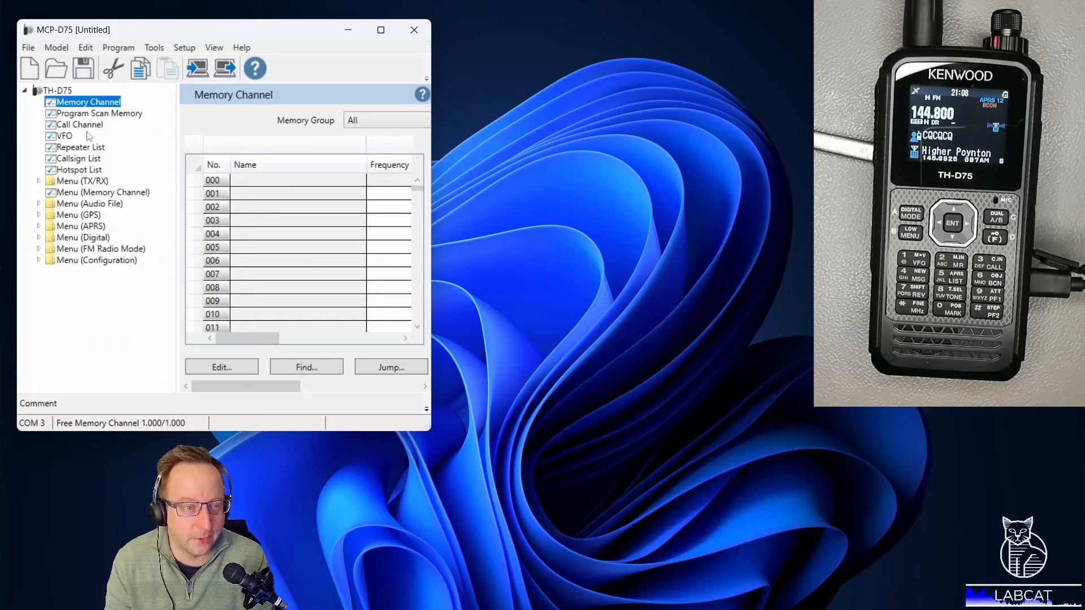
mouse_move(705, 113)
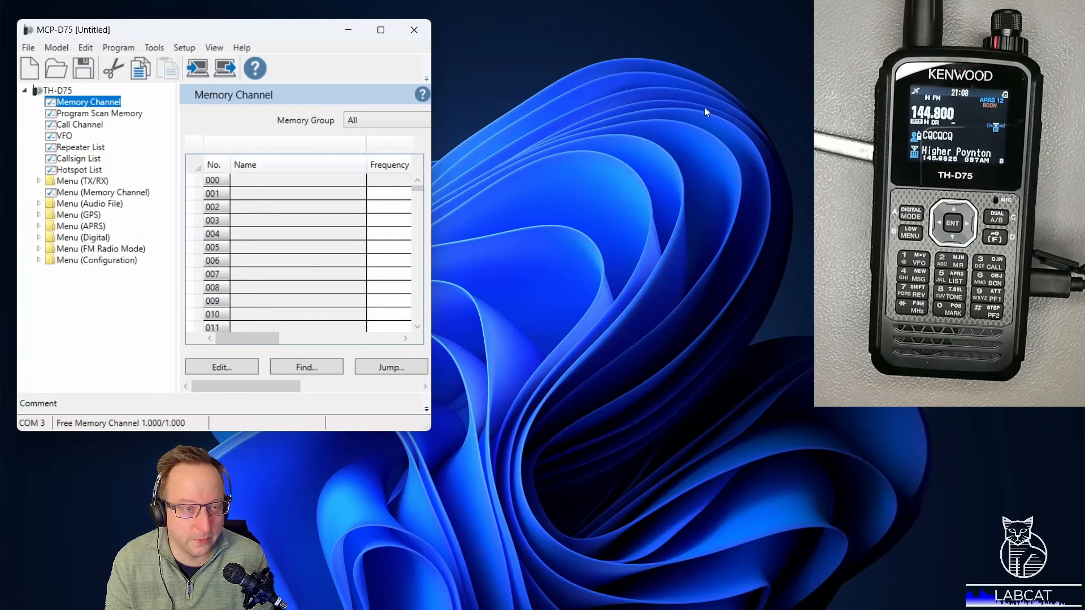
mouse_move(56, 159)
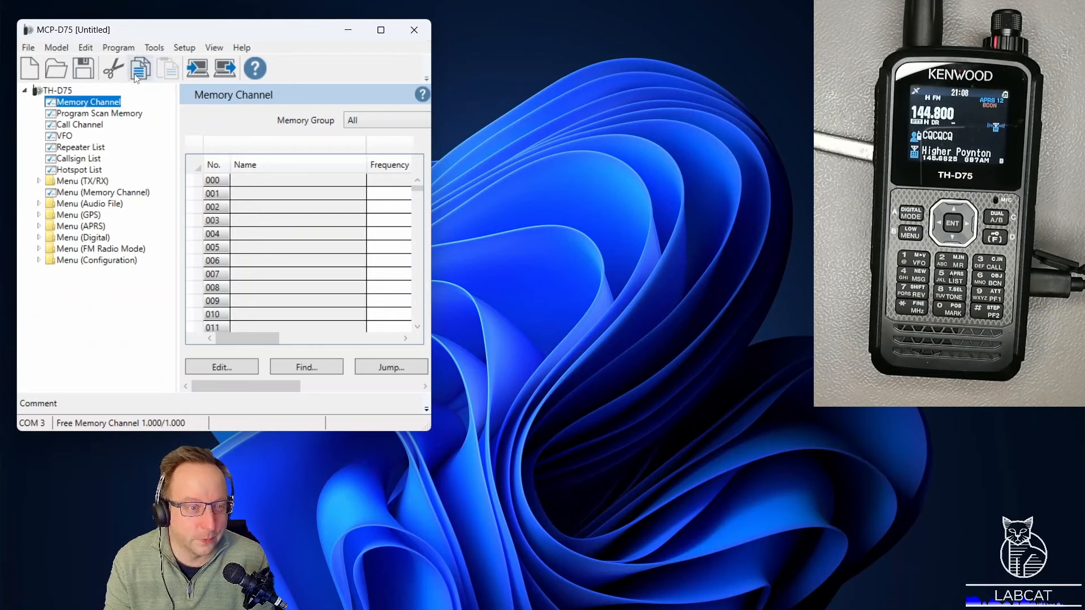
click(28, 48)
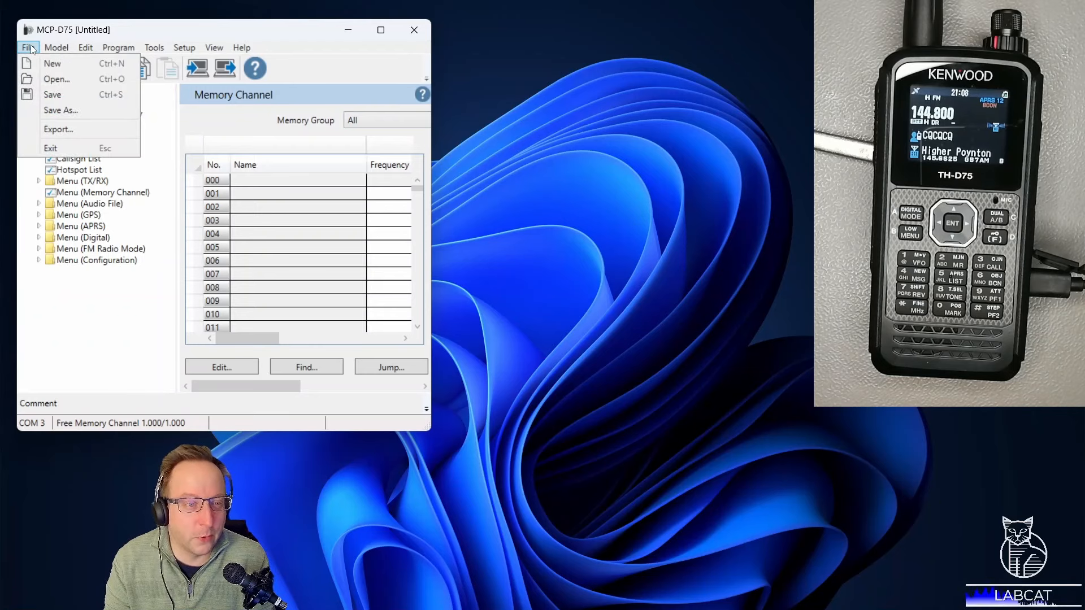